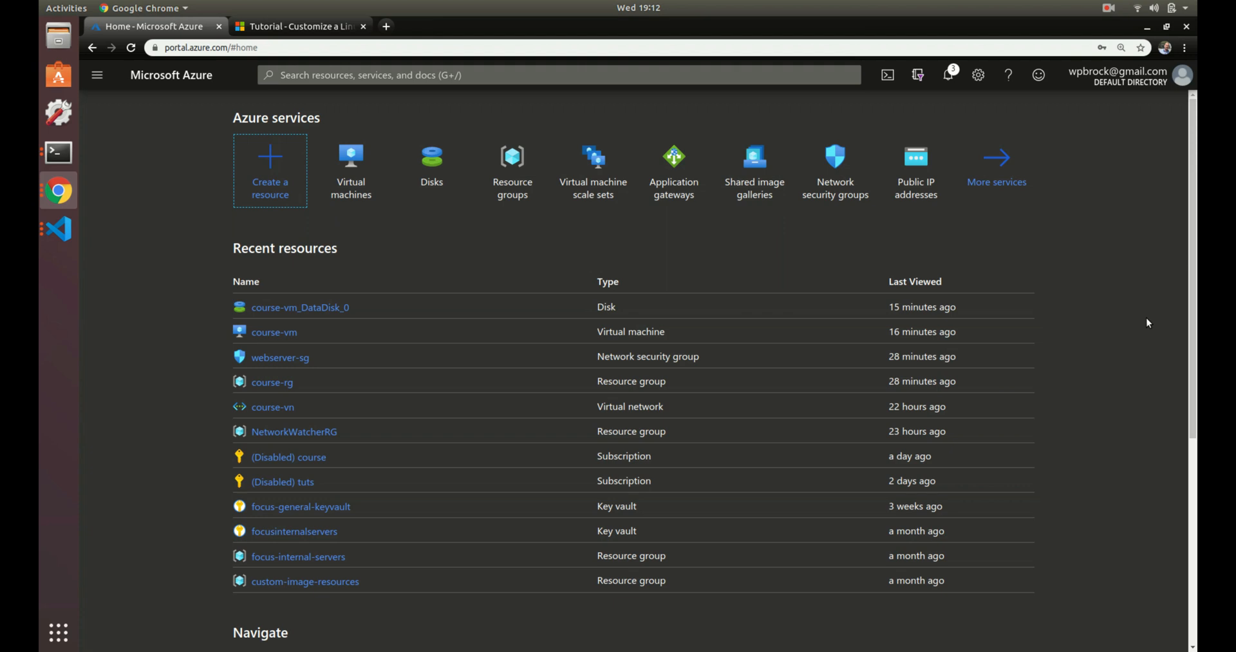
mouse_move(625, 109)
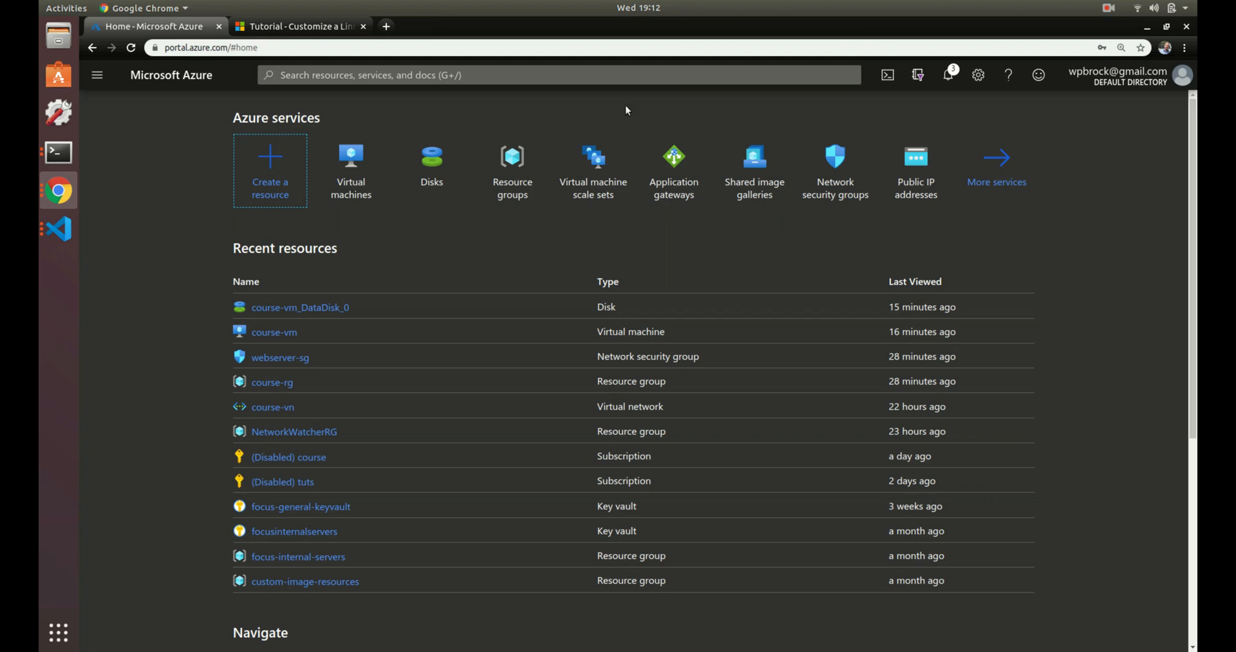
Show the Virtual machines list from Azure services on the home page
click(350, 166)
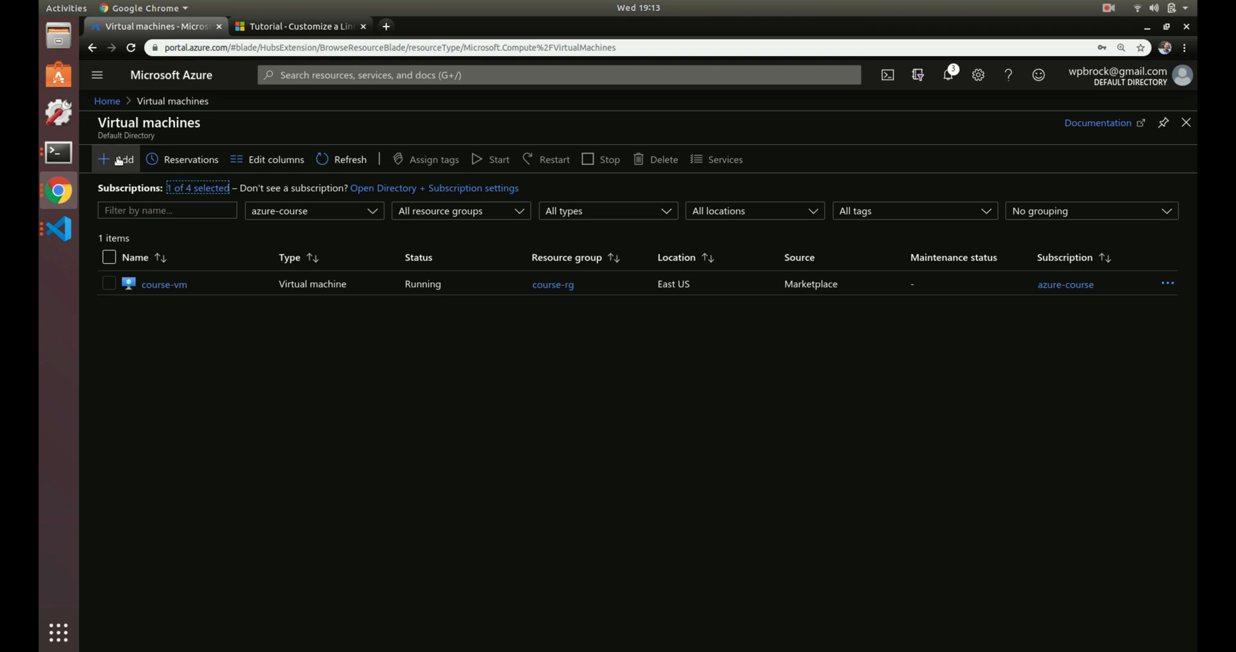
Begin a new VM in resource group course-rg named extension-example
click(116, 159)
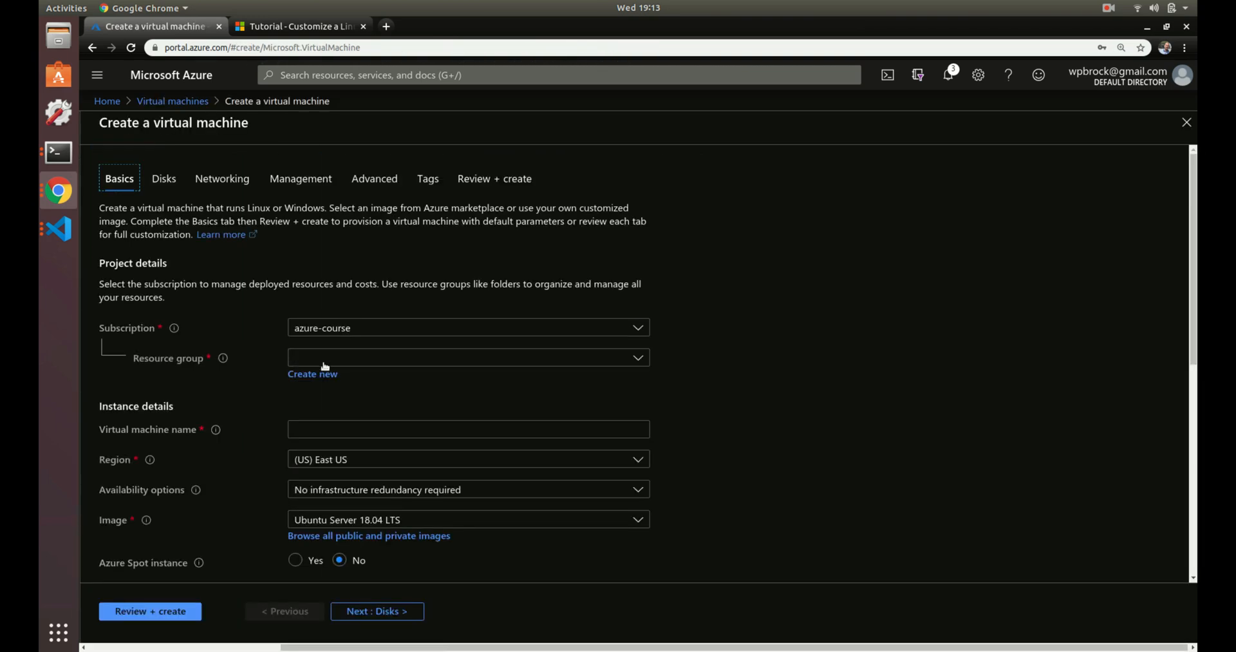
click(468, 357)
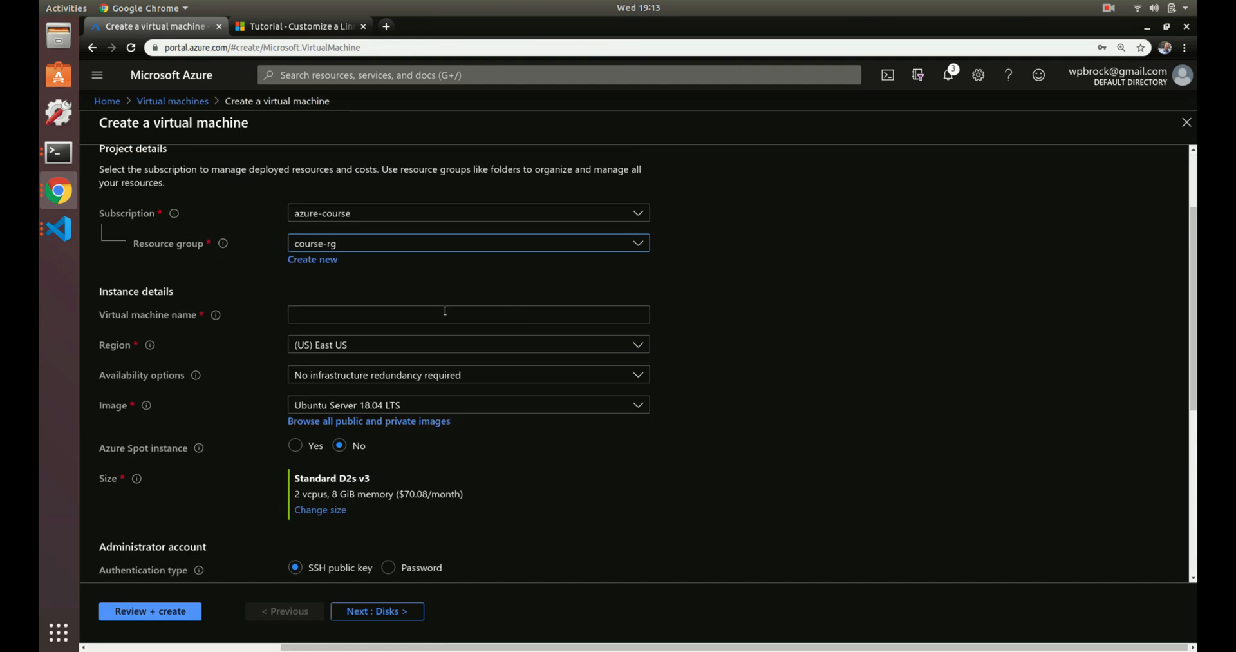
click(467, 314)
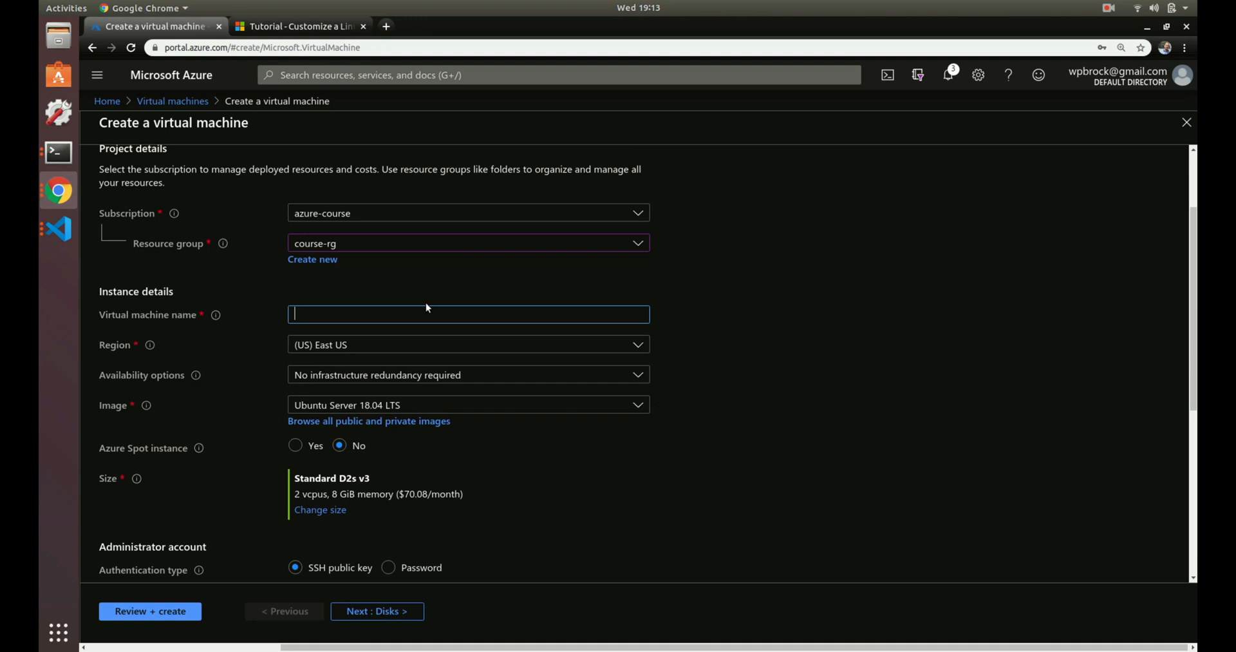
text(ex)
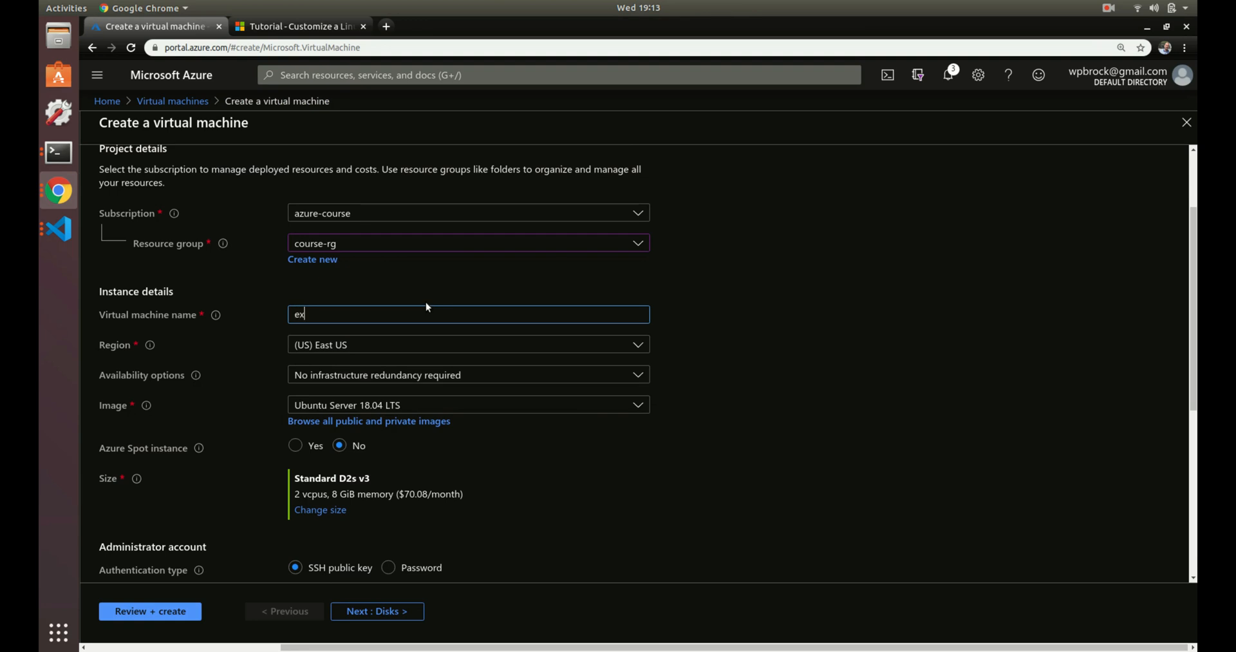
text(tension)
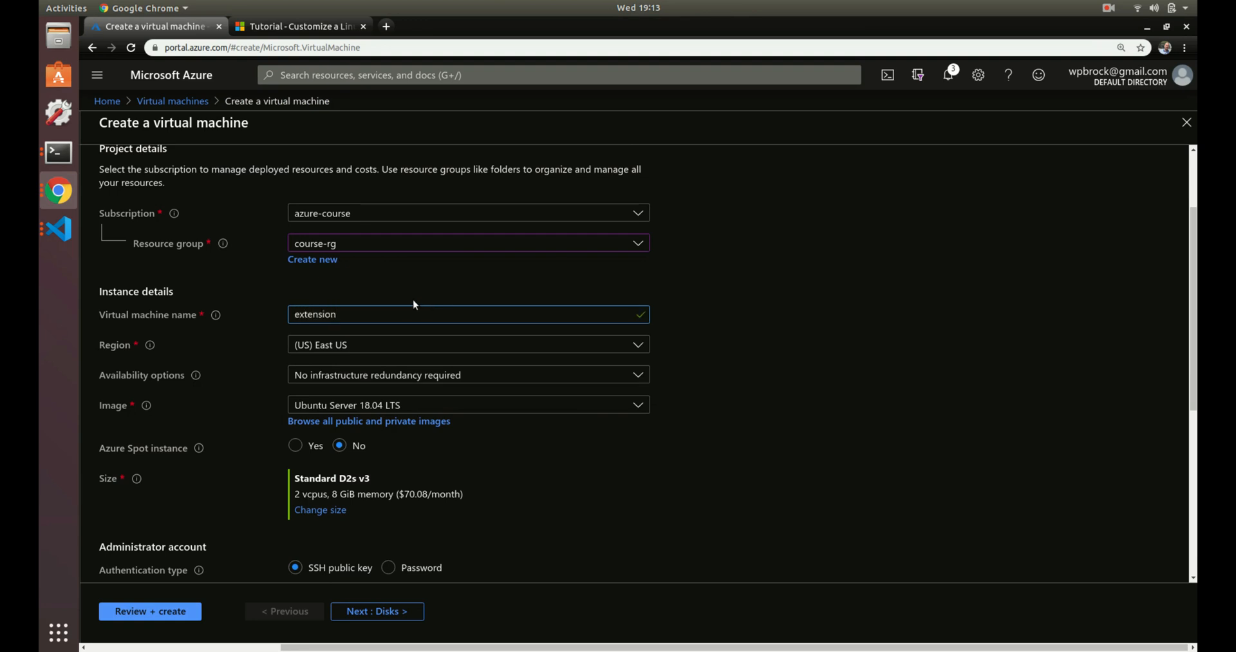
text(-example)
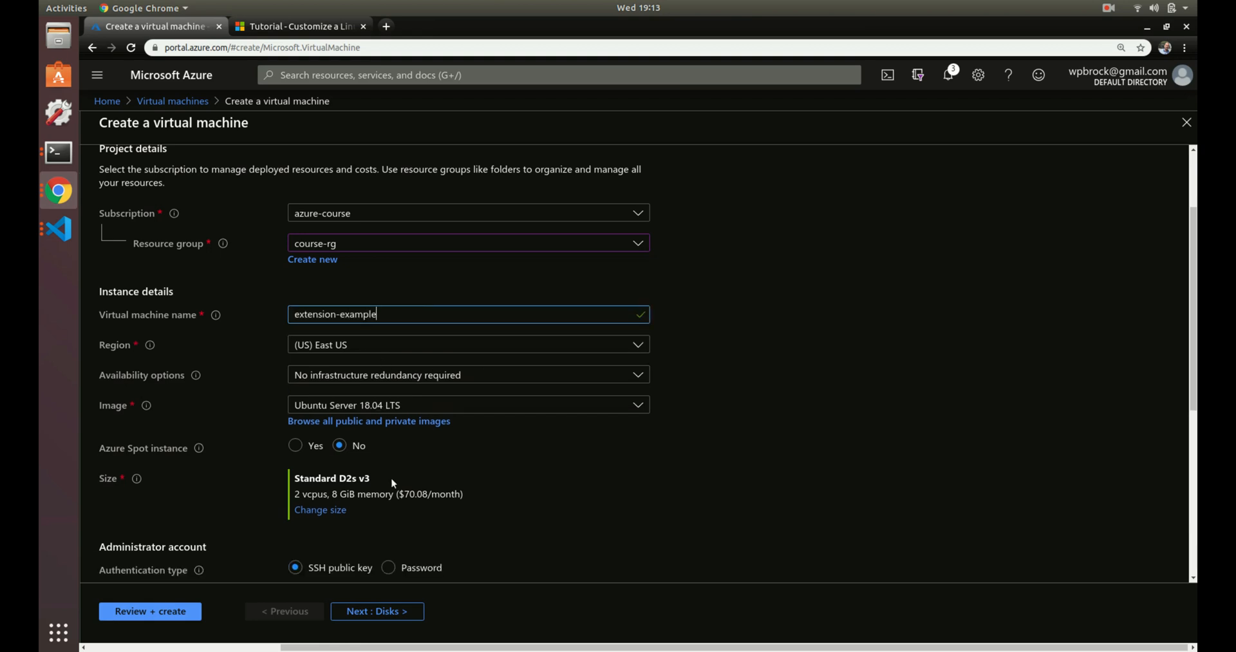
Use password authentication with username will and a confirmed password
scroll(down, 3)
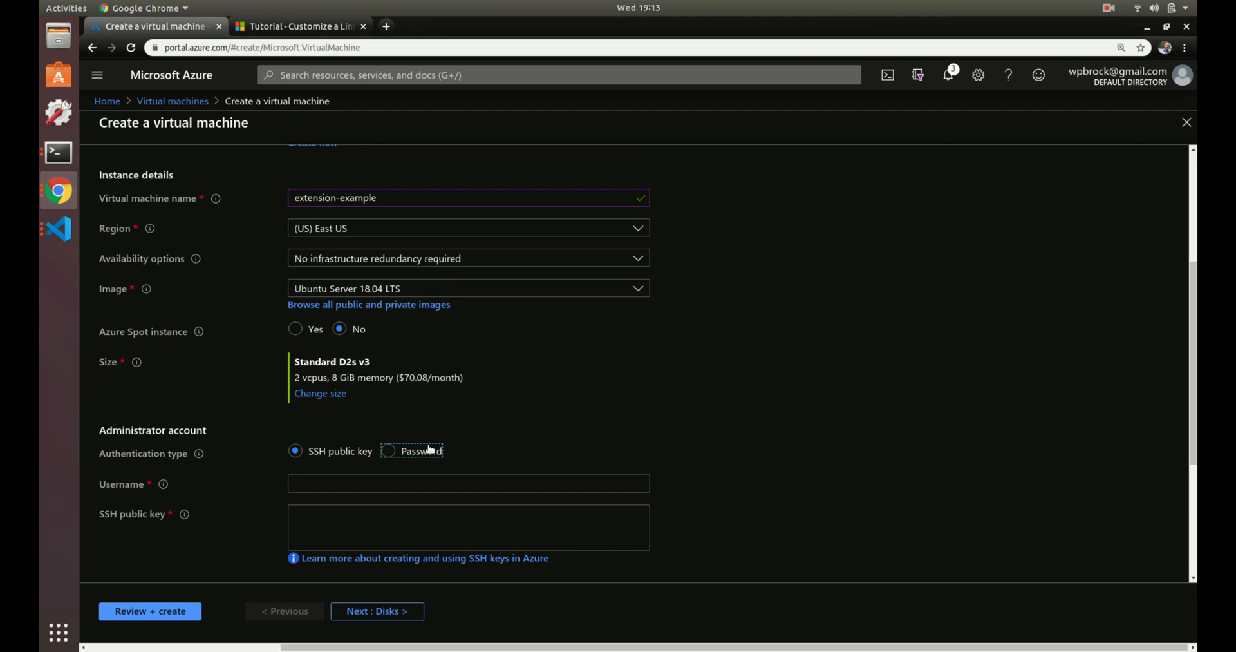
text(will)
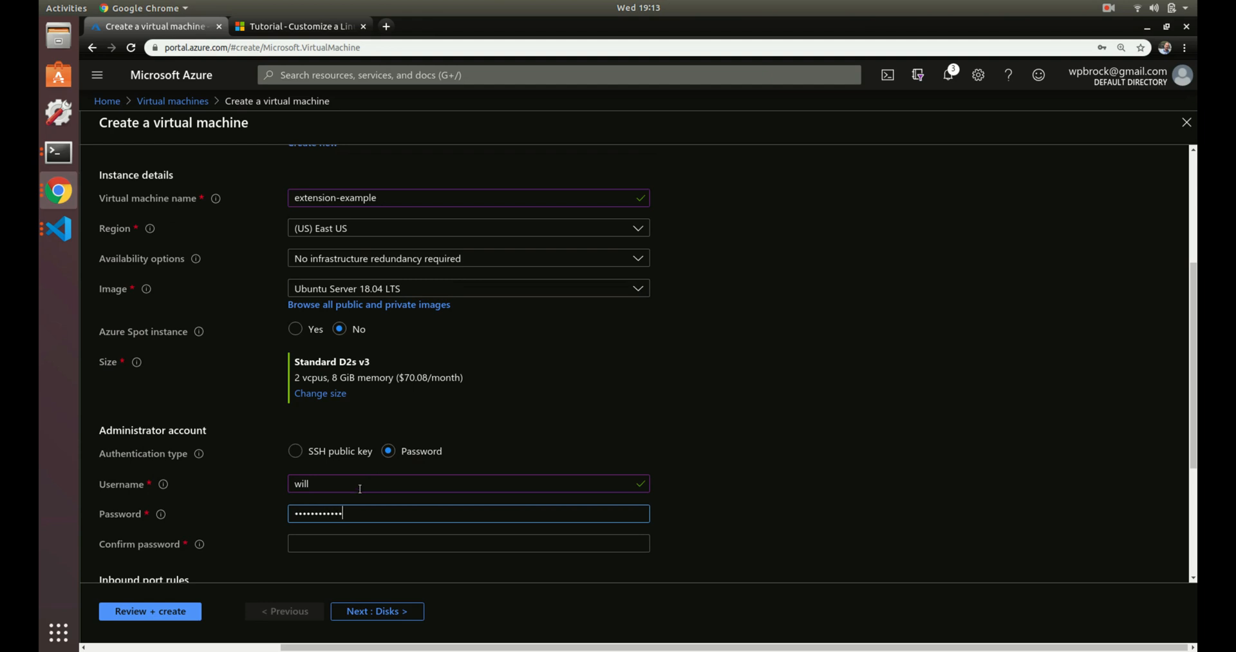
click(468, 542)
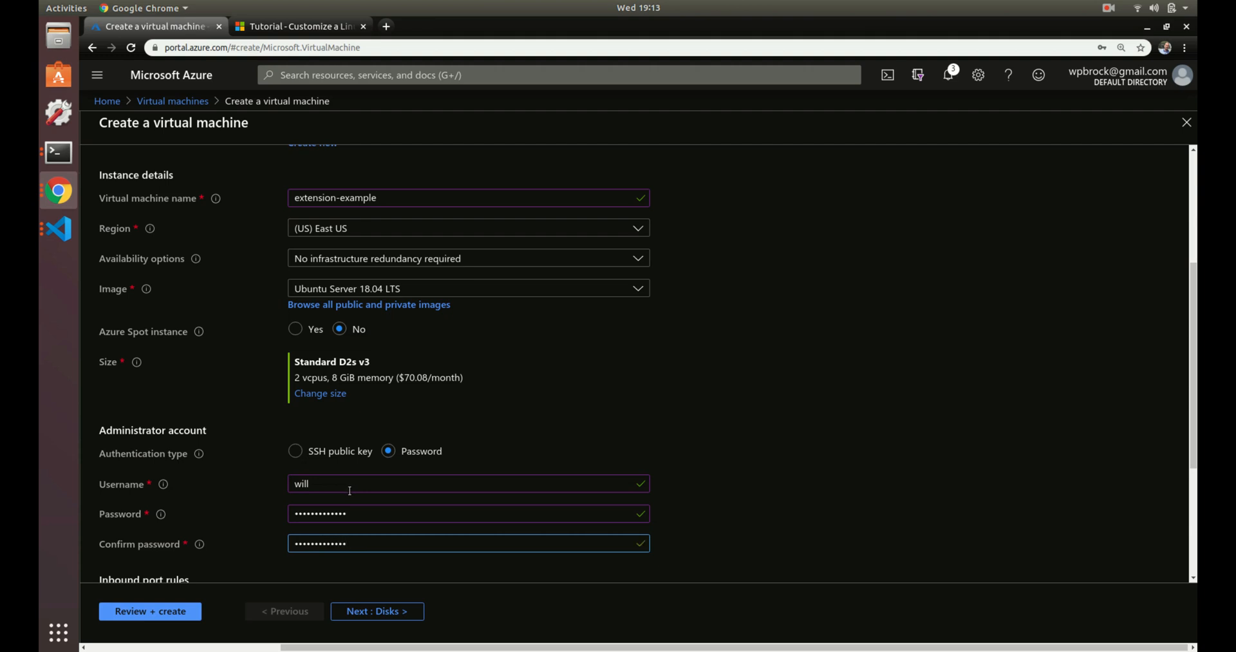
key(ctrl+plus)
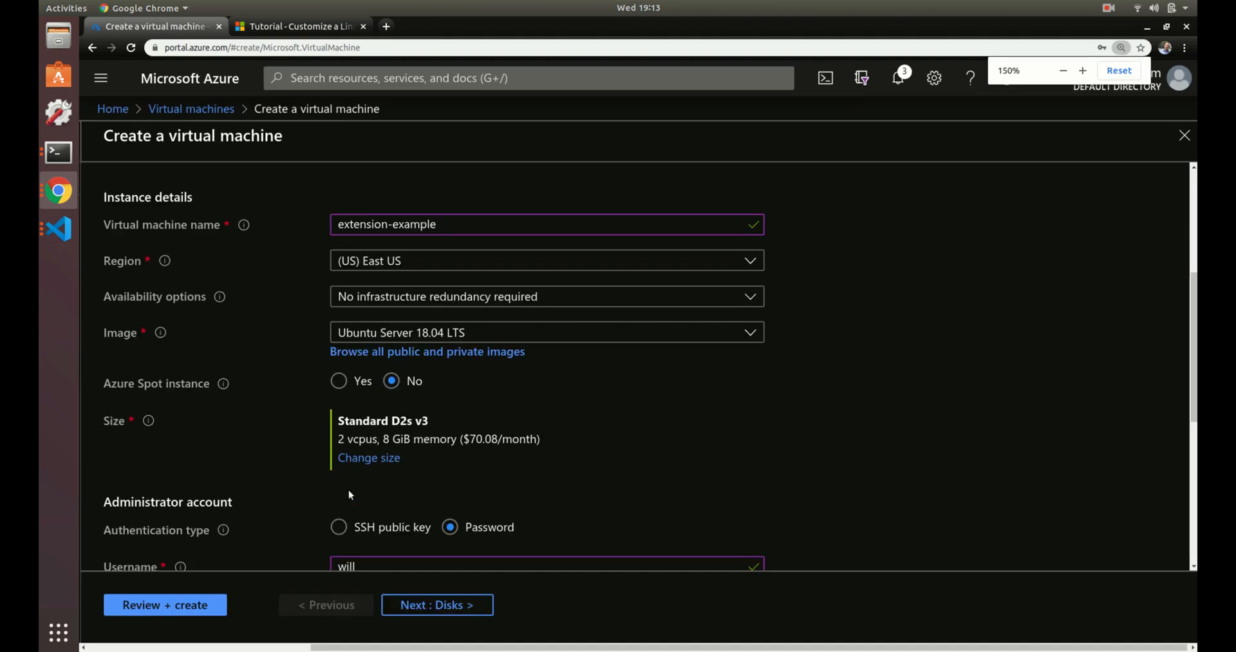
scroll(down, 3)
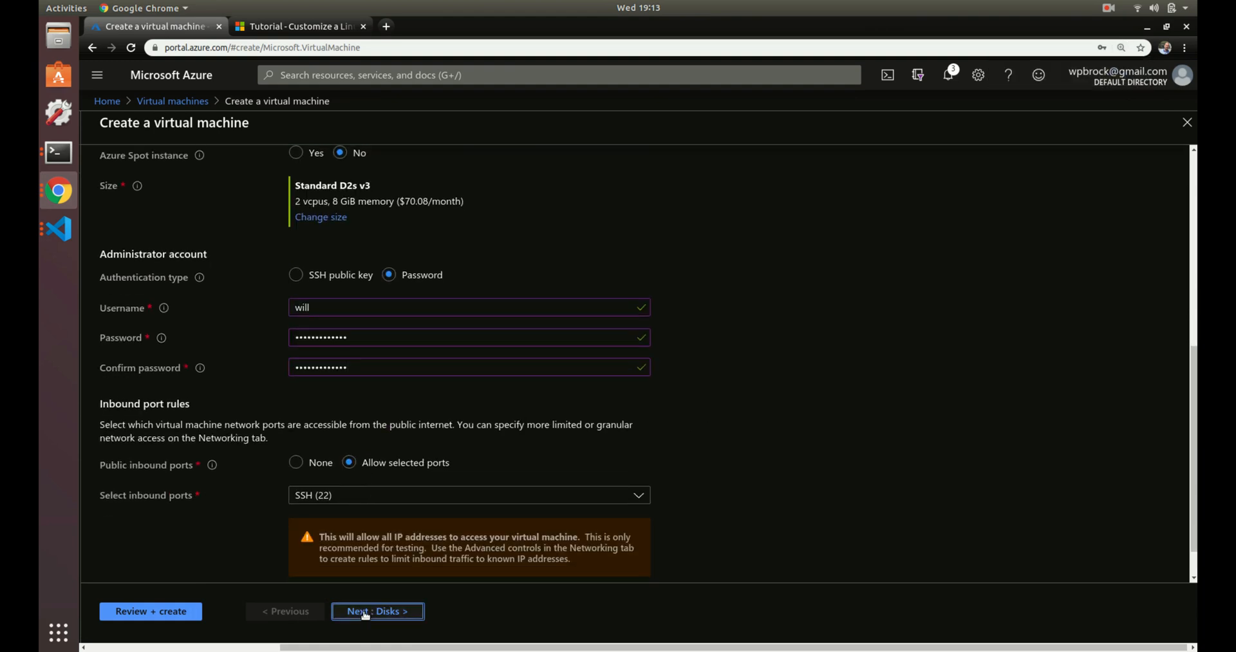
Place the VM on webserver-subnet and continue through Management to the Advanced settings
click(377, 611)
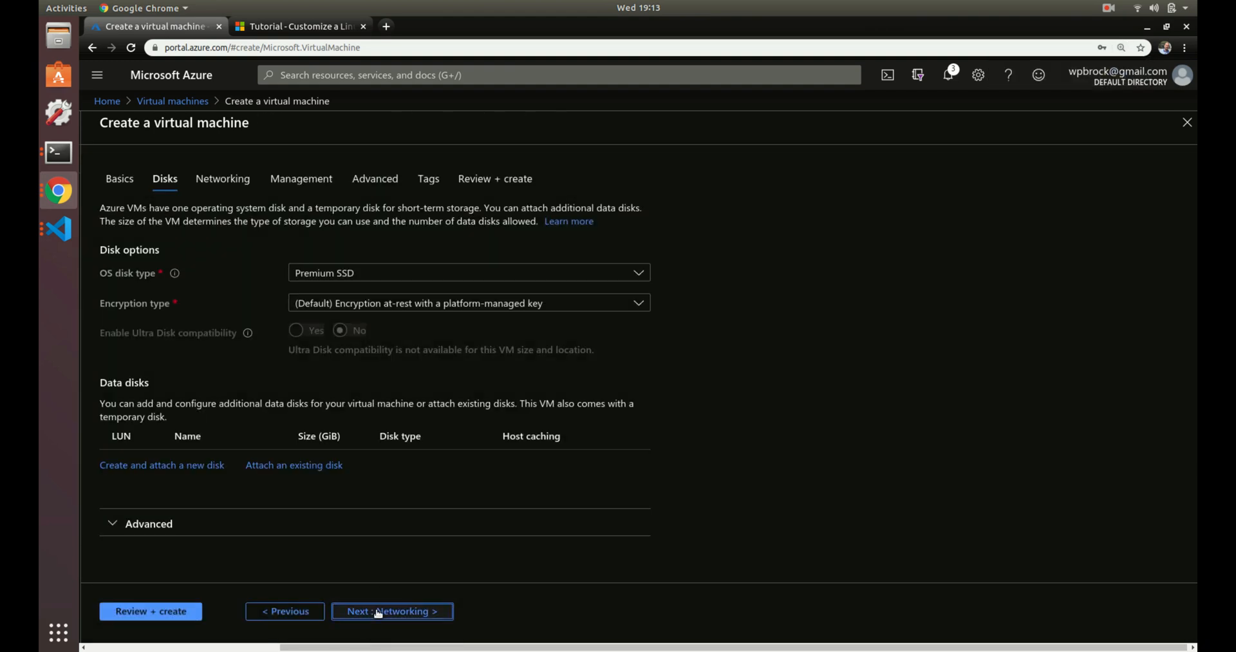
click(391, 611)
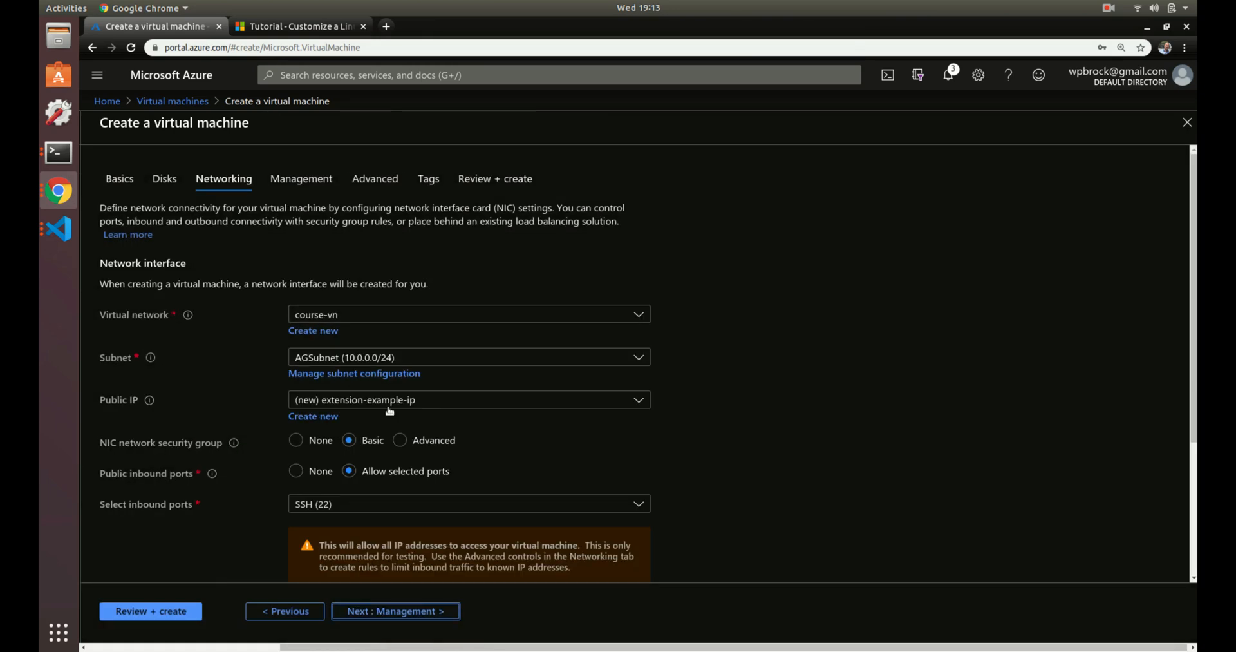
click(469, 357)
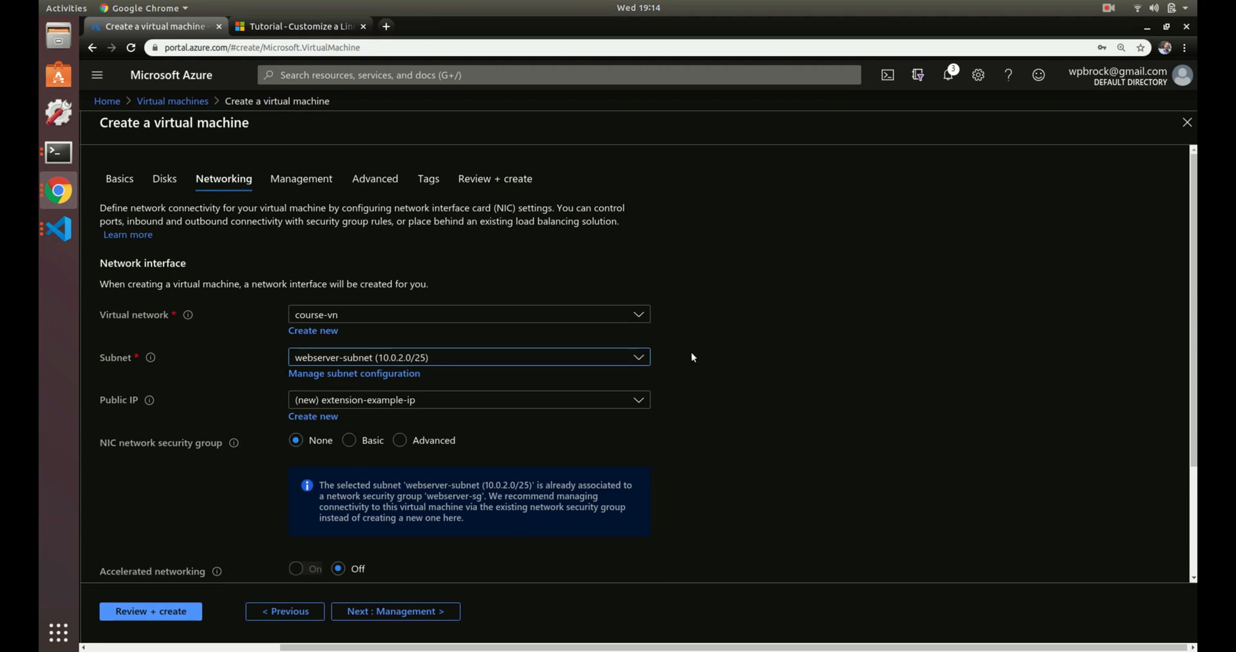
scroll(down, 3)
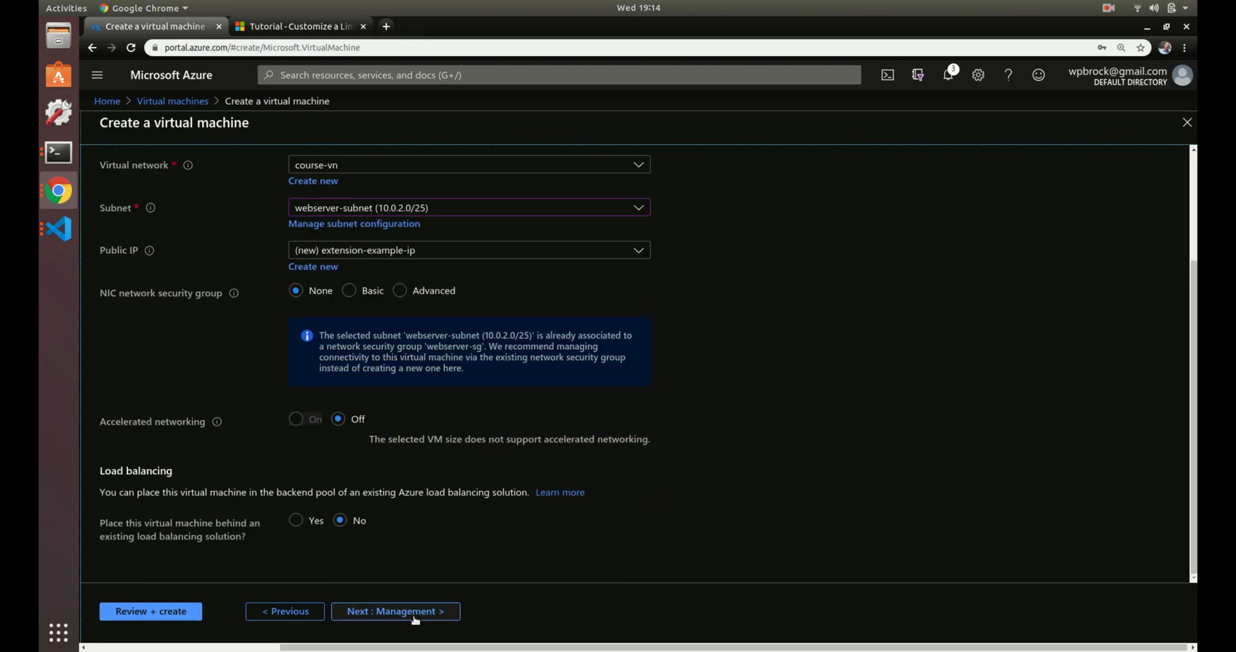
click(395, 611)
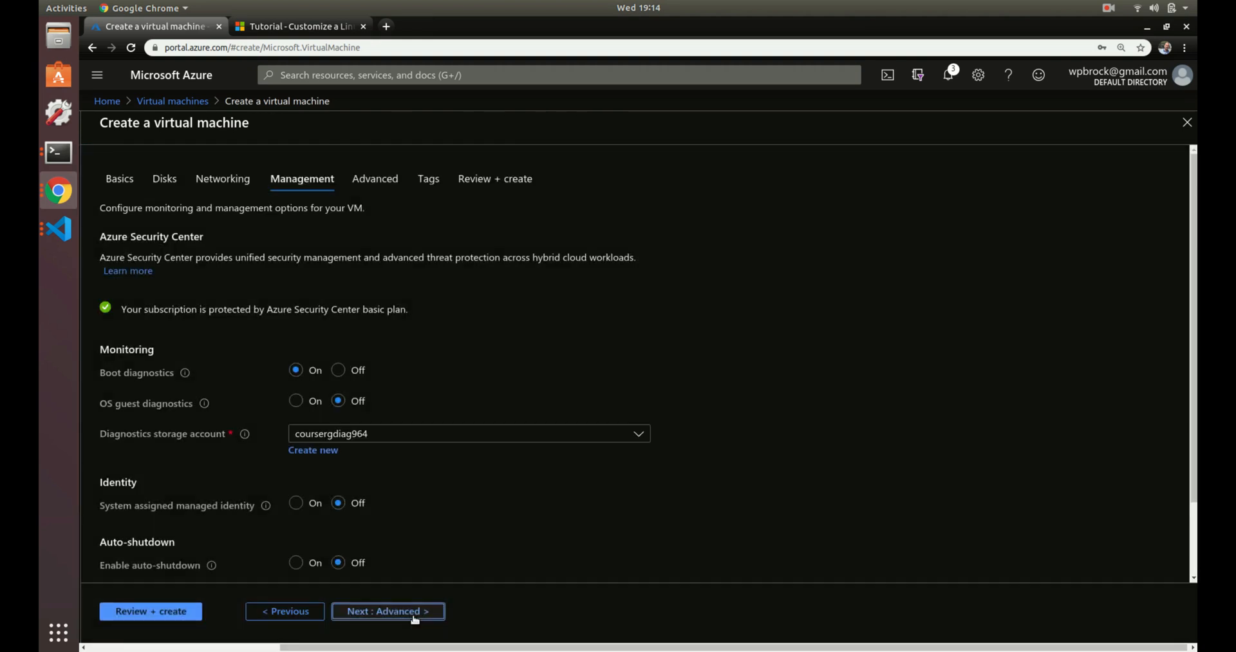
click(386, 610)
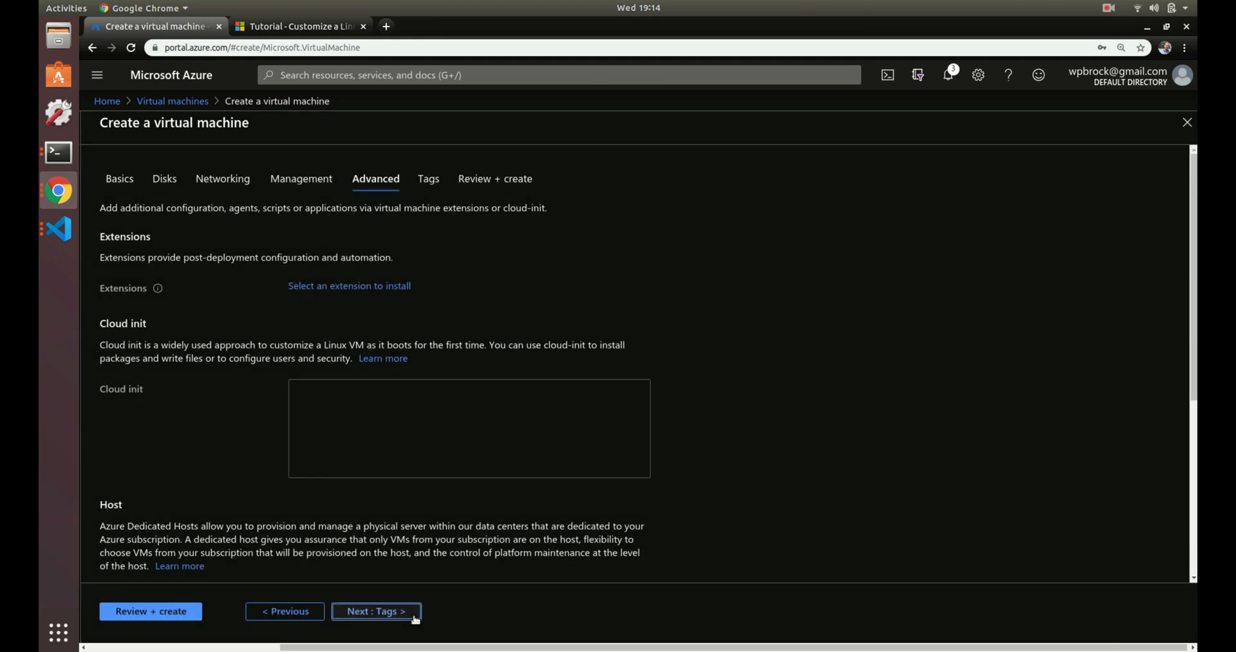
mouse_move(401, 274)
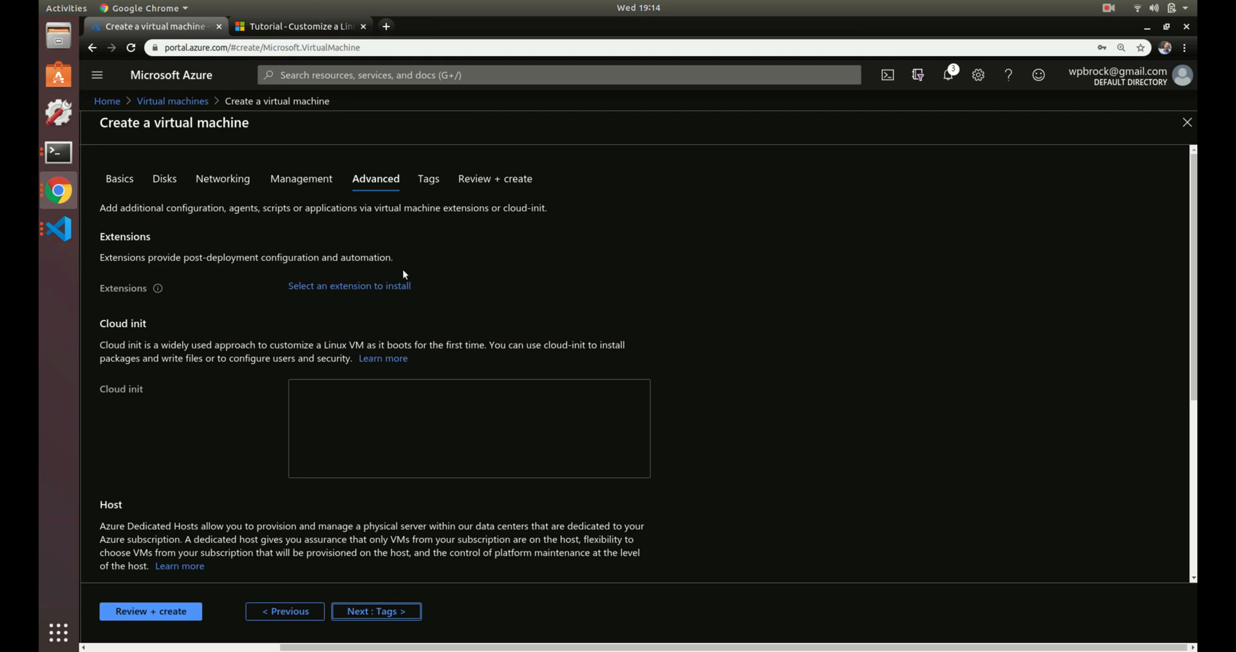
List installable extensions, preview the Linux Server Monitoring agent, and browse the catalogue
click(349, 286)
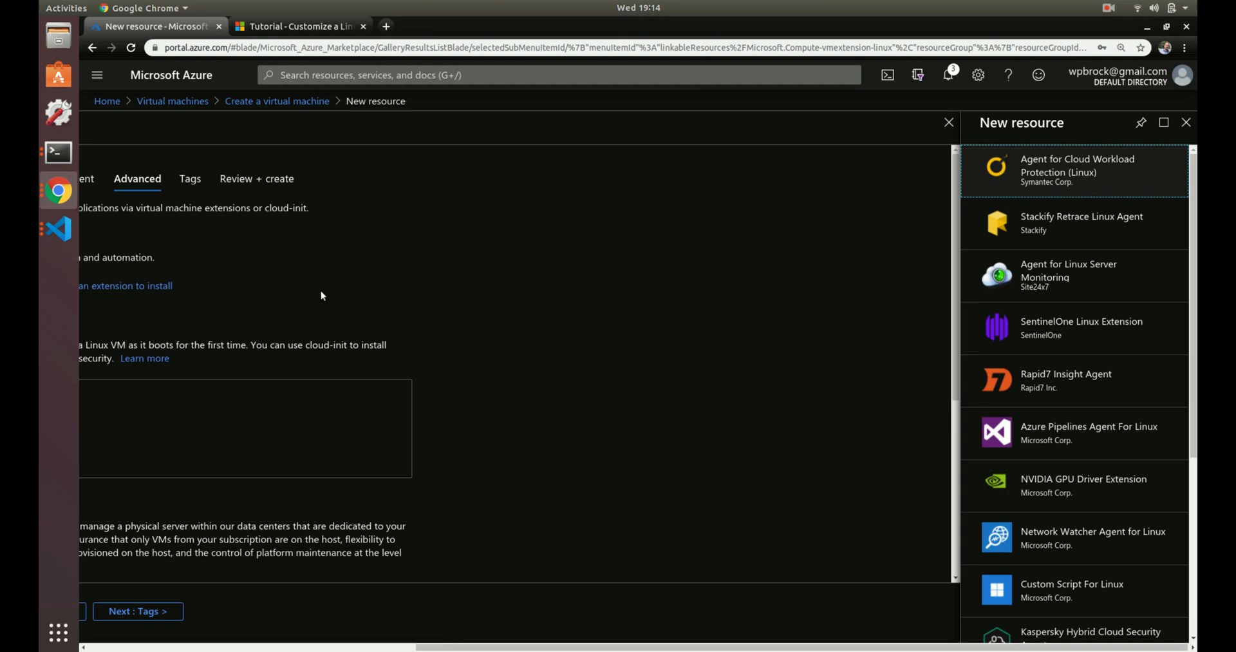
mouse_move(800, 362)
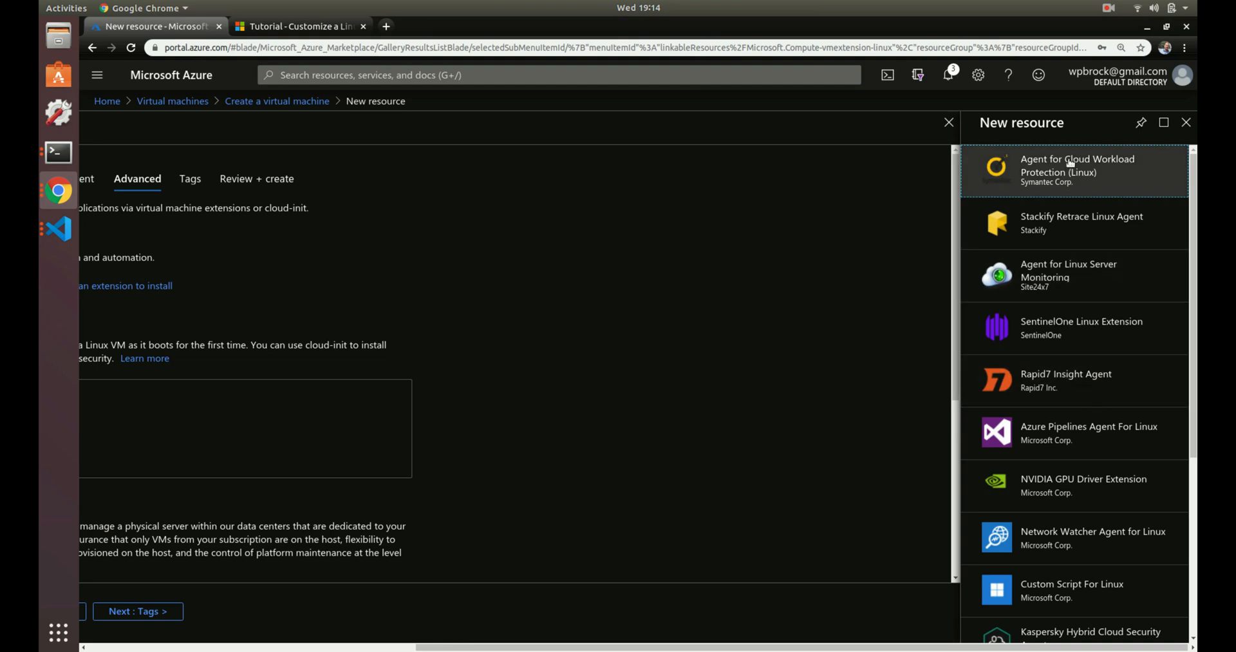
mouse_move(1052, 229)
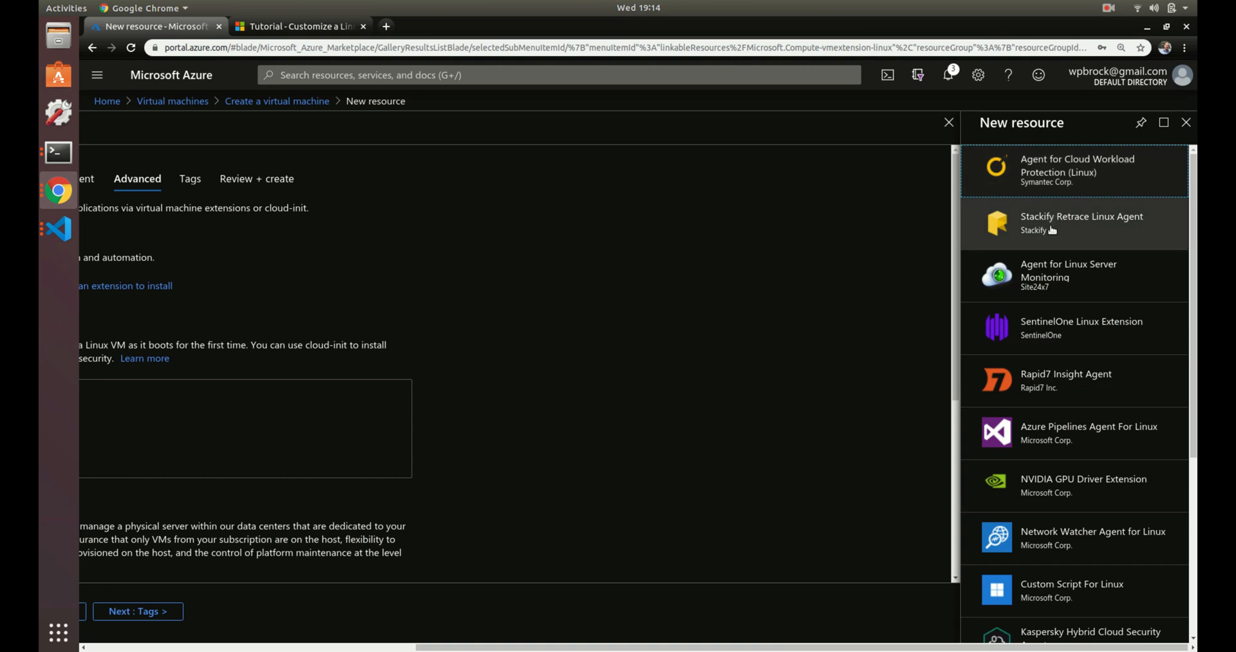
mouse_move(1052, 316)
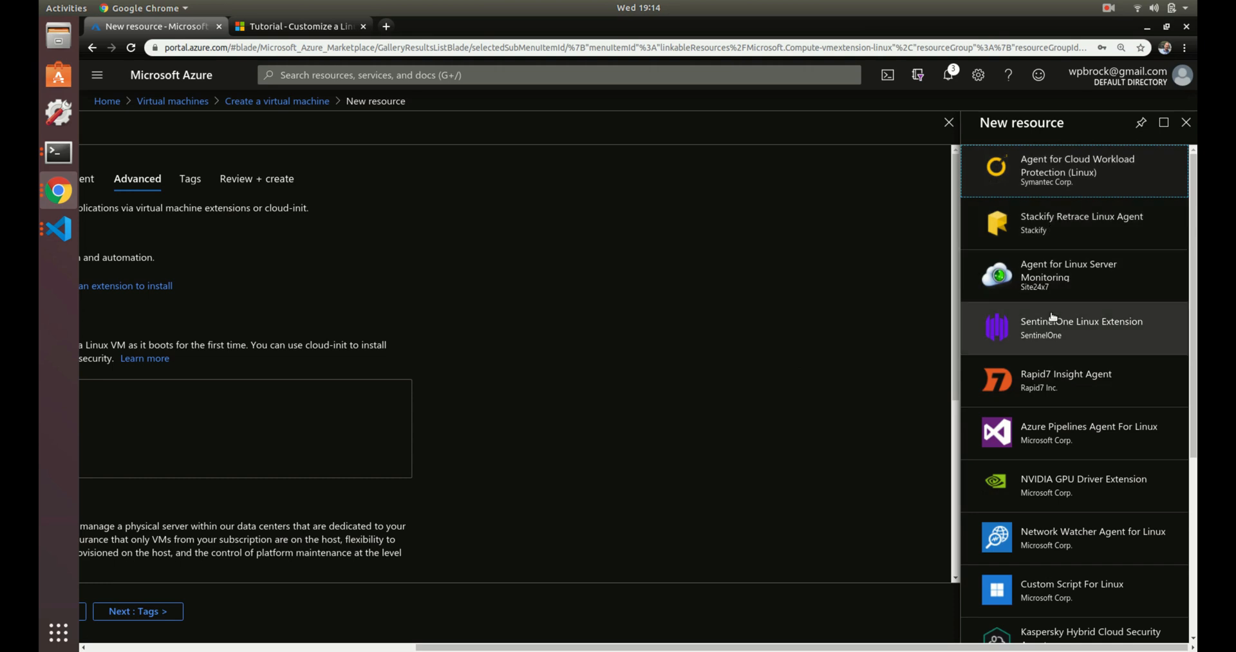
mouse_move(1072, 276)
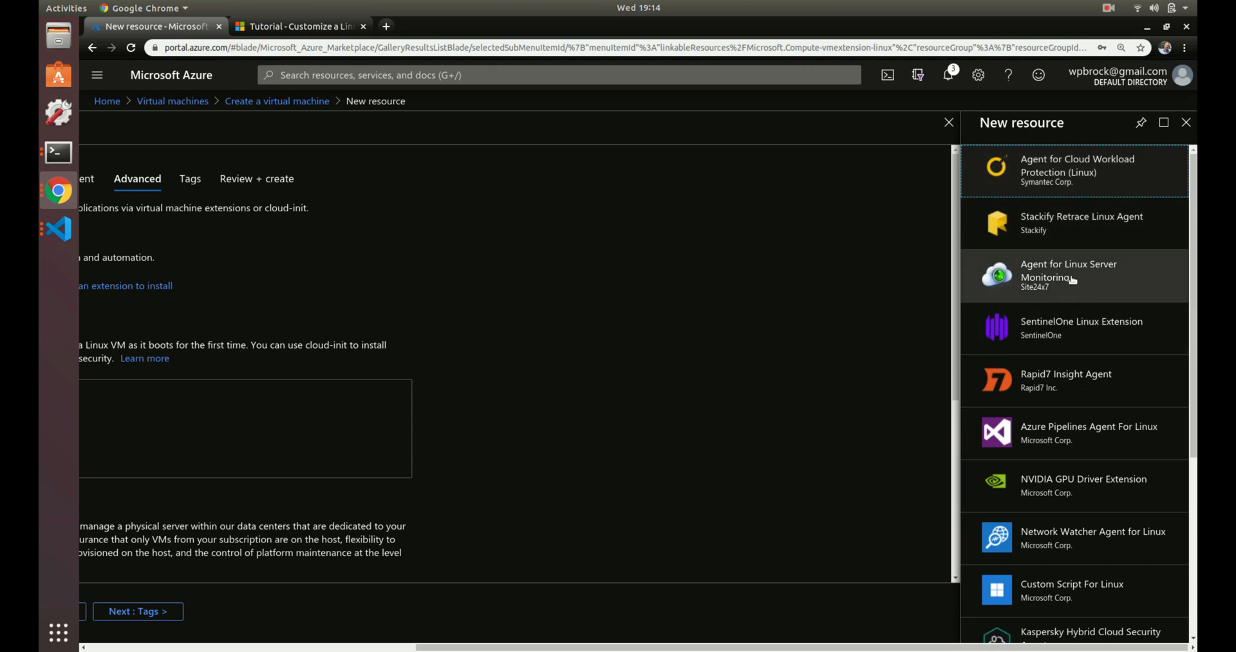
click(1068, 275)
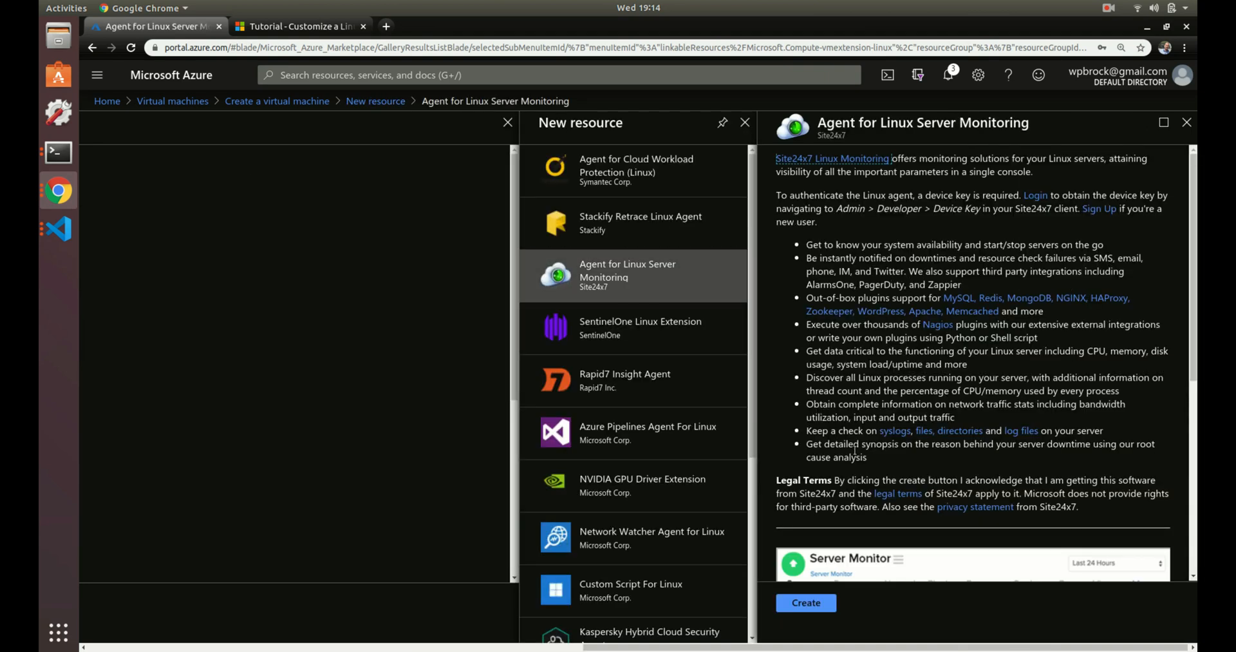
mouse_move(891, 235)
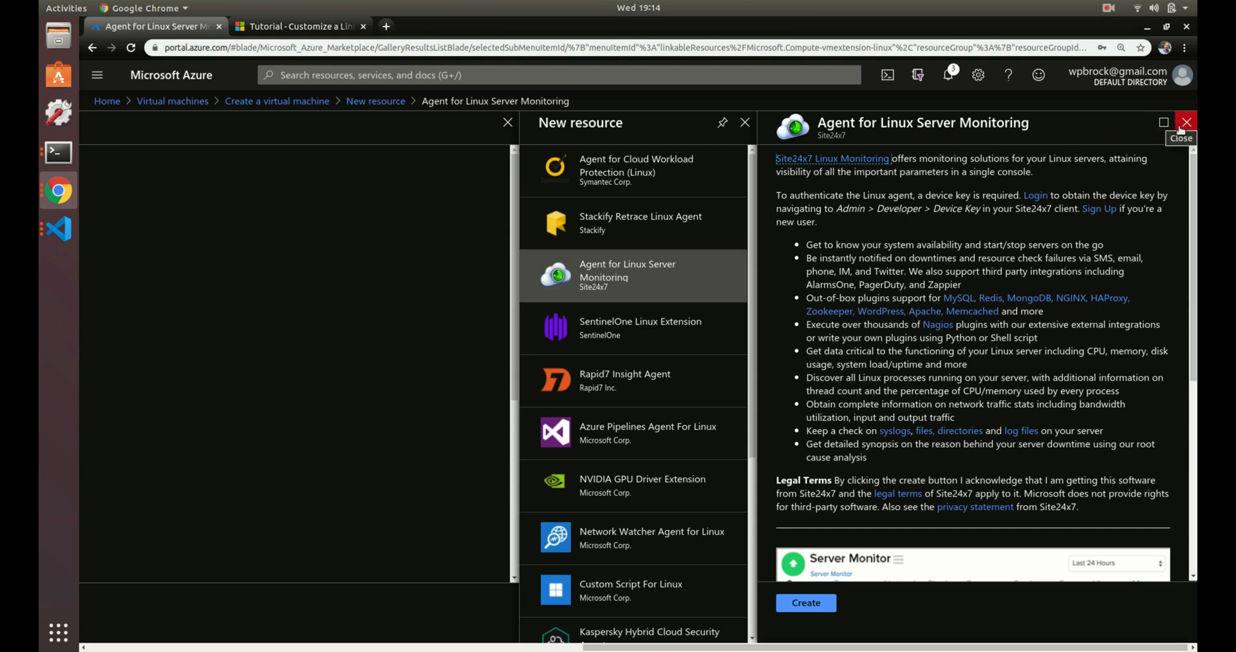
click(1186, 122)
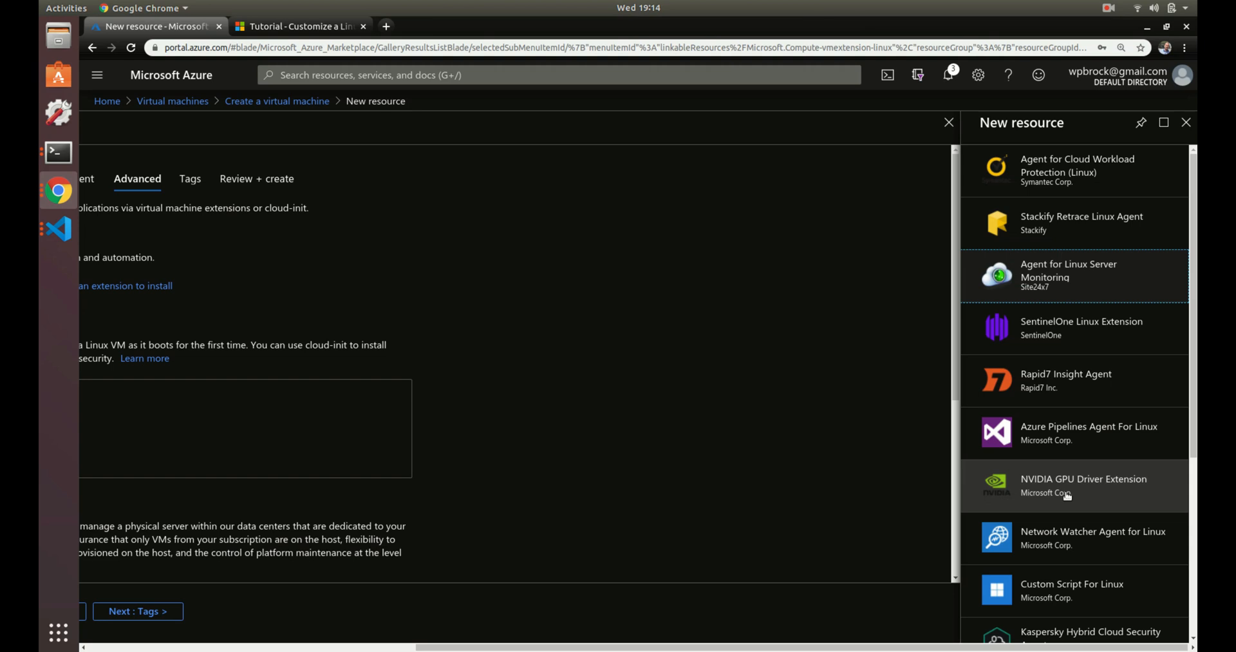
scroll(down, 3)
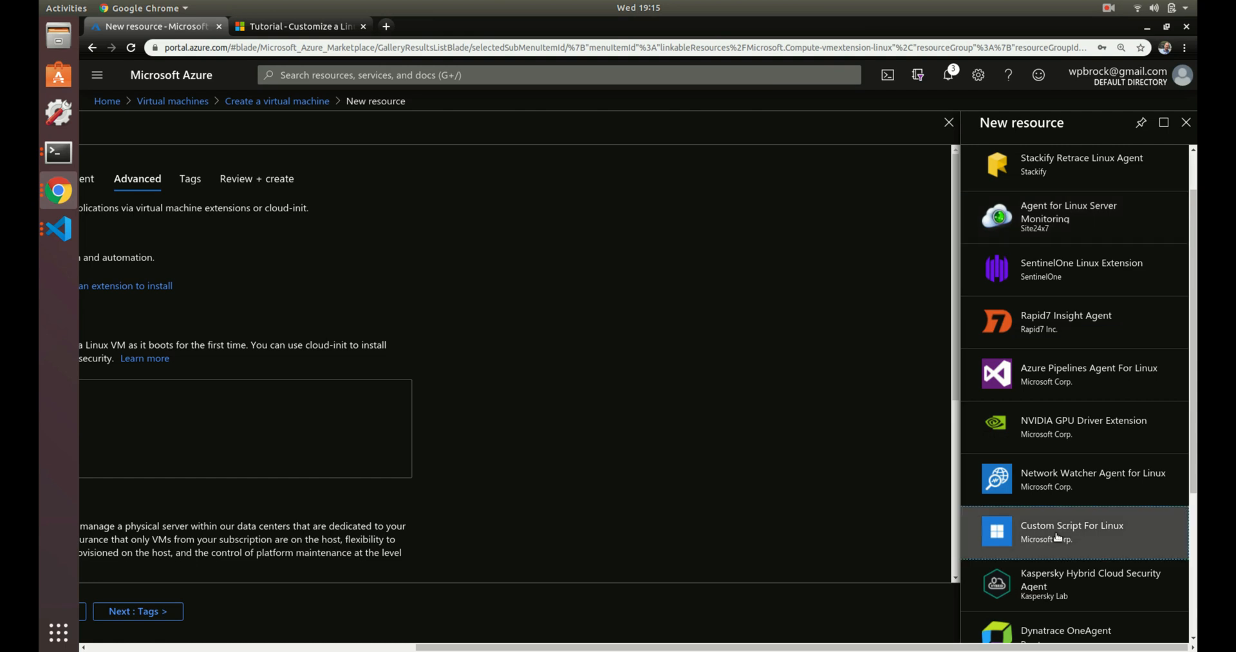
Choose Custom Script For Linux and start its install form, then switch to the terminal
click(1072, 531)
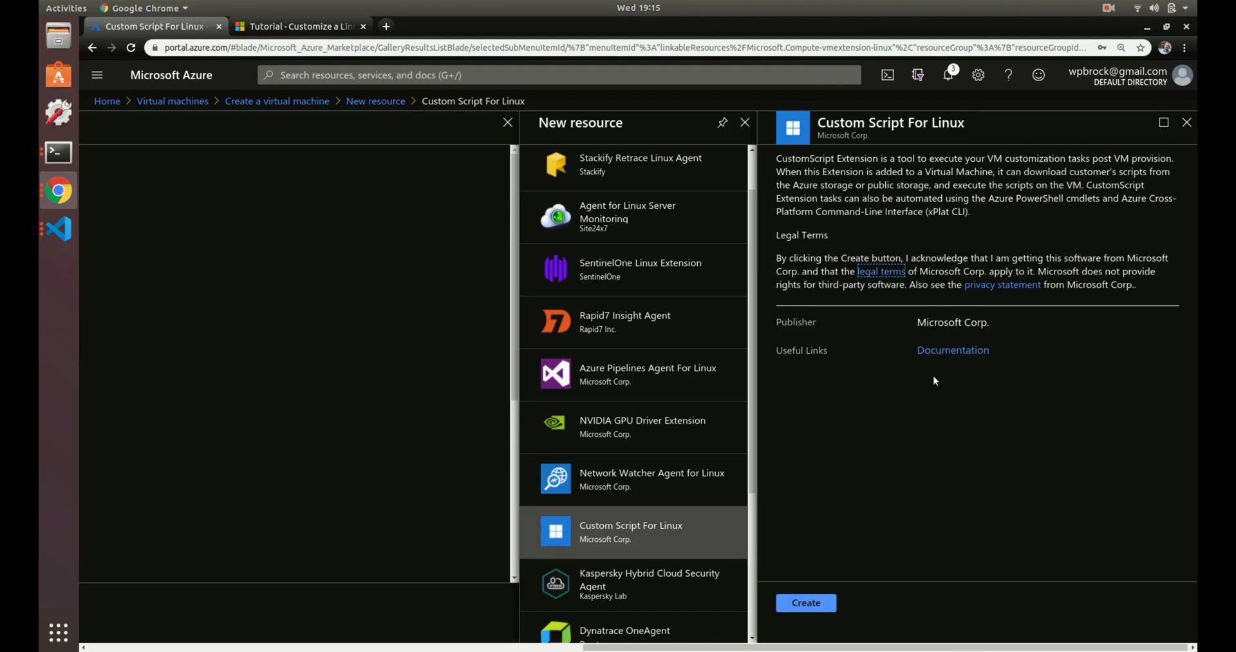
mouse_move(943, 434)
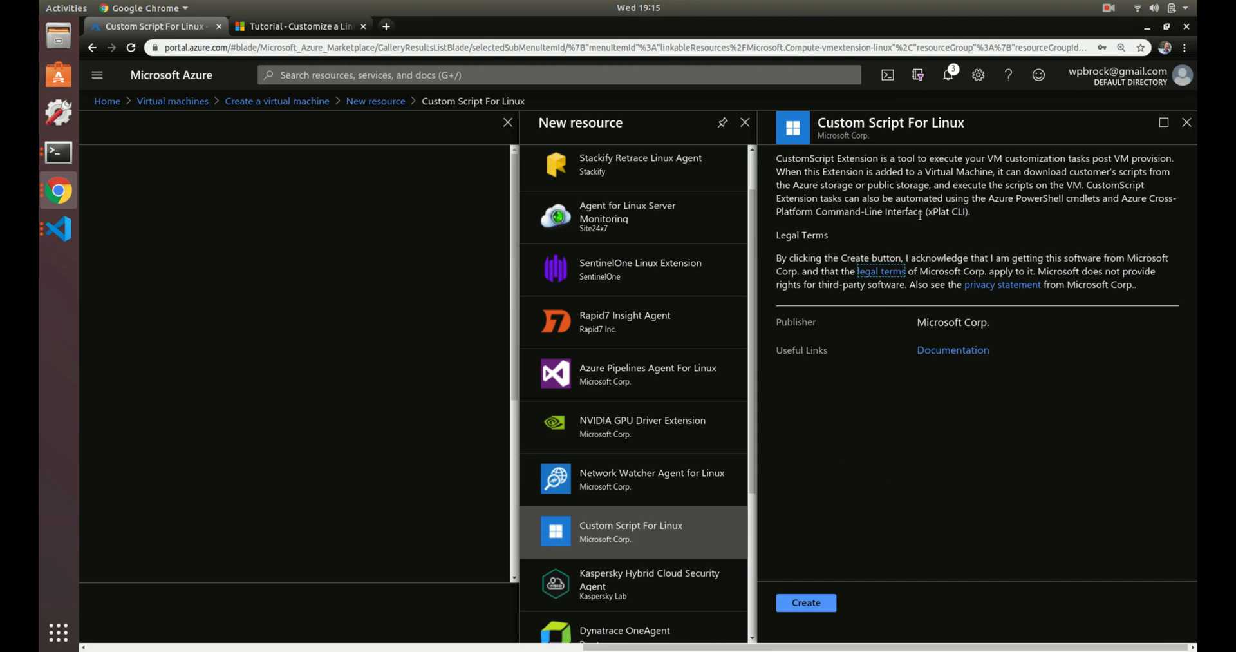
click(805, 601)
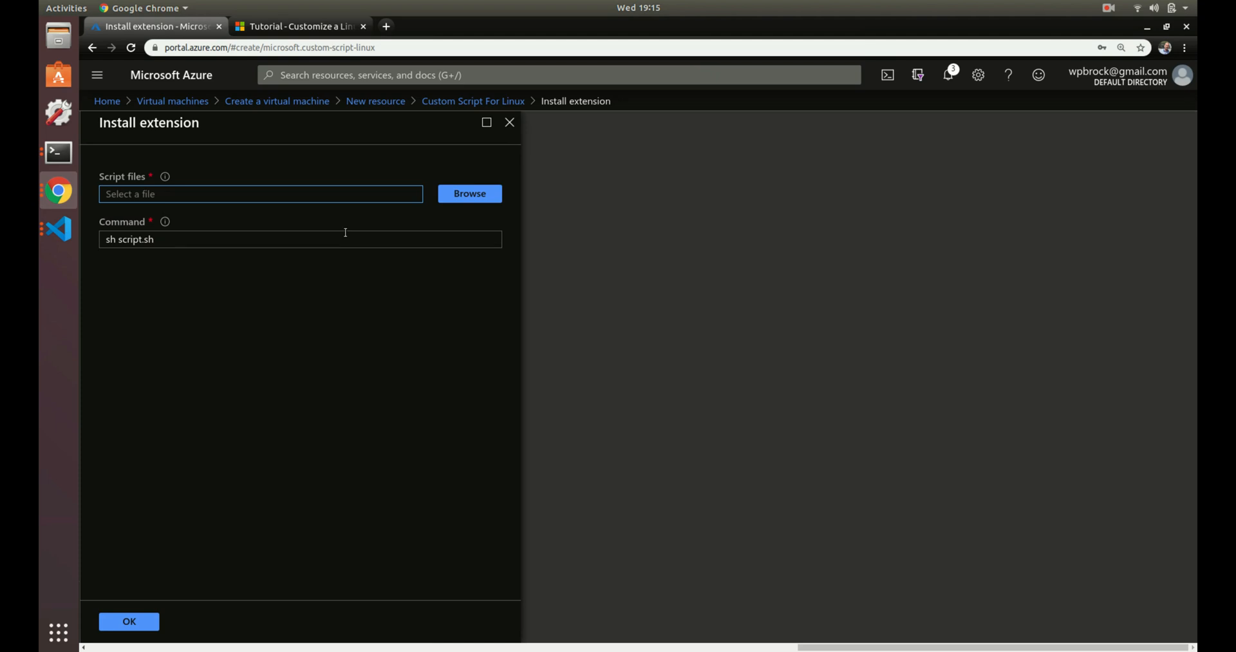
key(alt+Tab)
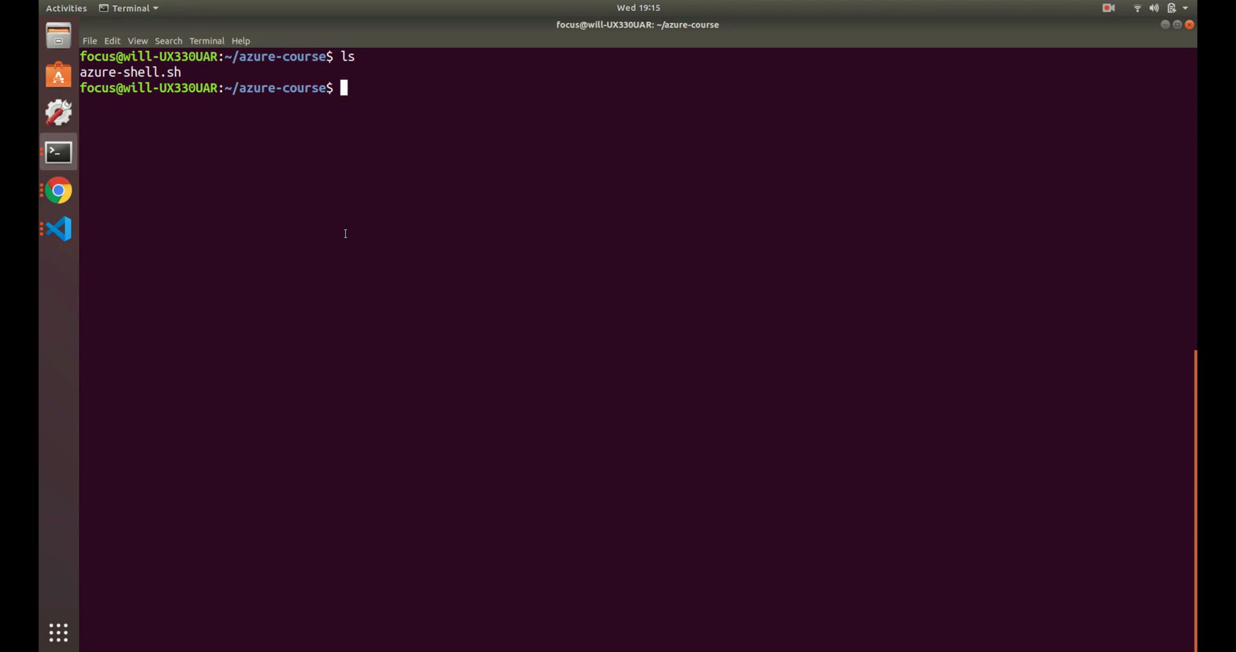
View azure-shell.sh and add 'touch /var/foo.txt' under #!/bin/sh in vi, saving it
text(less azure-shell.sh)
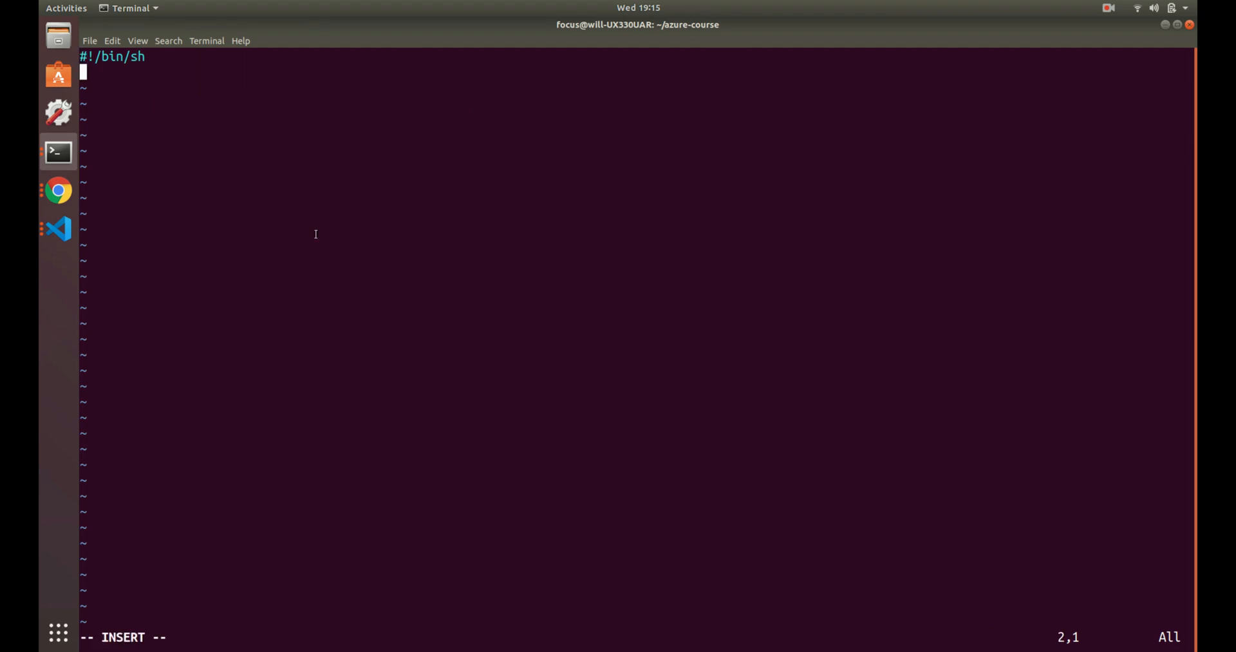
text(touch)
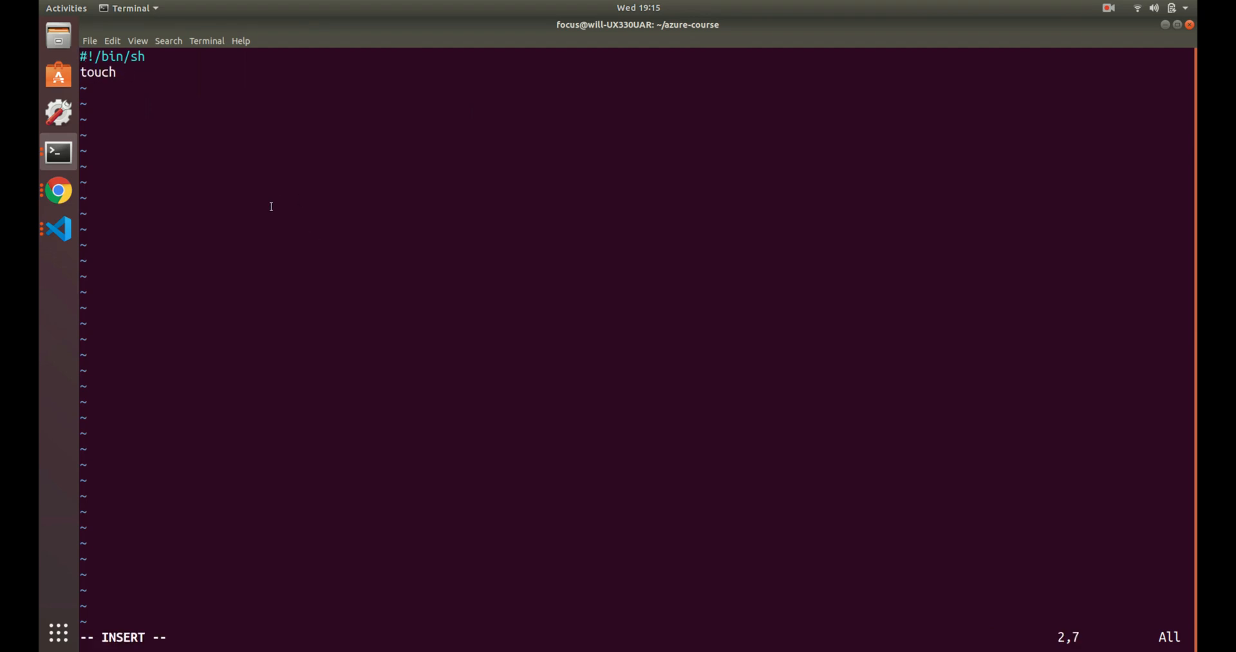
text(/)
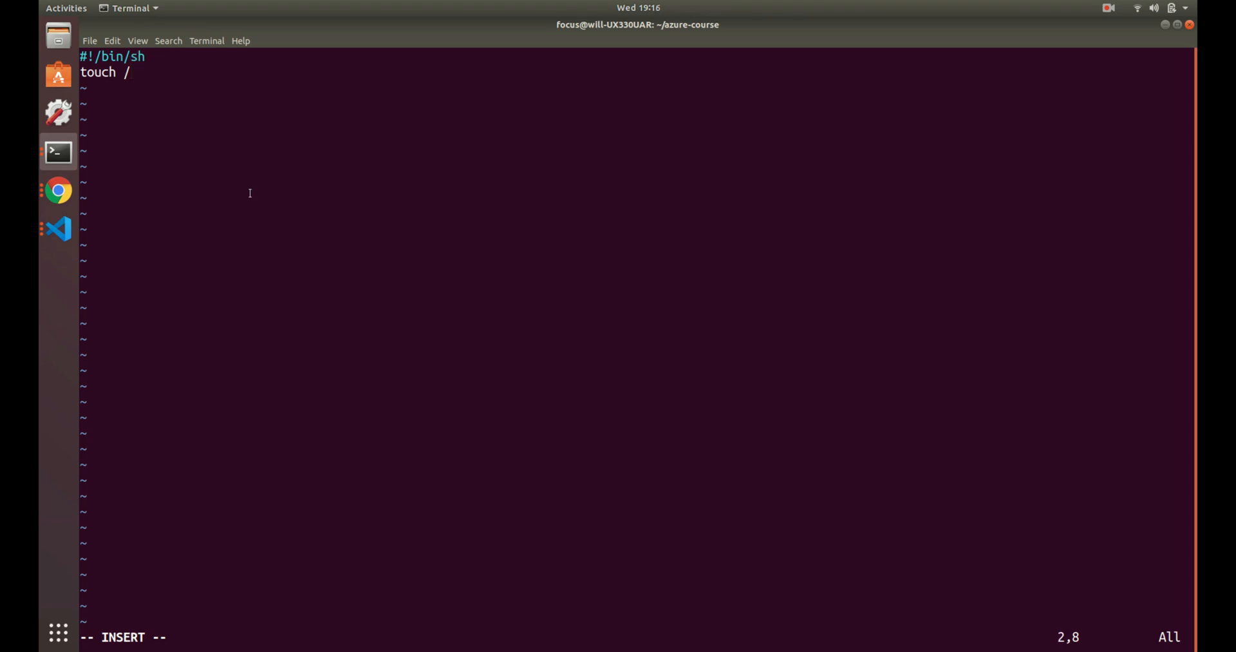
text(var)
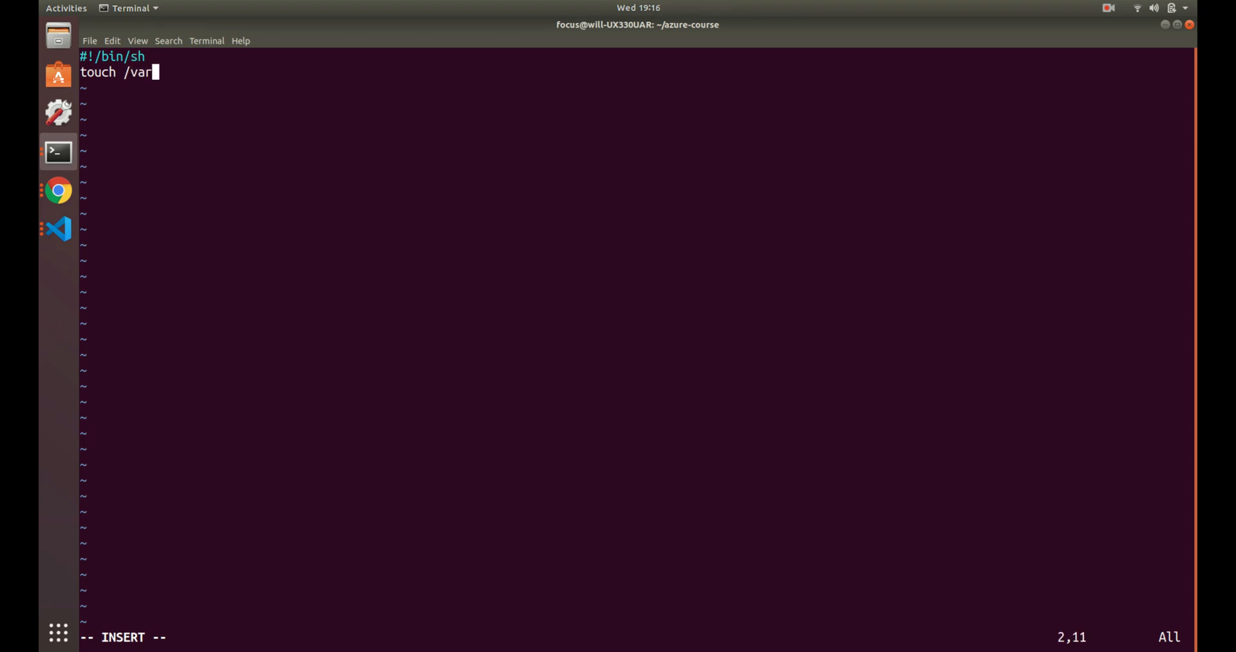
text(/foo.txt)
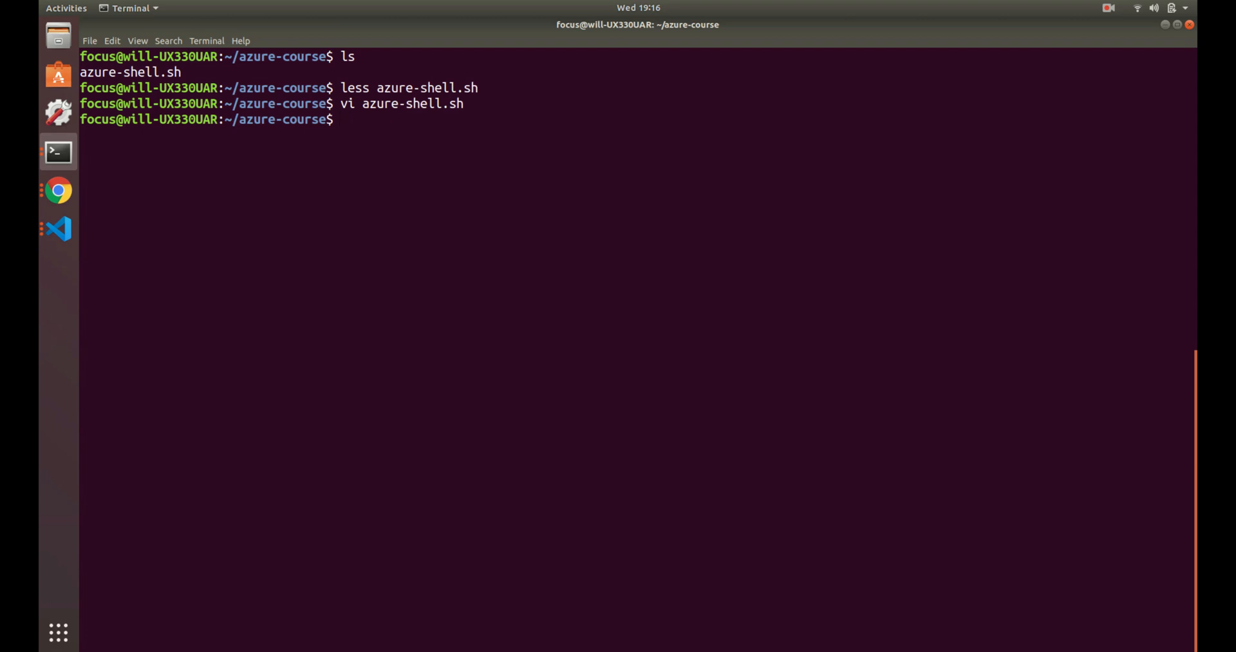
text(l)
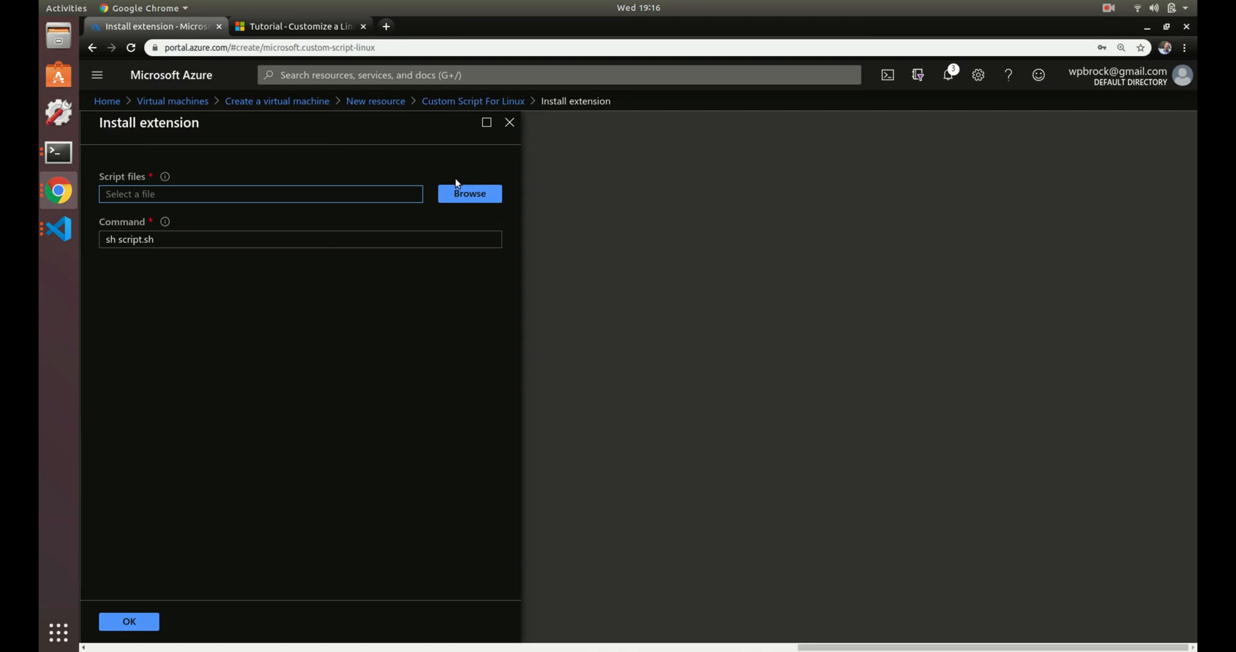
Browse for the script file, reaching the storage accounts picker
click(469, 194)
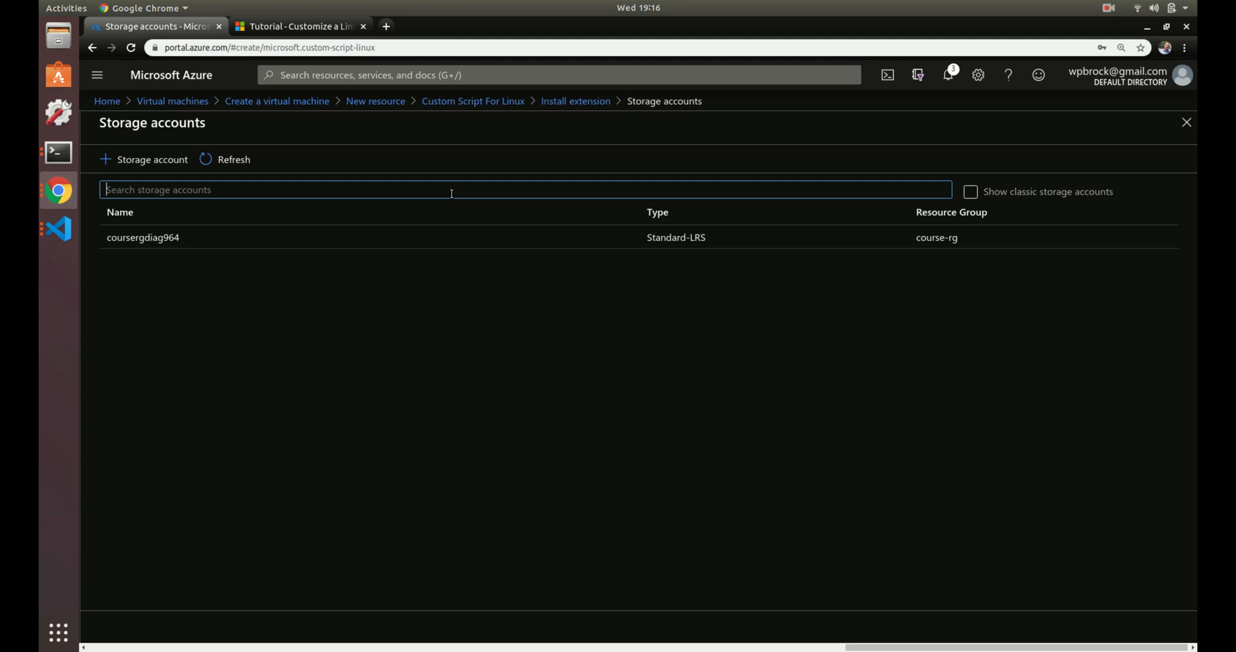
click(58, 152)
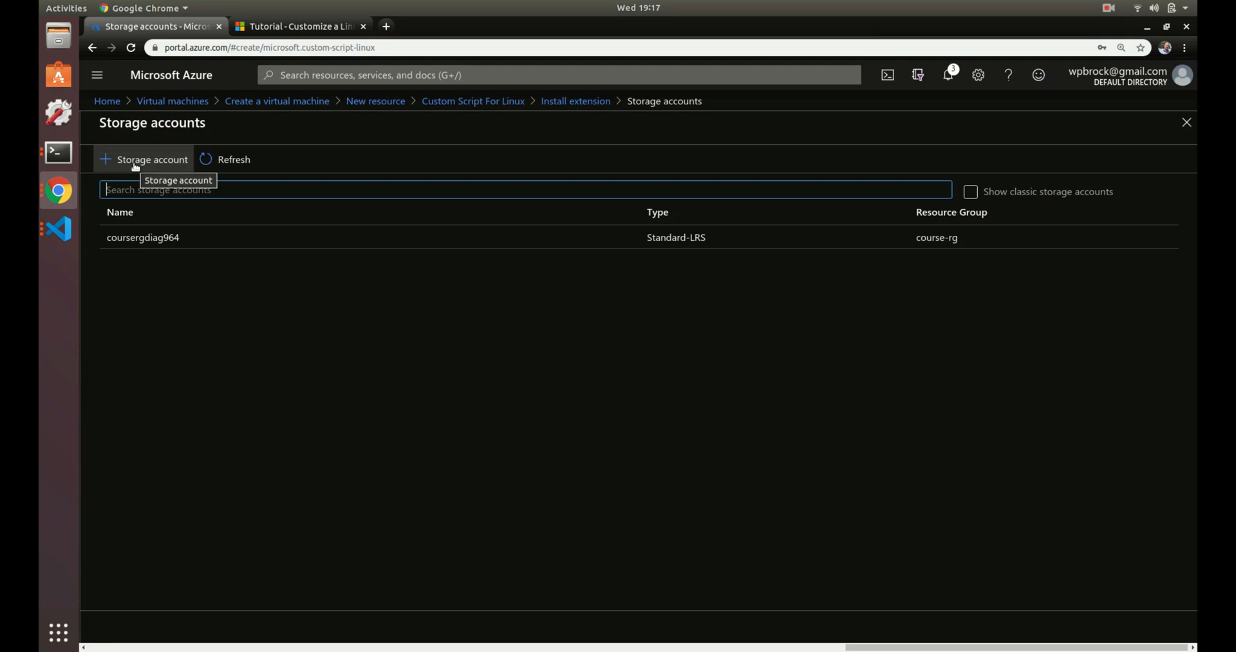
Create a Standard-LRS storage account named willexample in course-rg
click(150, 158)
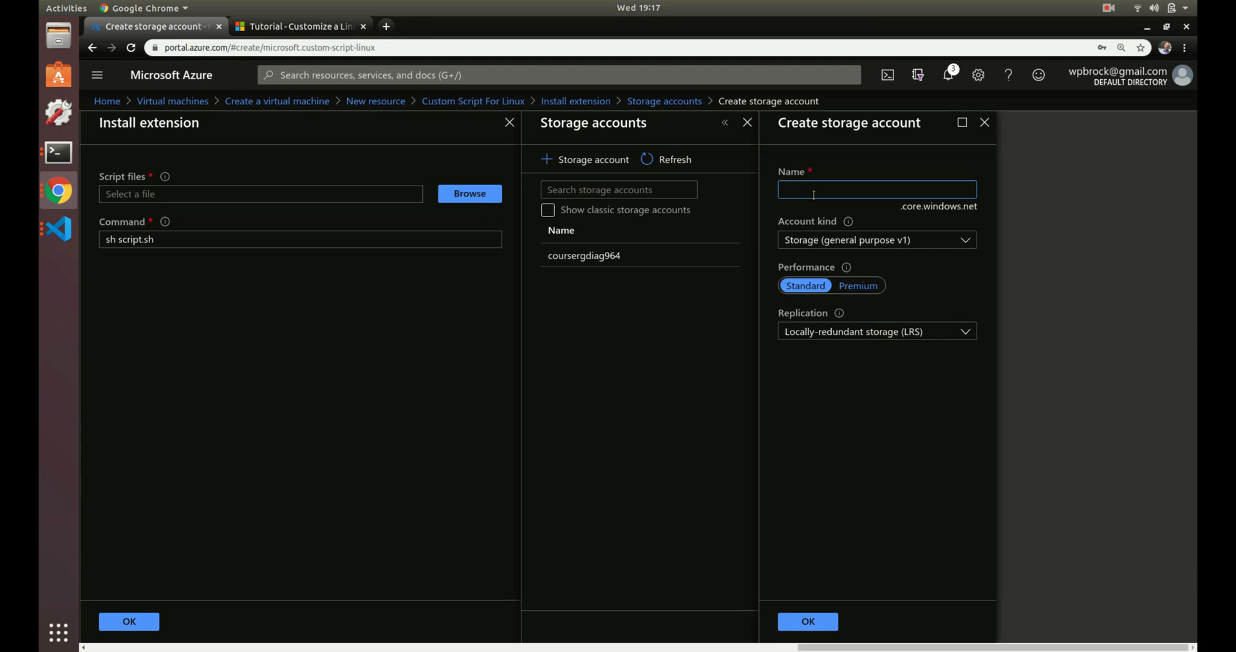
mouse_move(808, 197)
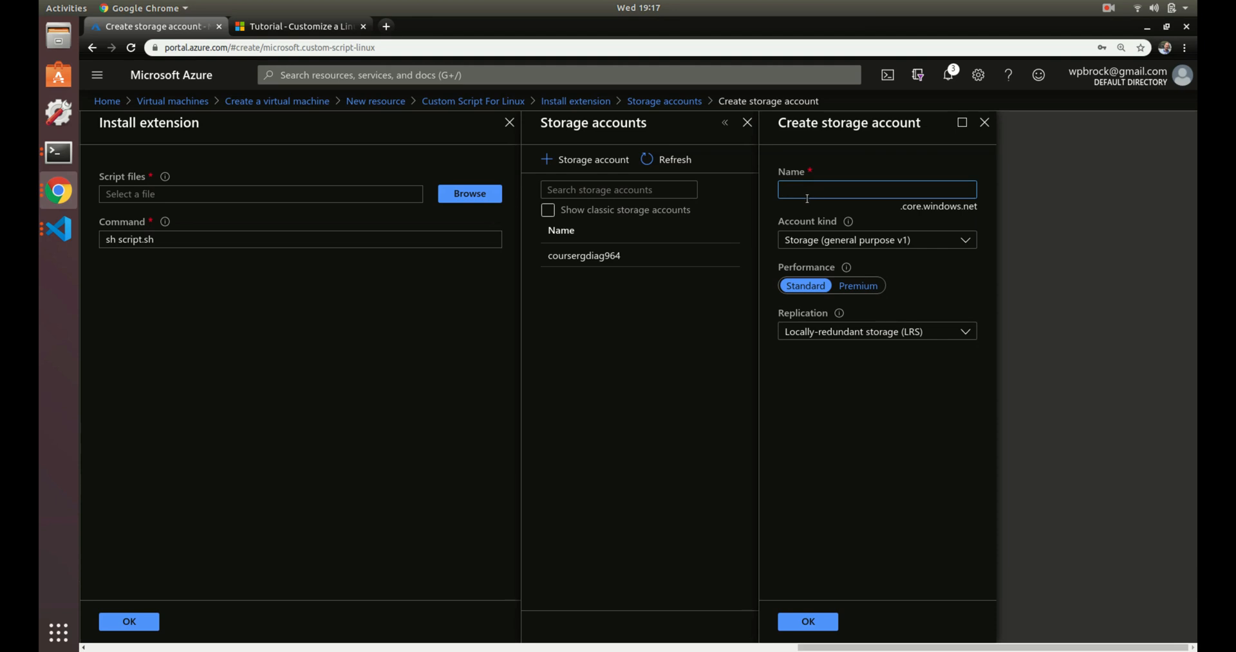
text(willeaxample)
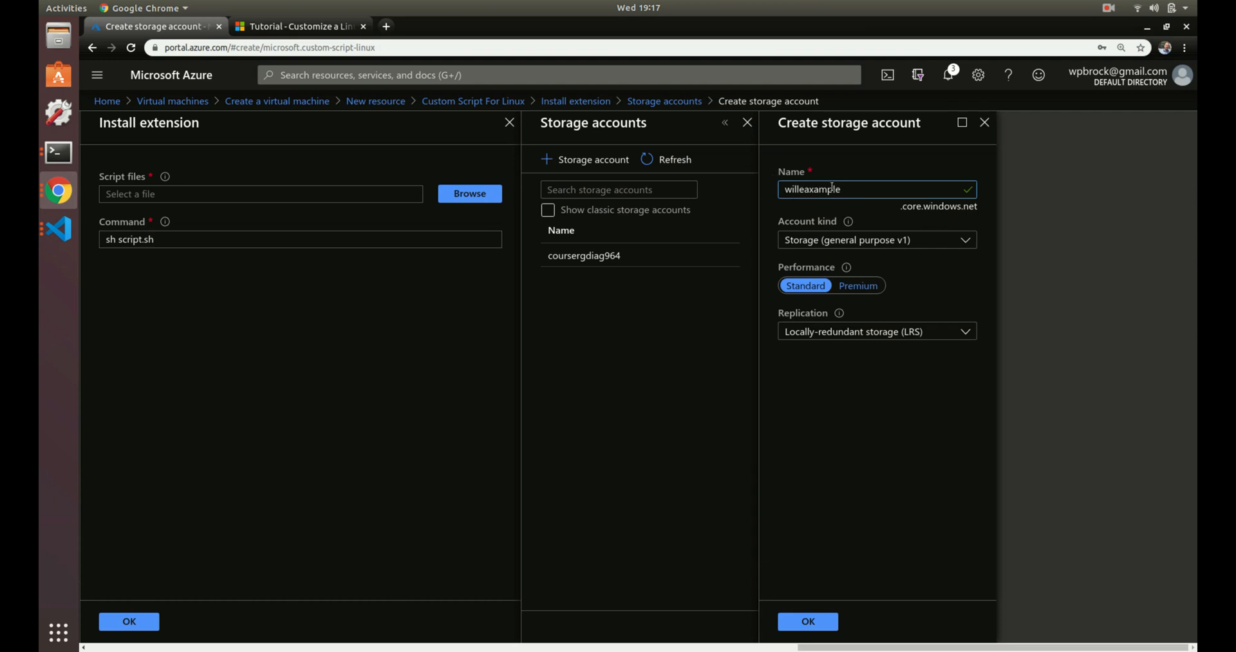
key(BackSpace)
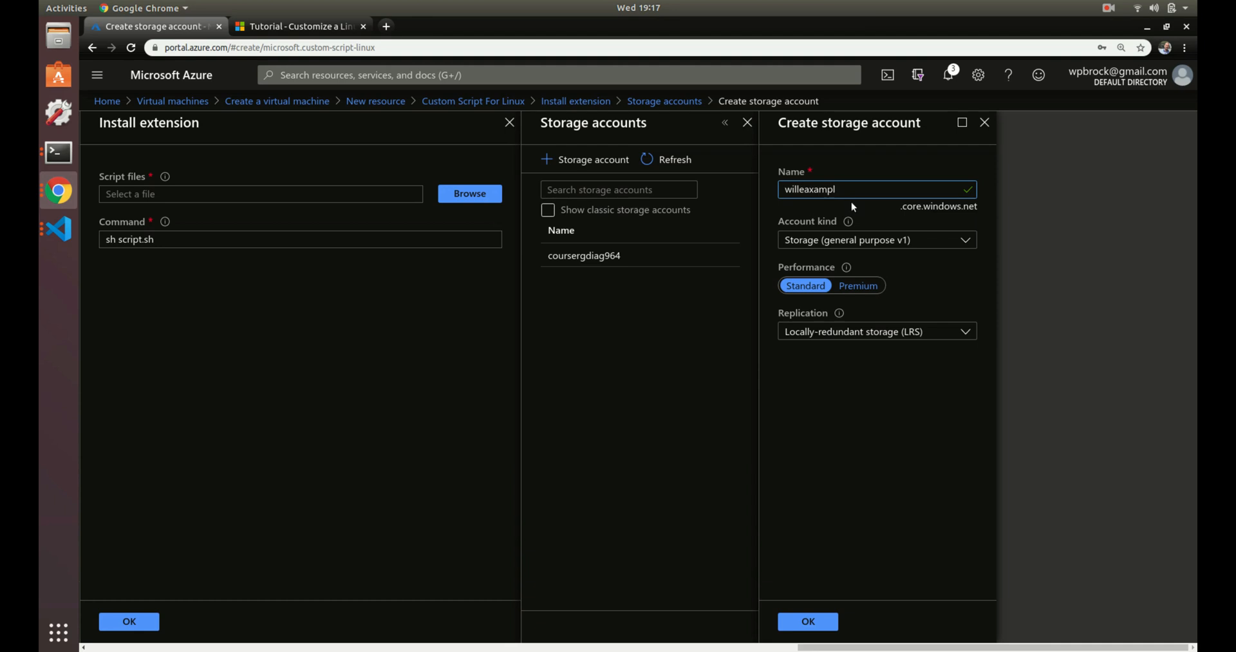
text(wil)
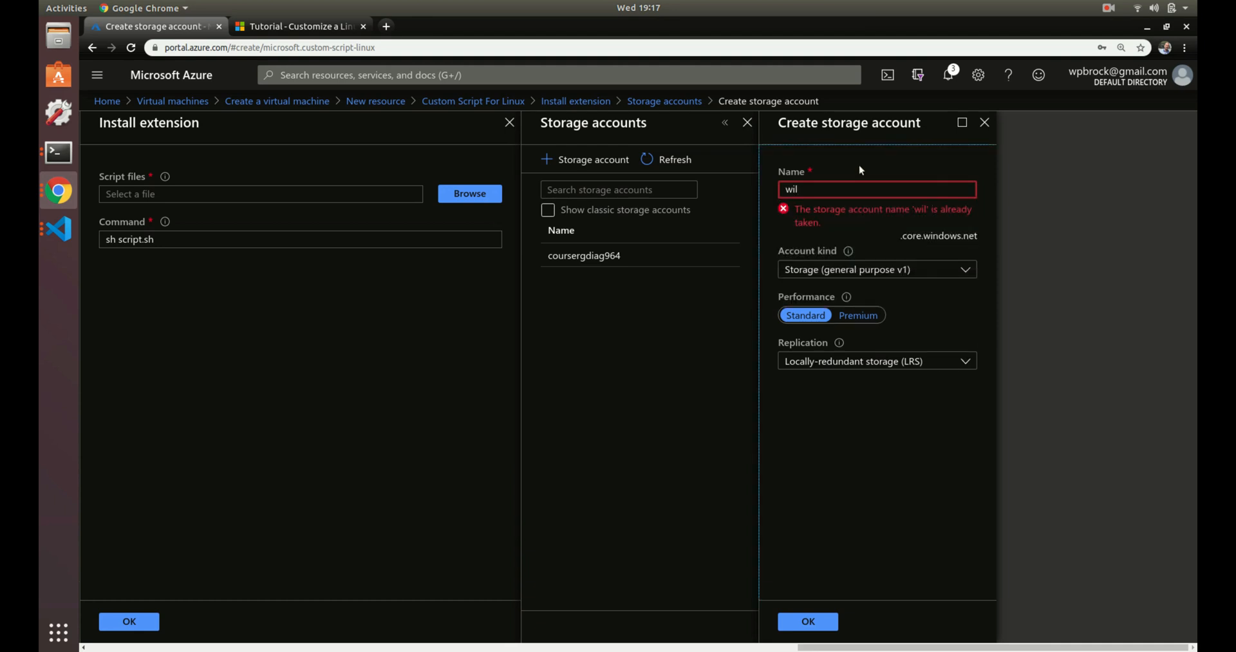
mouse_move(909, 227)
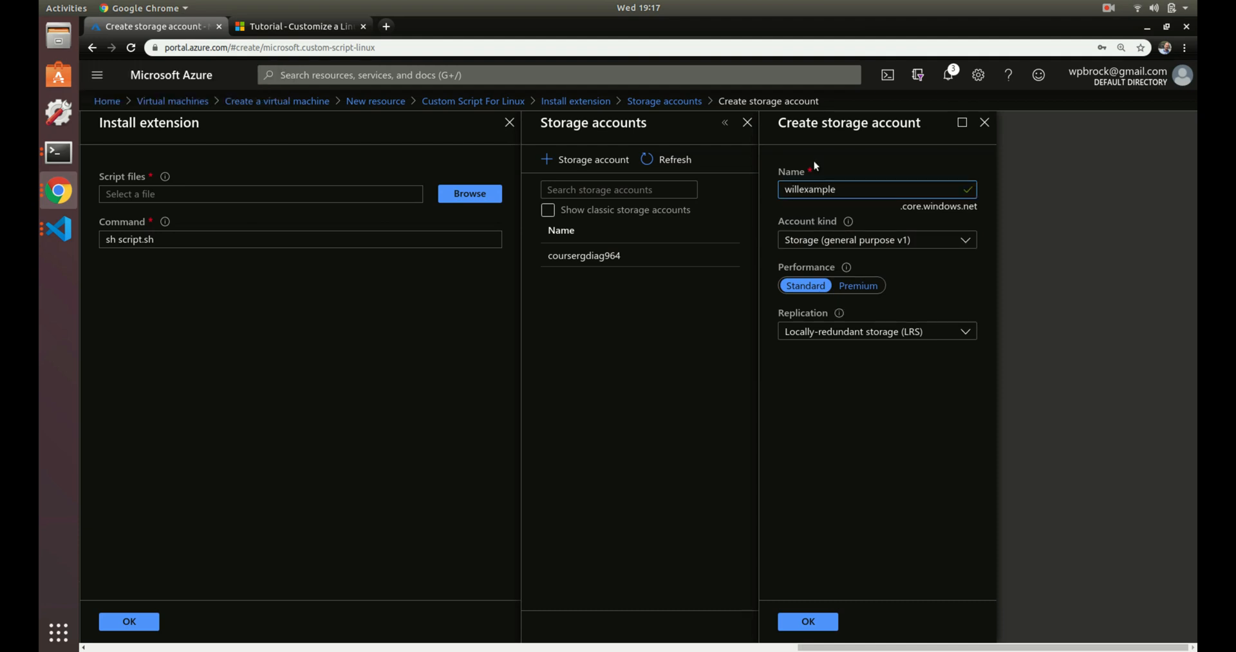
click(808, 620)
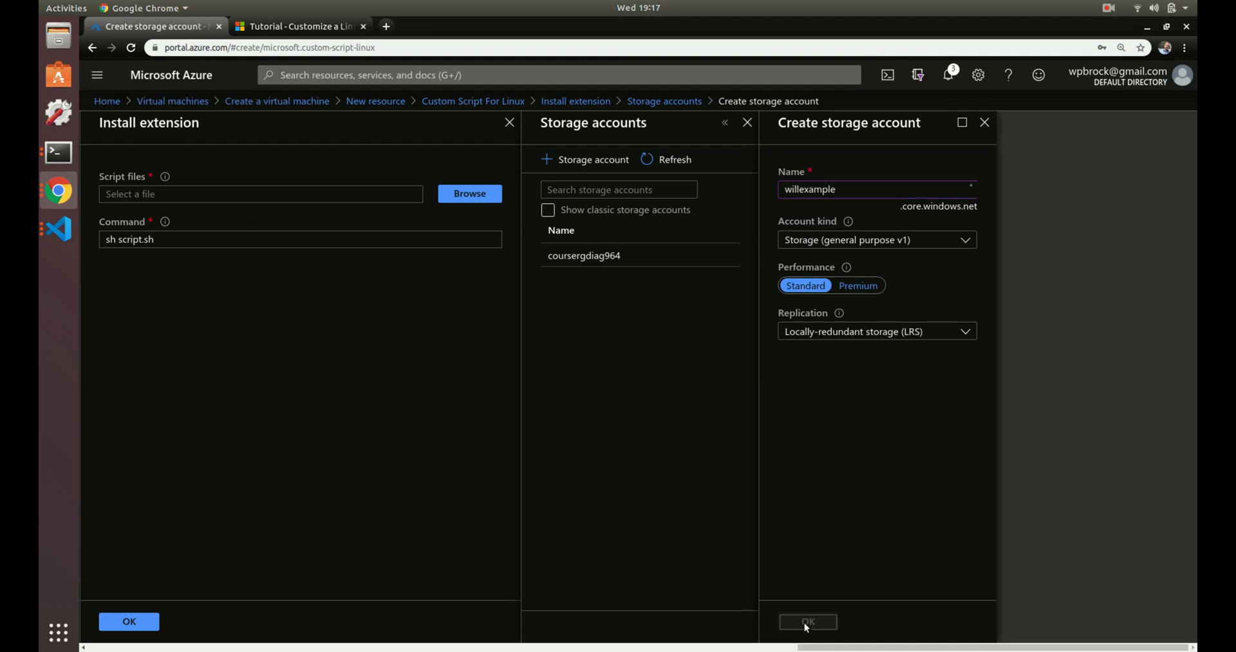
click(806, 622)
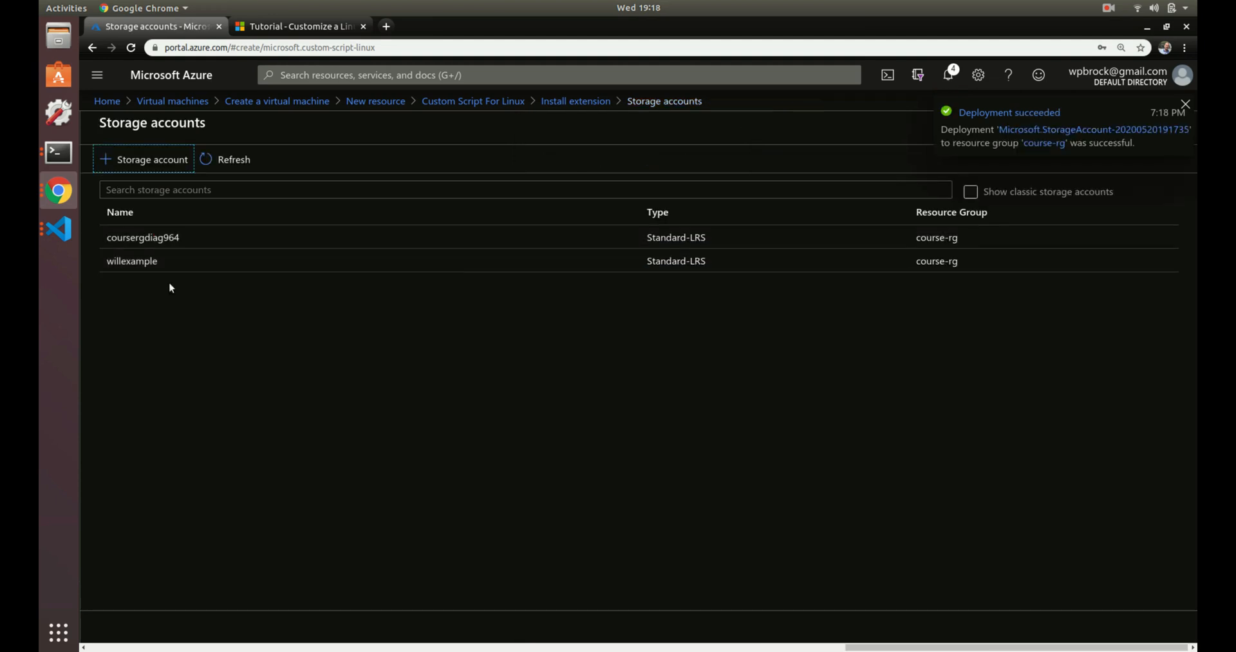
In willexample, add a container named foo with Private access level
click(131, 260)
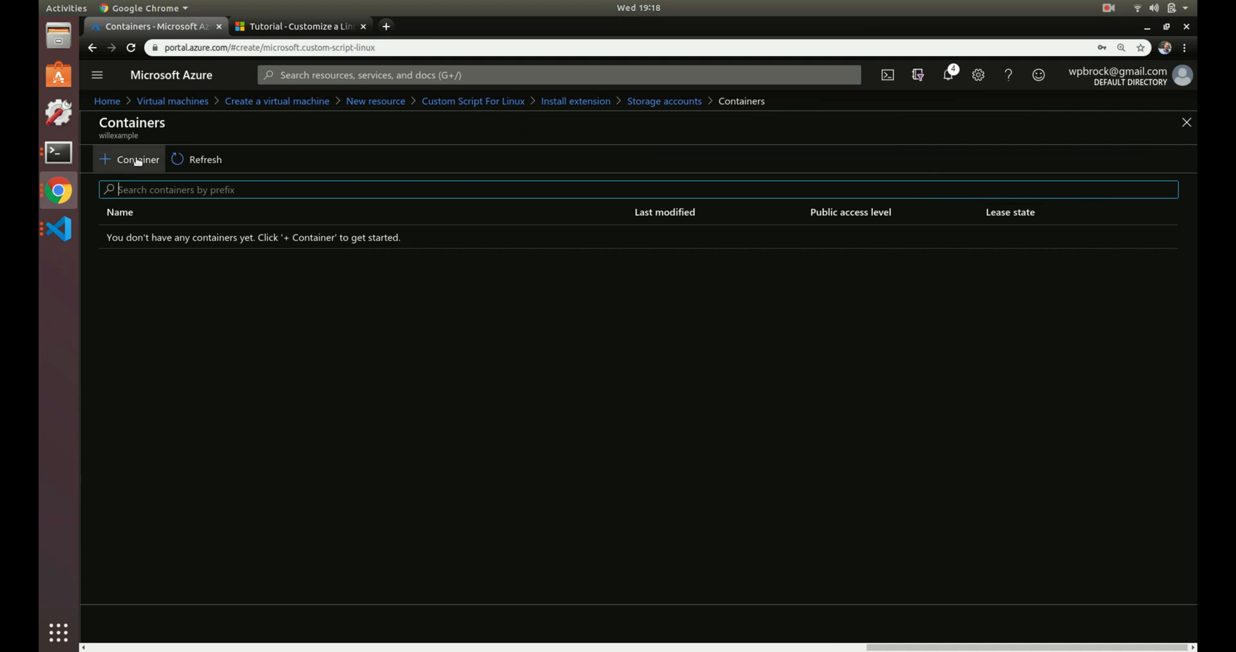
click(130, 158)
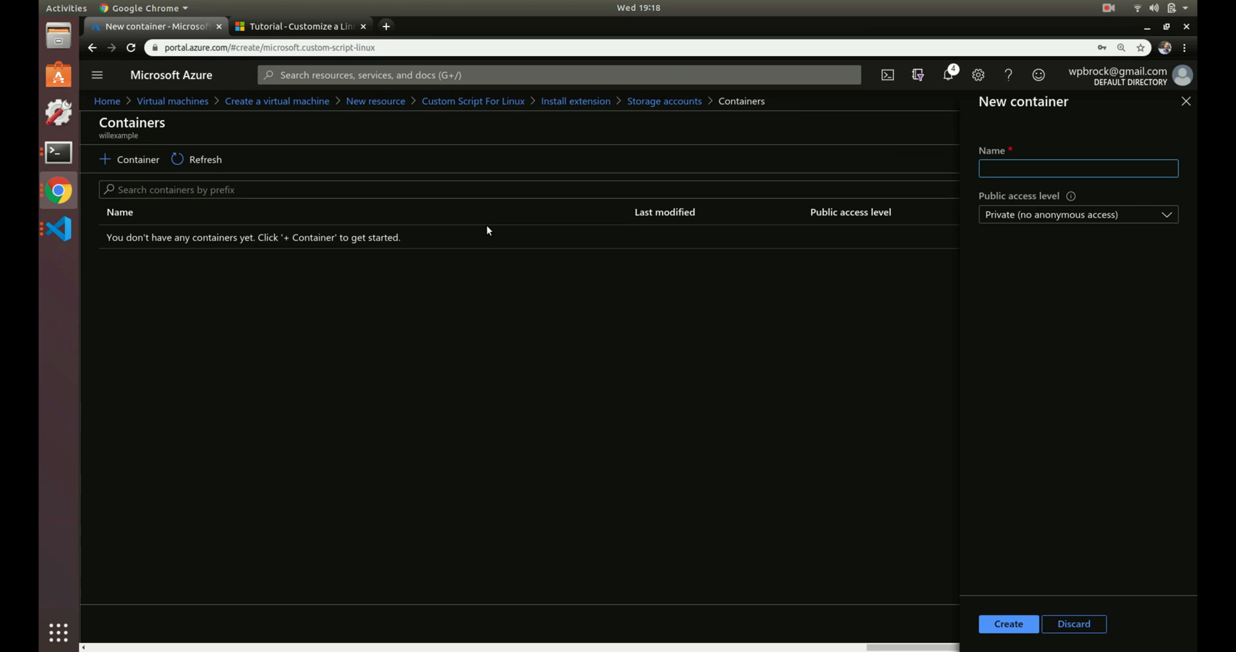
click(1077, 168)
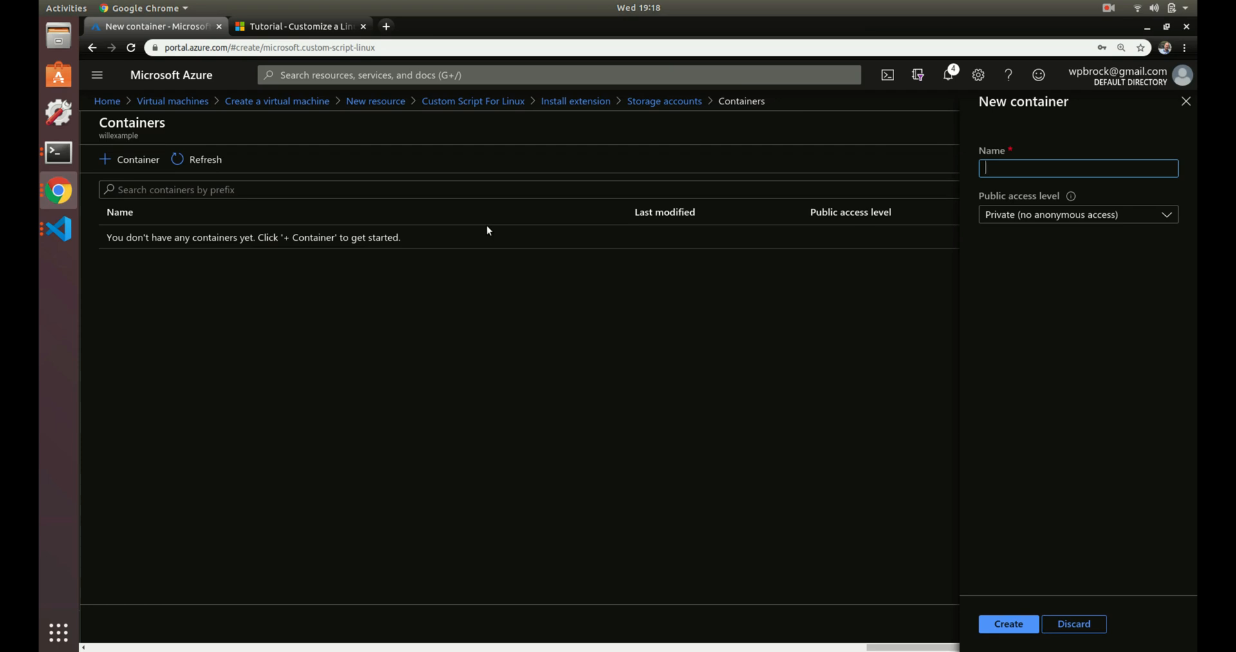
text(foo)
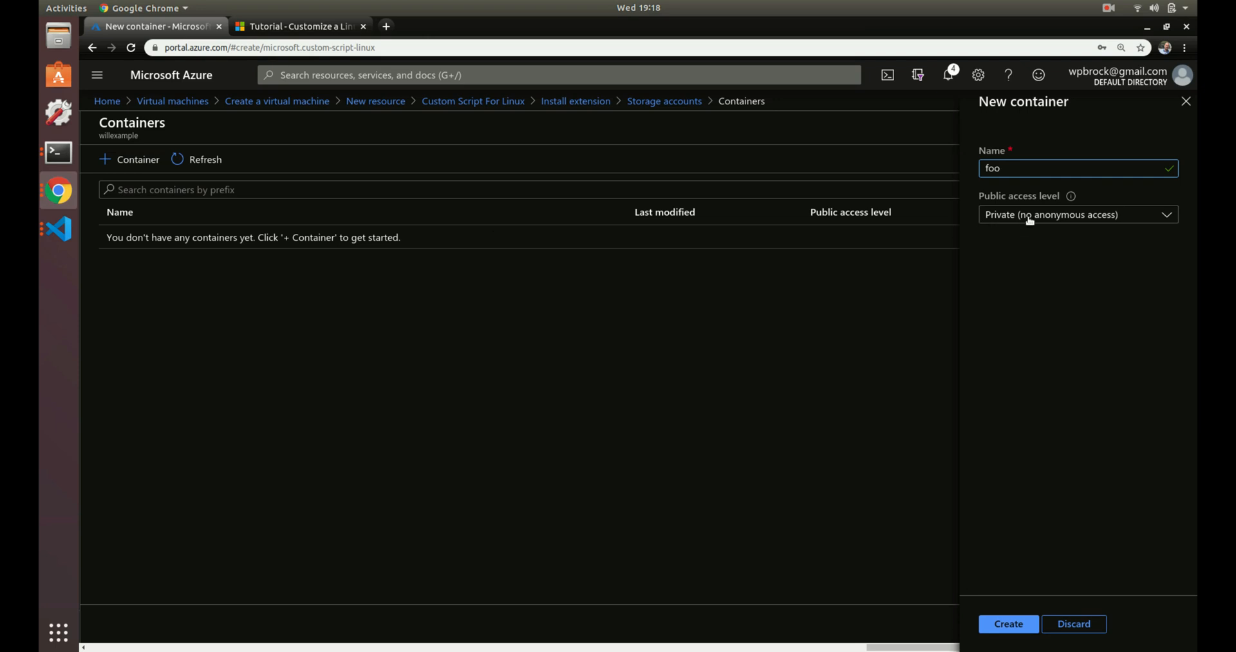
click(1078, 214)
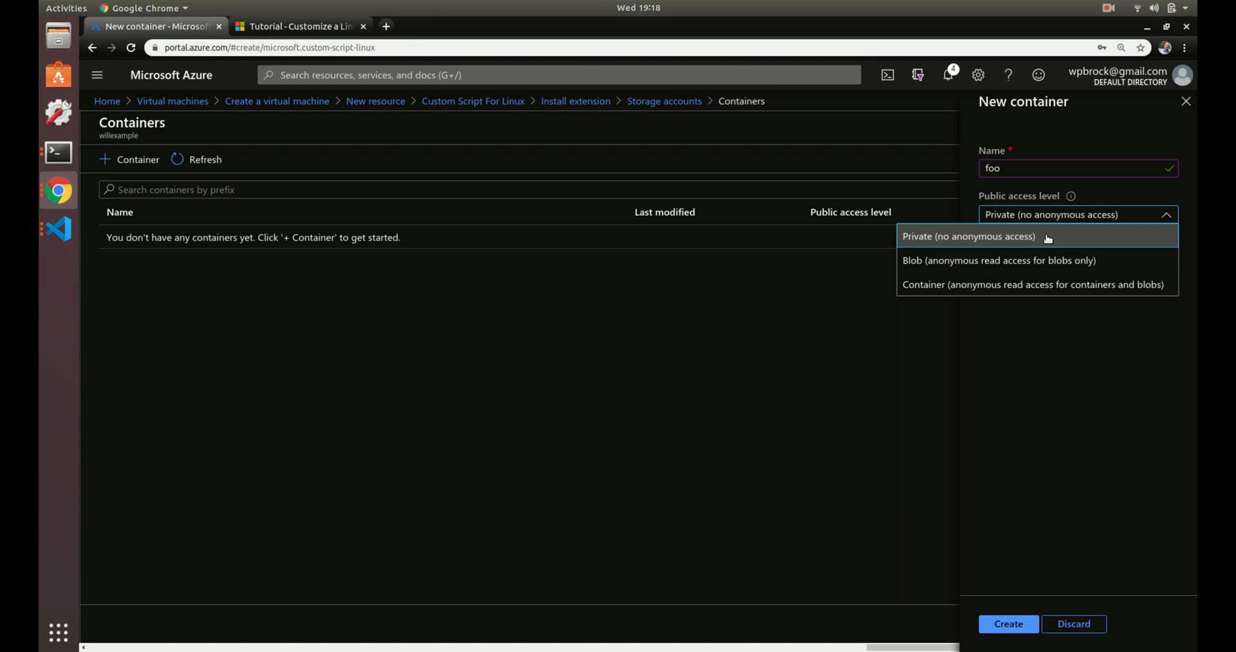
click(968, 235)
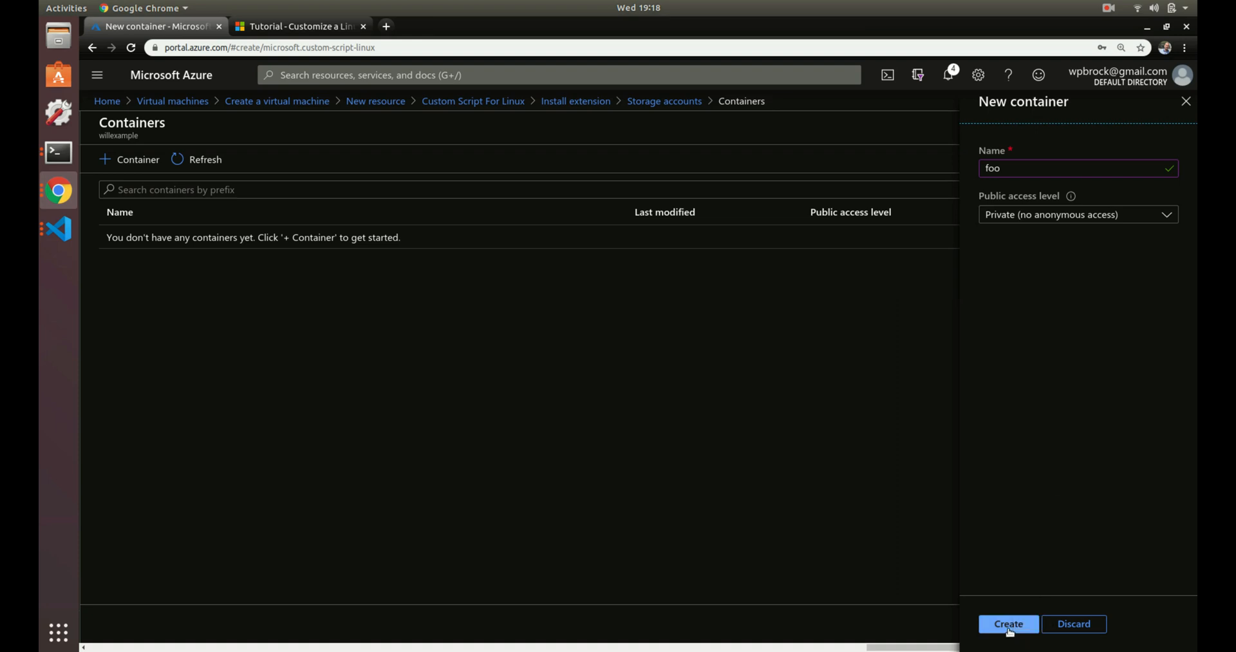
click(1007, 623)
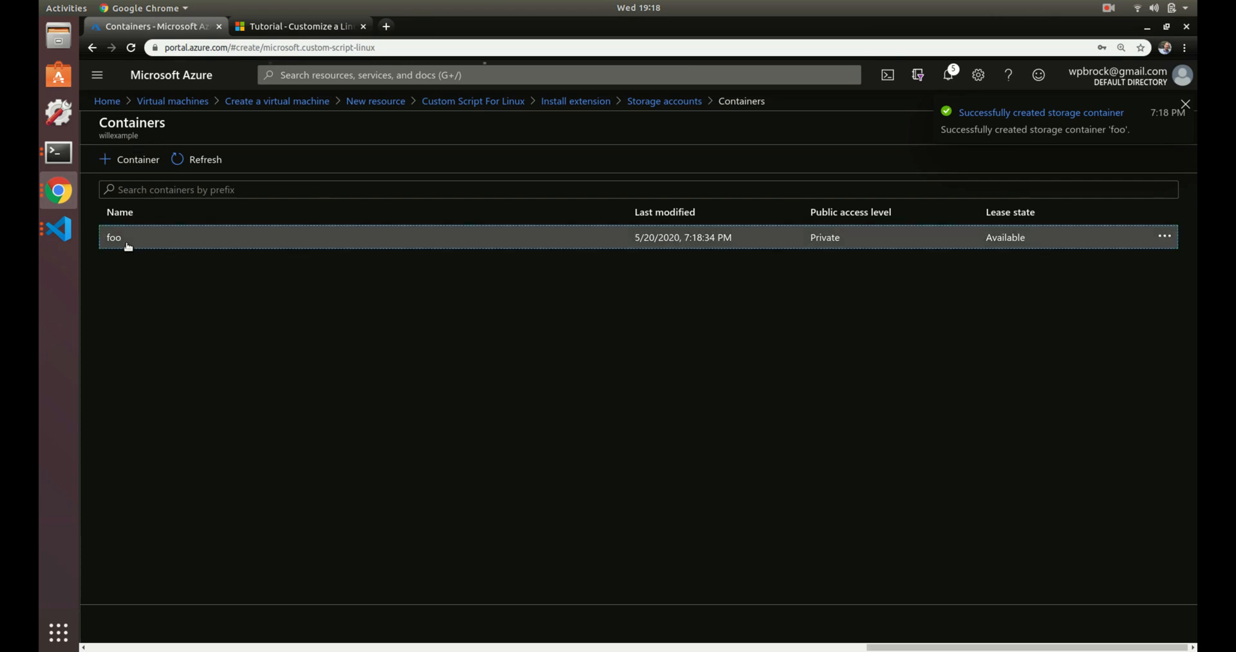
From the foo container, start an upload and pick azure-shell.sh from Home > azure-course
click(113, 237)
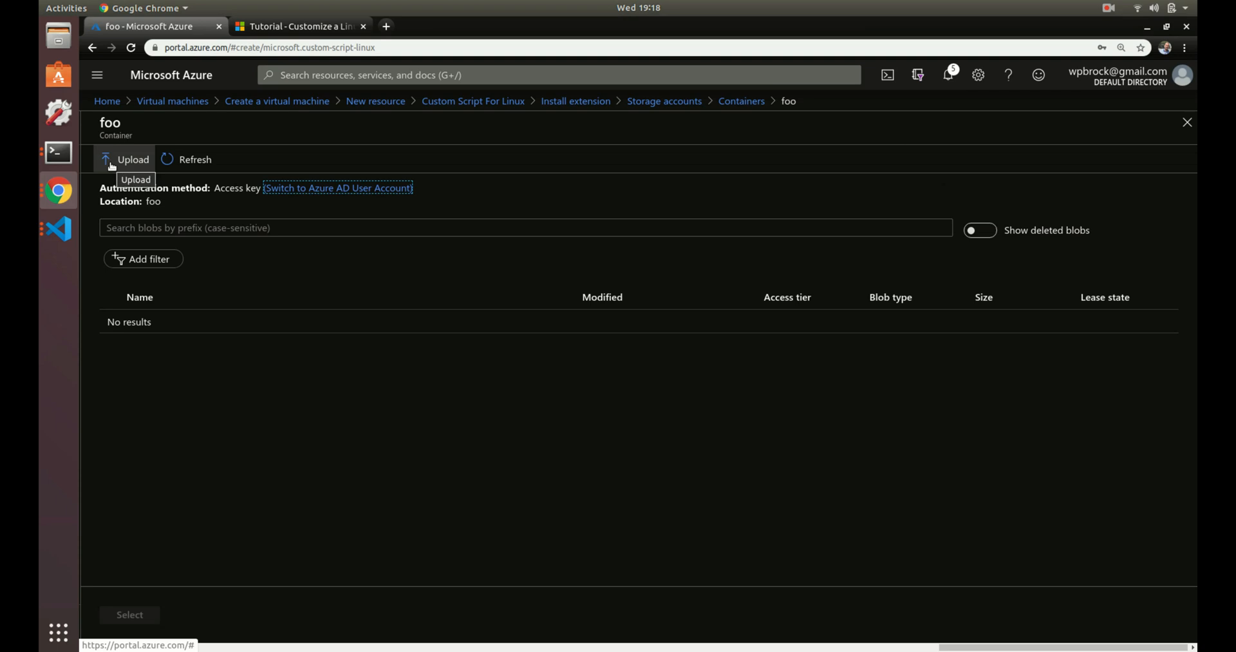
mouse_move(133, 164)
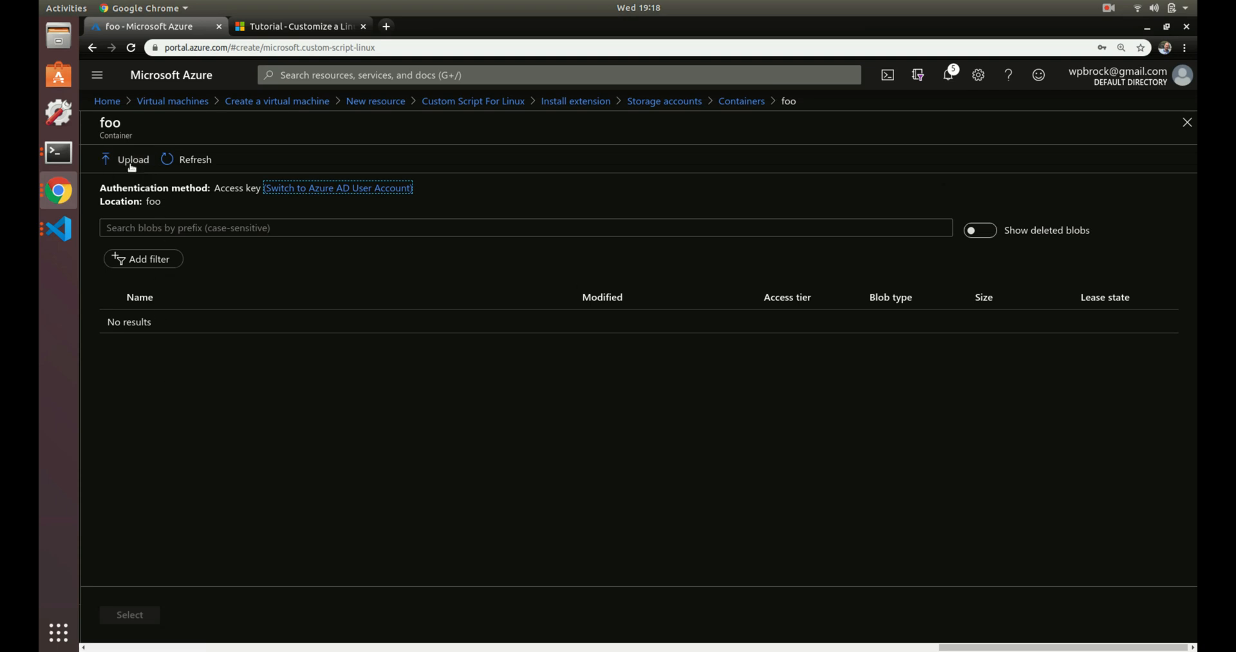
click(131, 160)
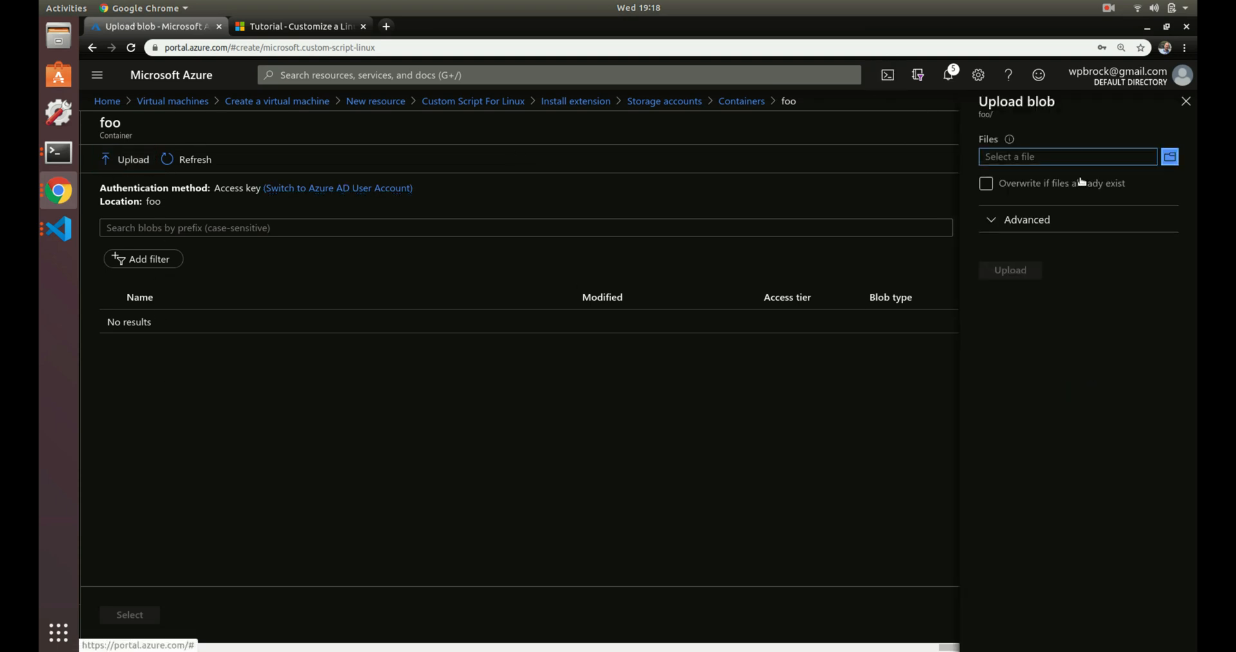
click(1170, 155)
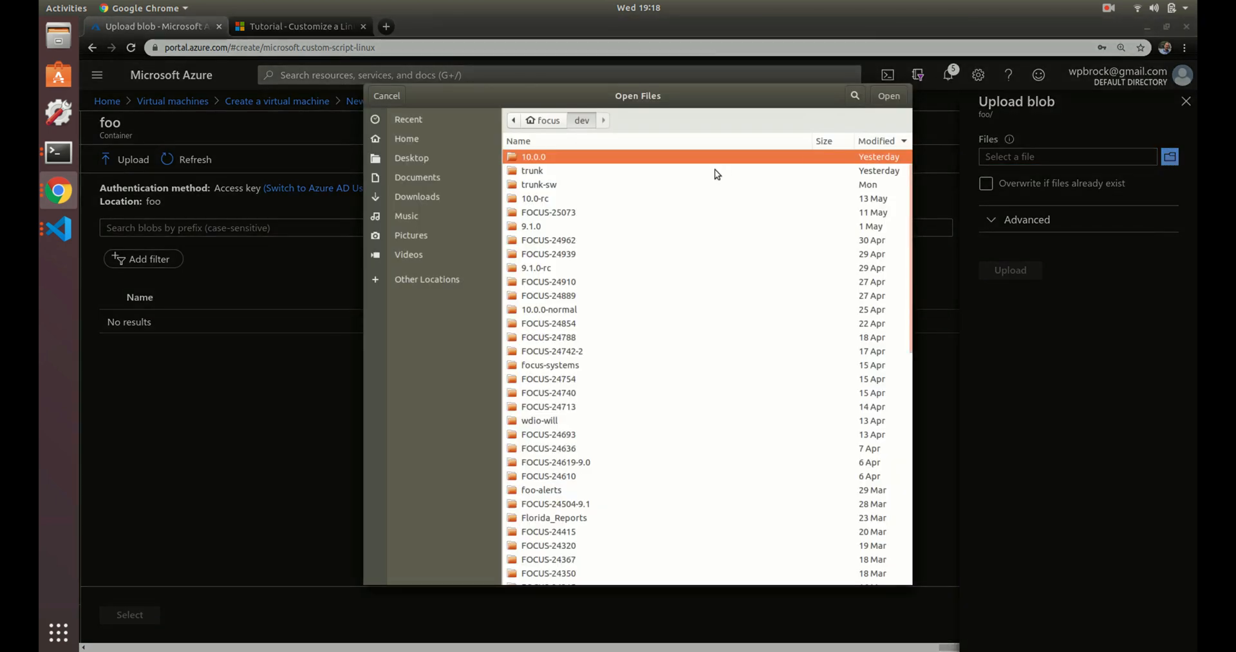
click(408, 119)
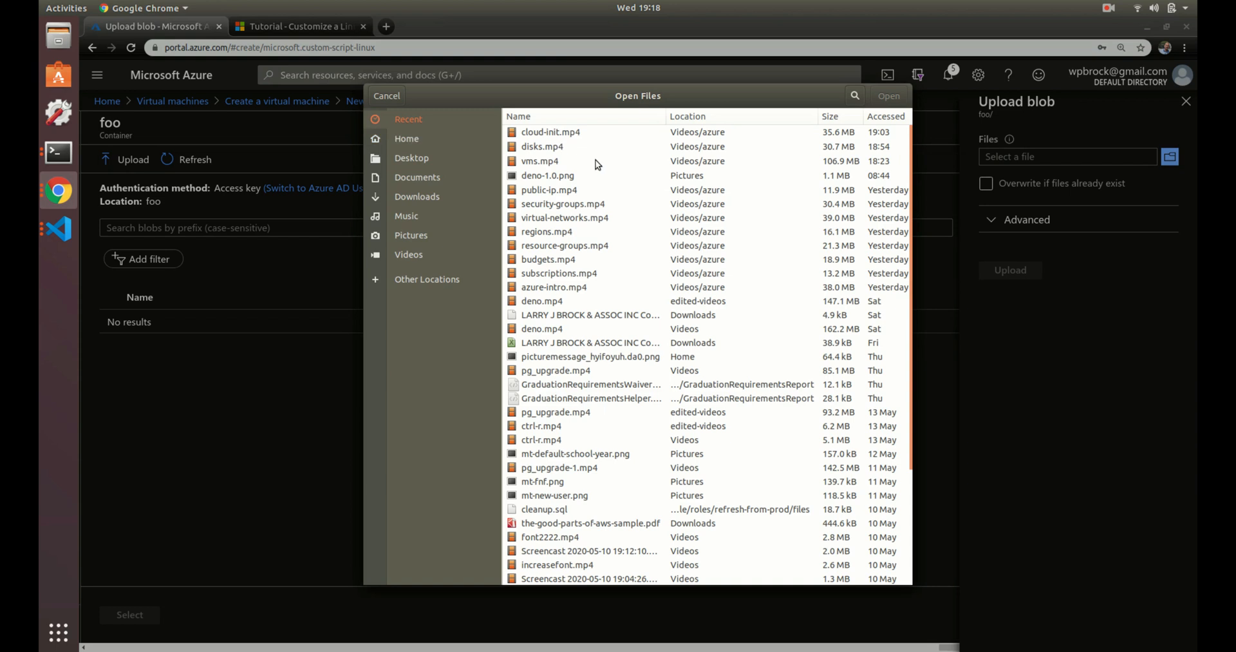
mouse_move(556, 146)
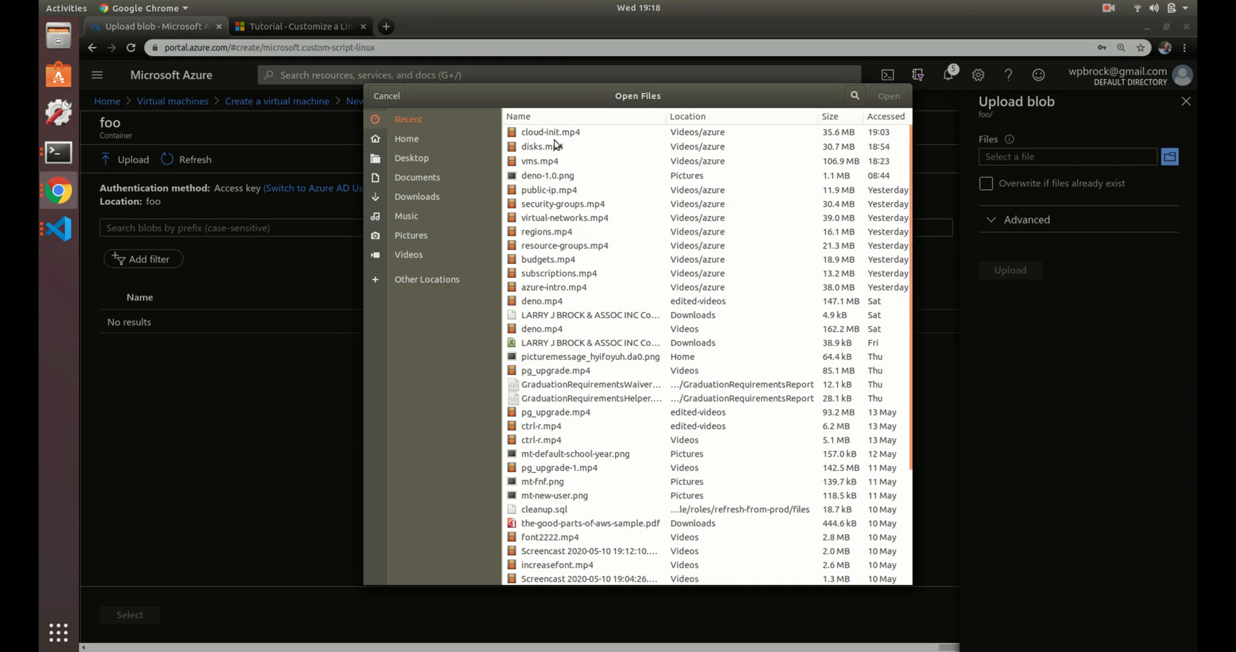
mouse_move(408, 138)
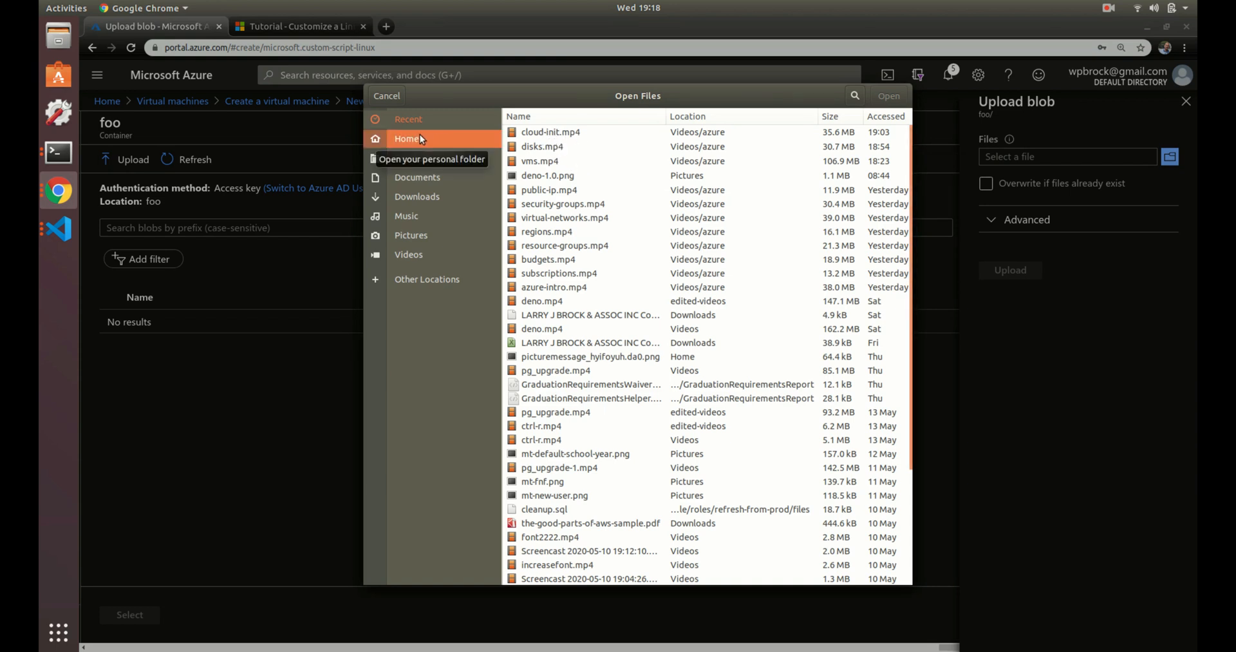
click(408, 138)
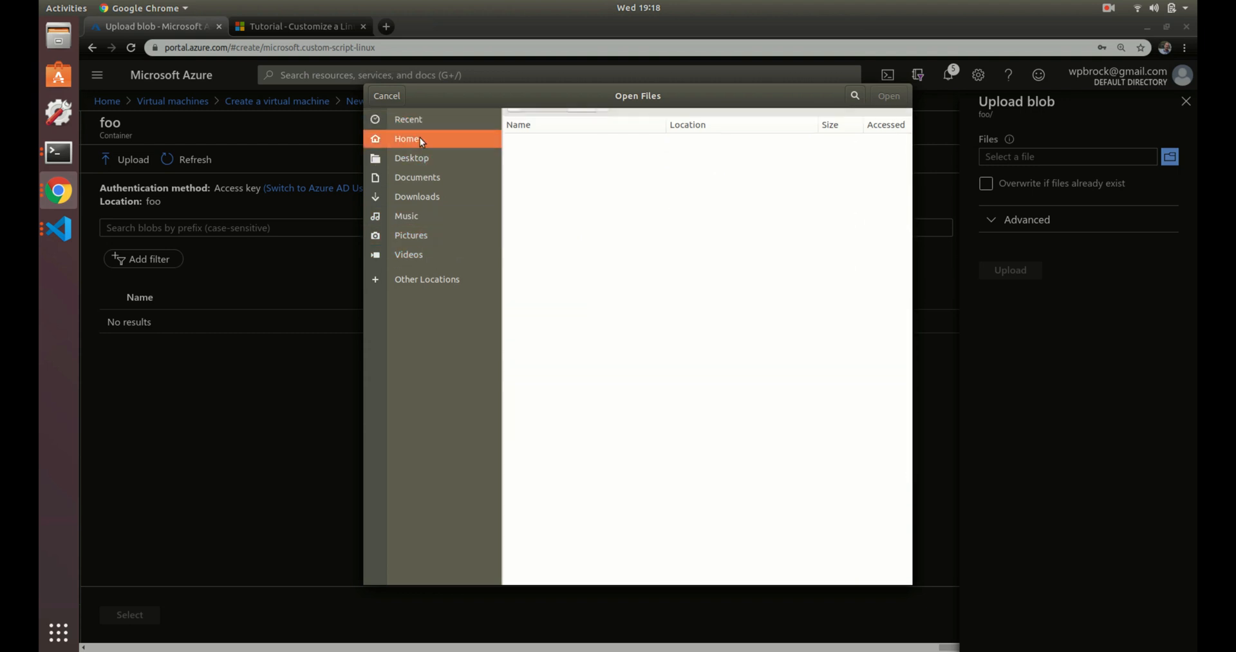
click(407, 137)
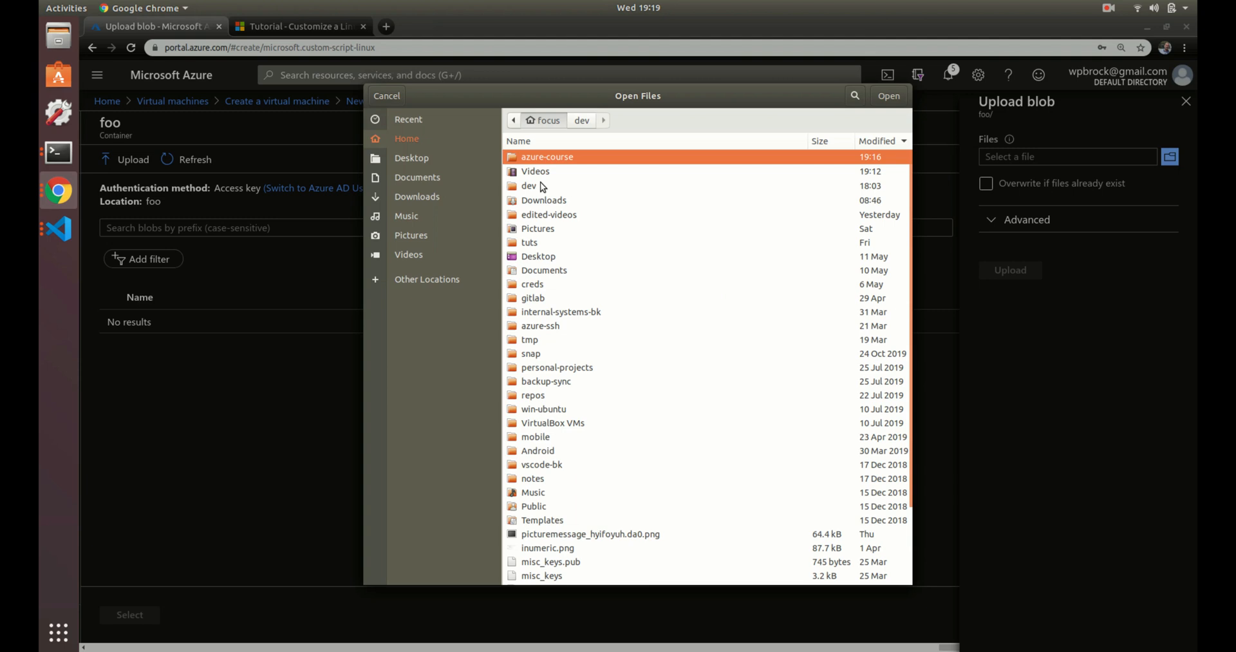
mouse_move(570, 324)
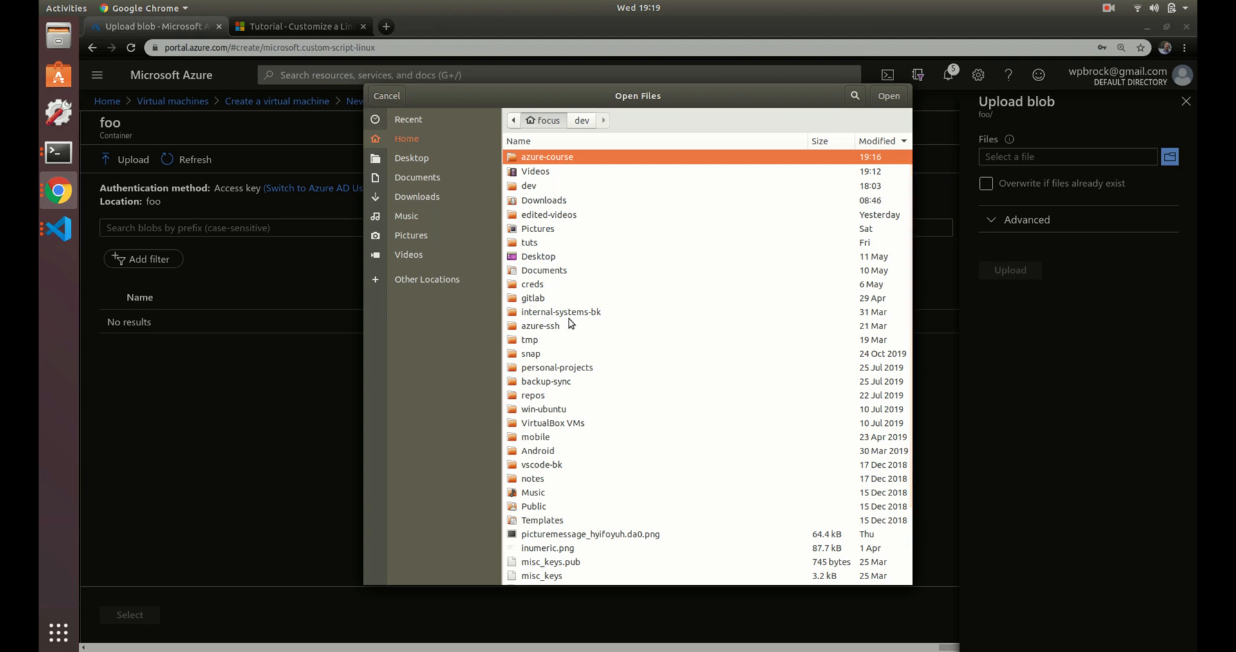
mouse_move(542, 187)
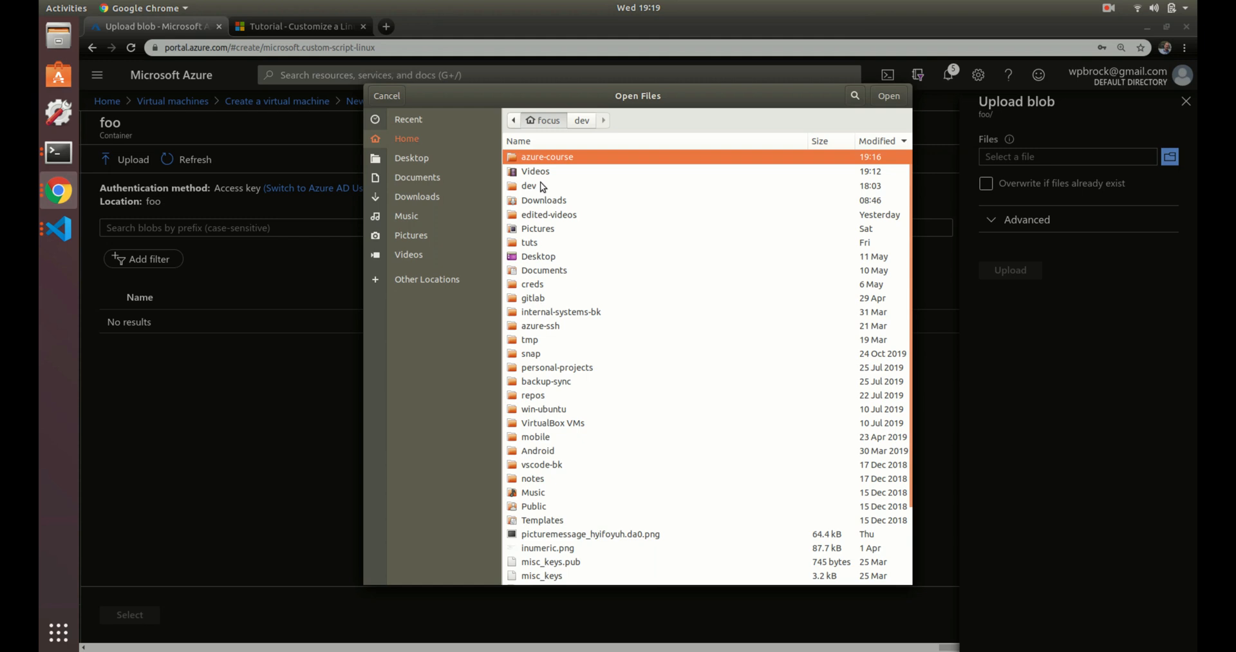
double_click(546, 156)
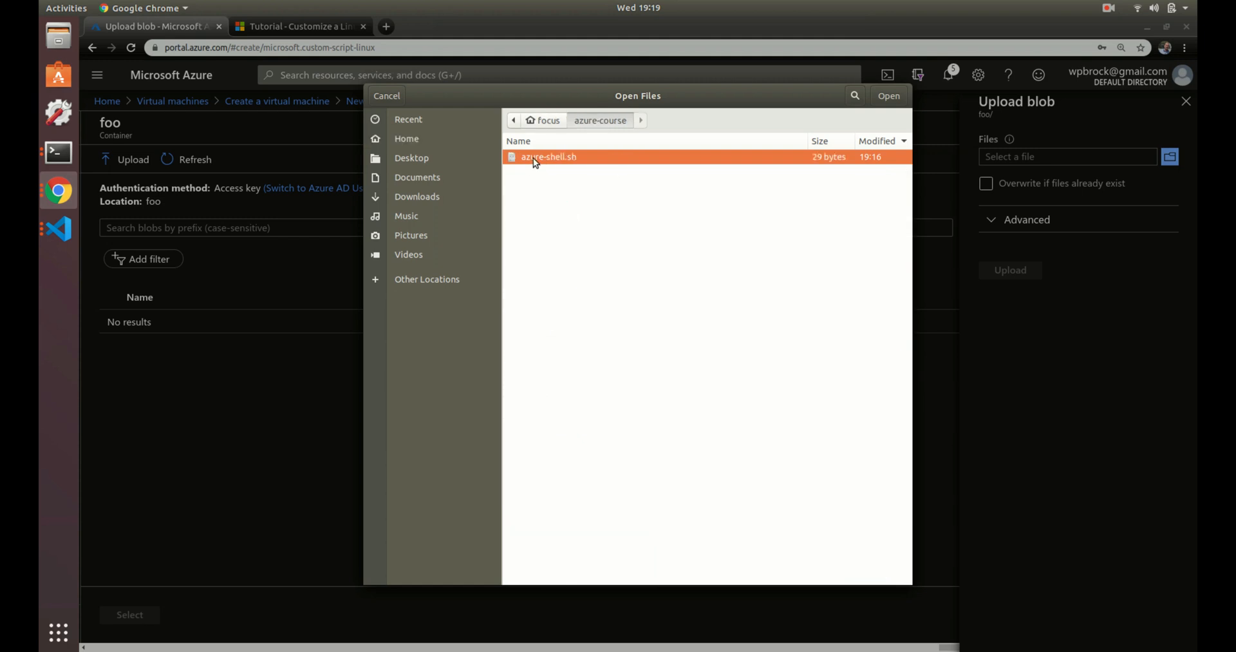
click(887, 95)
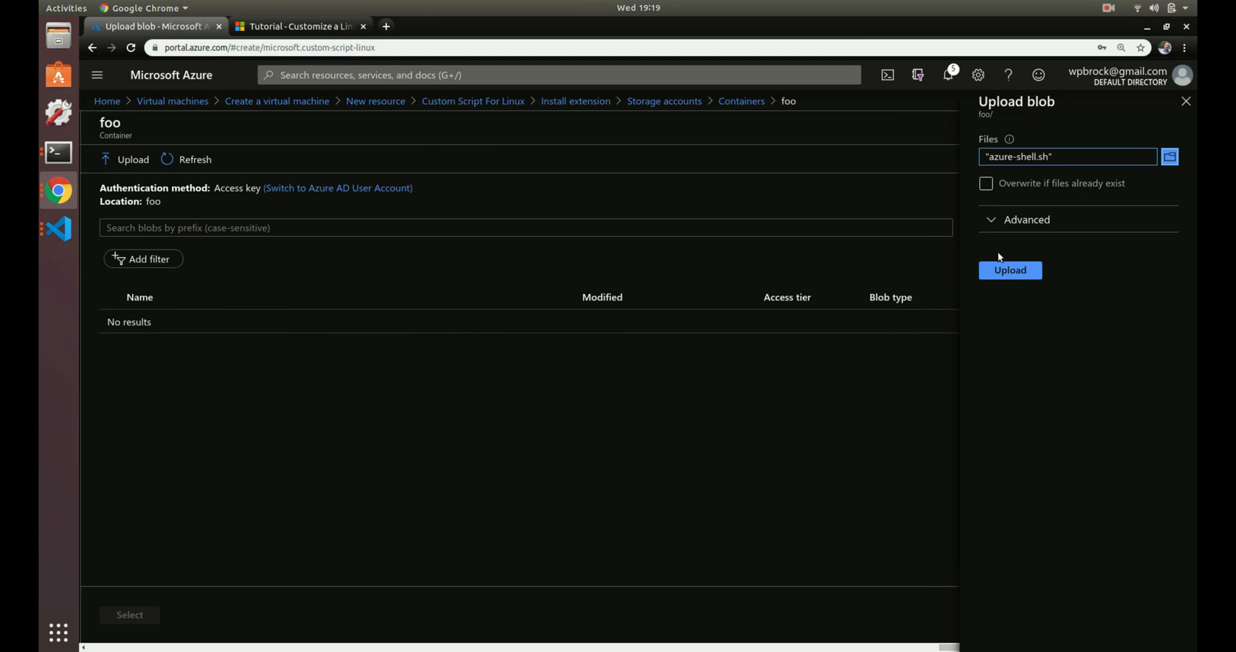
Upload azure-shell.sh and select the blob as the extension's script file
click(1010, 271)
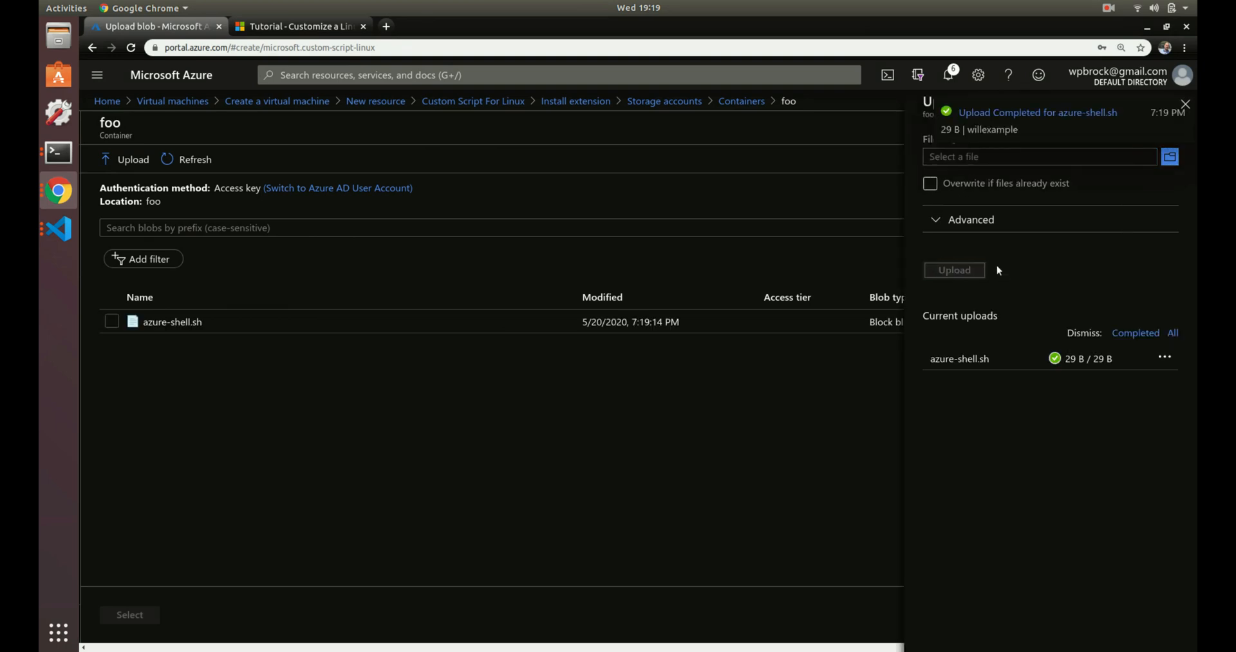
mouse_move(209, 374)
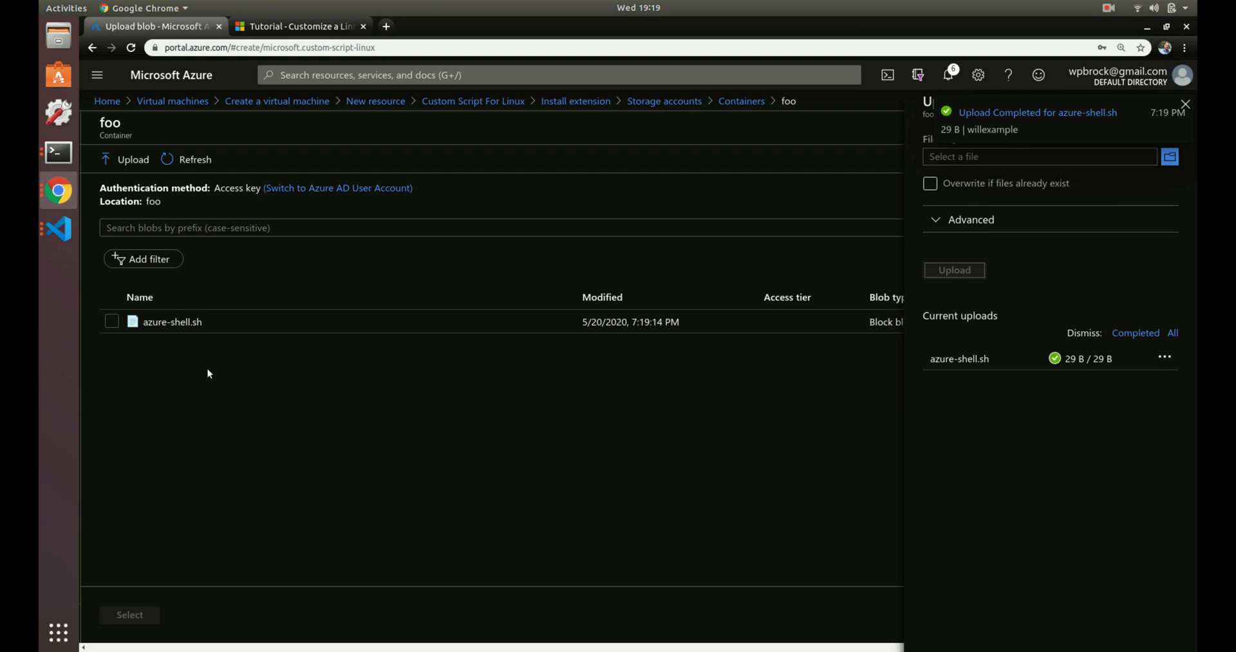
click(110, 321)
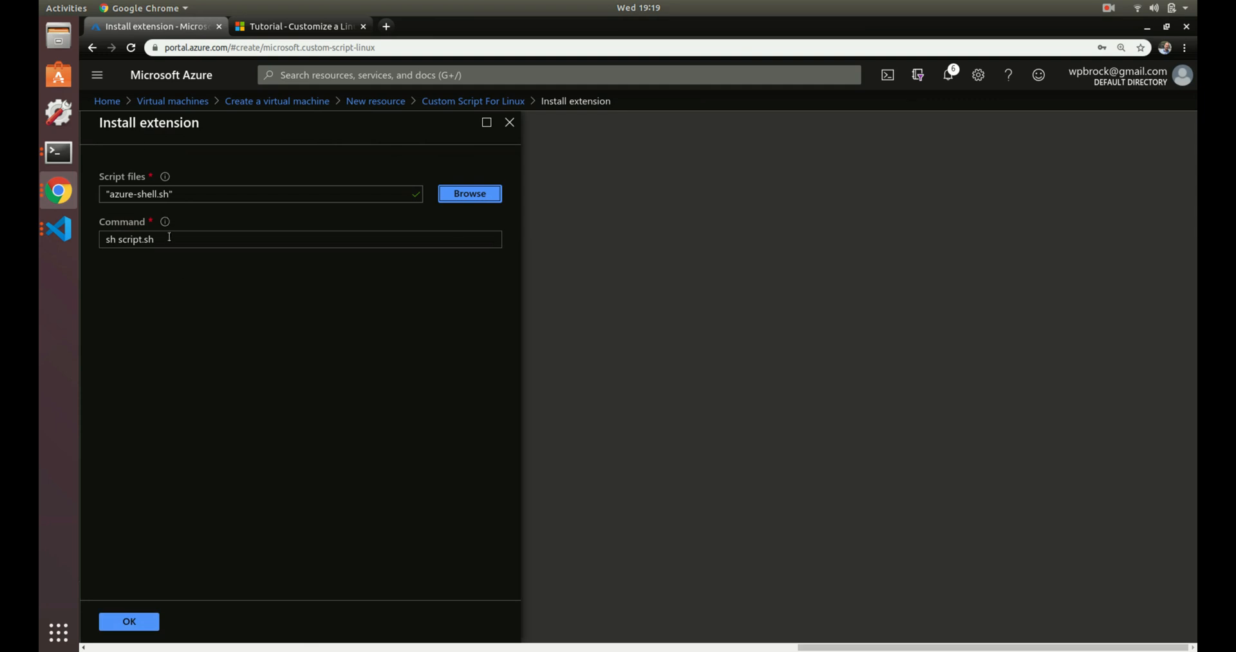
Set the Custom Script extension command to 'sh azure-shell.sh' and confirm the install pane
click(144, 239)
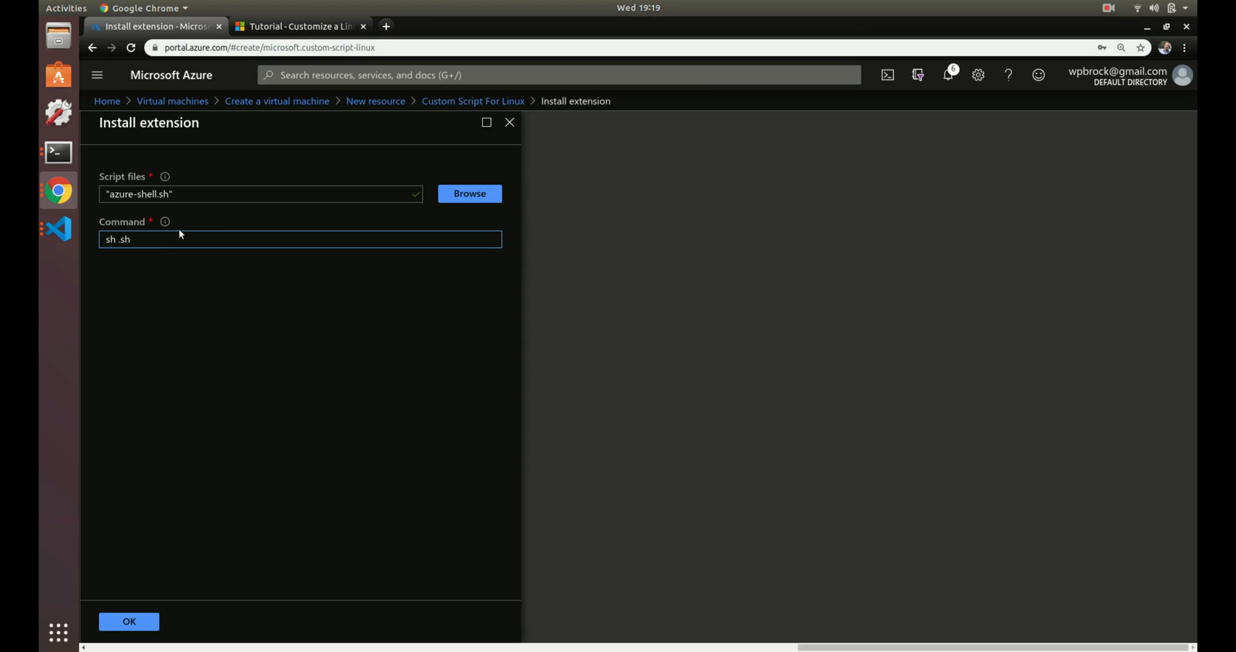
text(azure-shell)
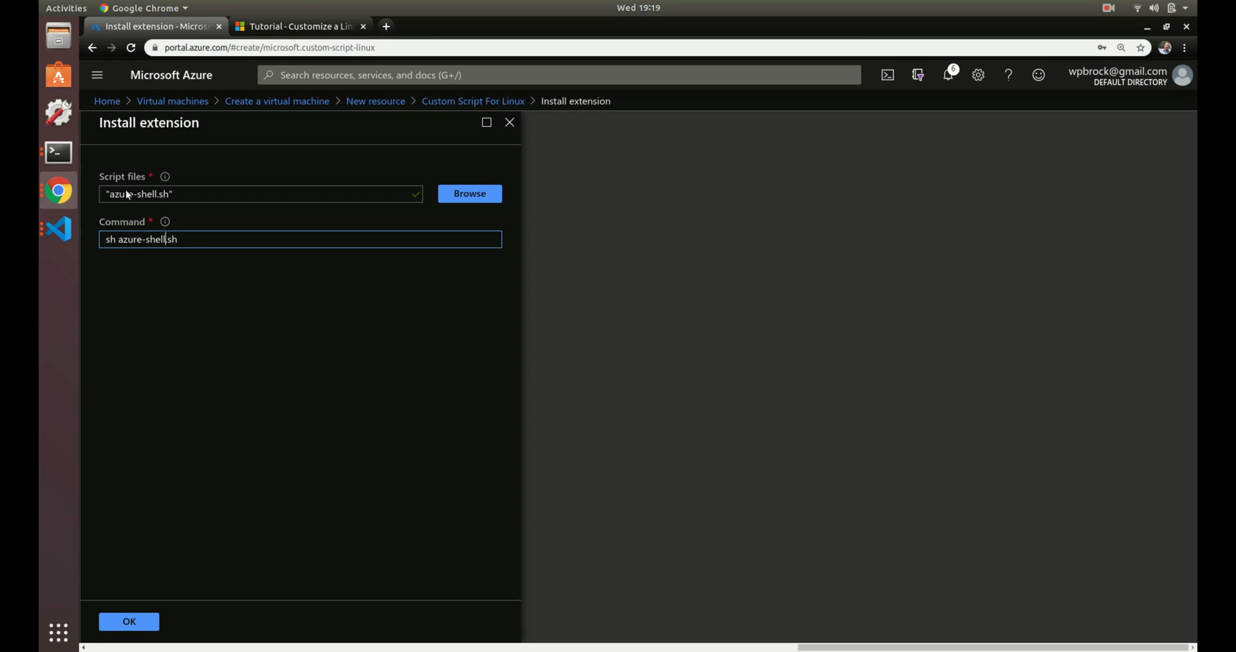
mouse_move(332, 362)
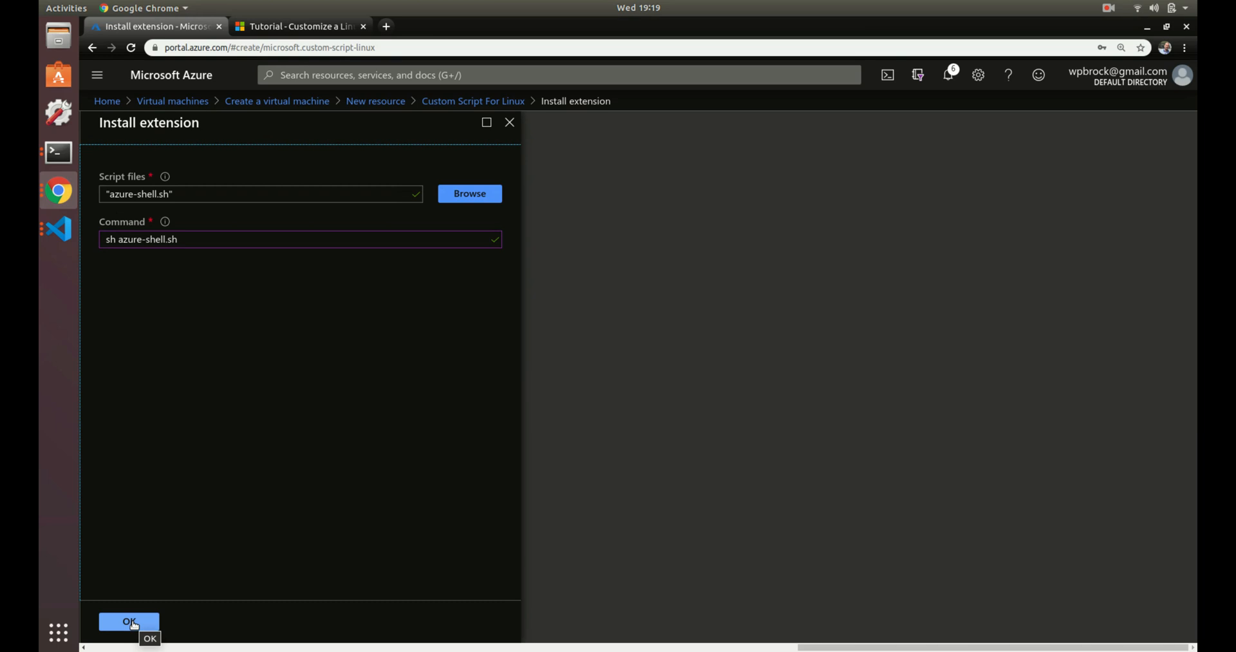
click(129, 622)
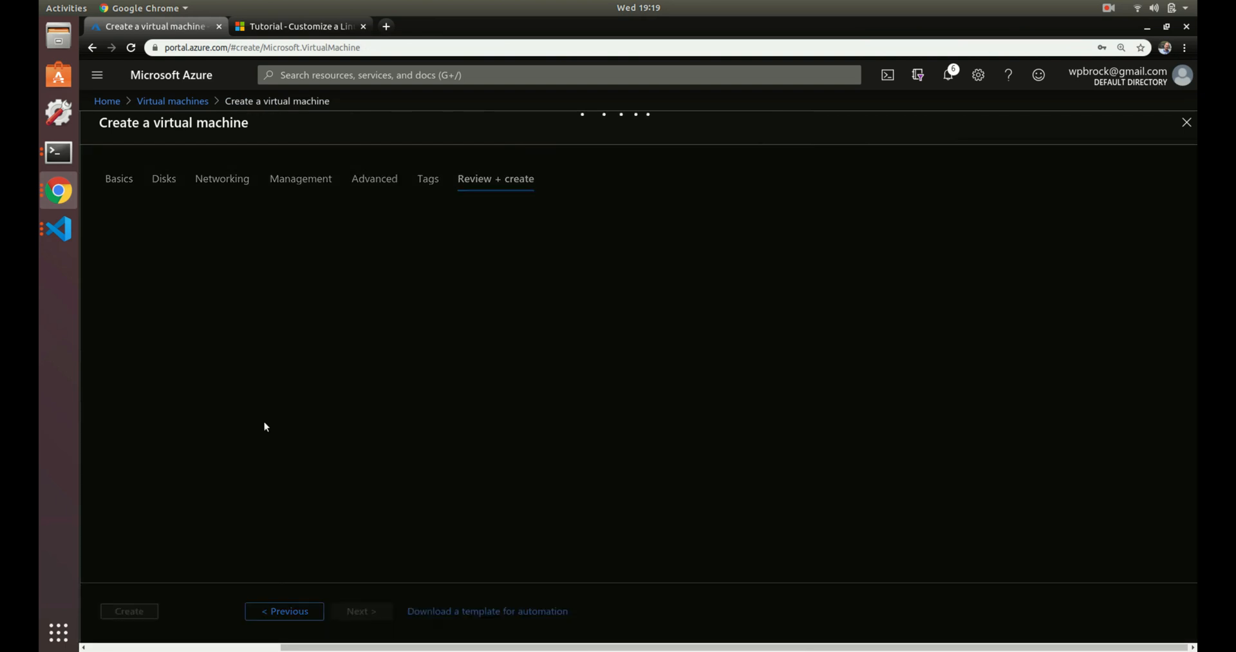
Create the extension-example VM from Review + create and go to its overview once deployed
click(495, 178)
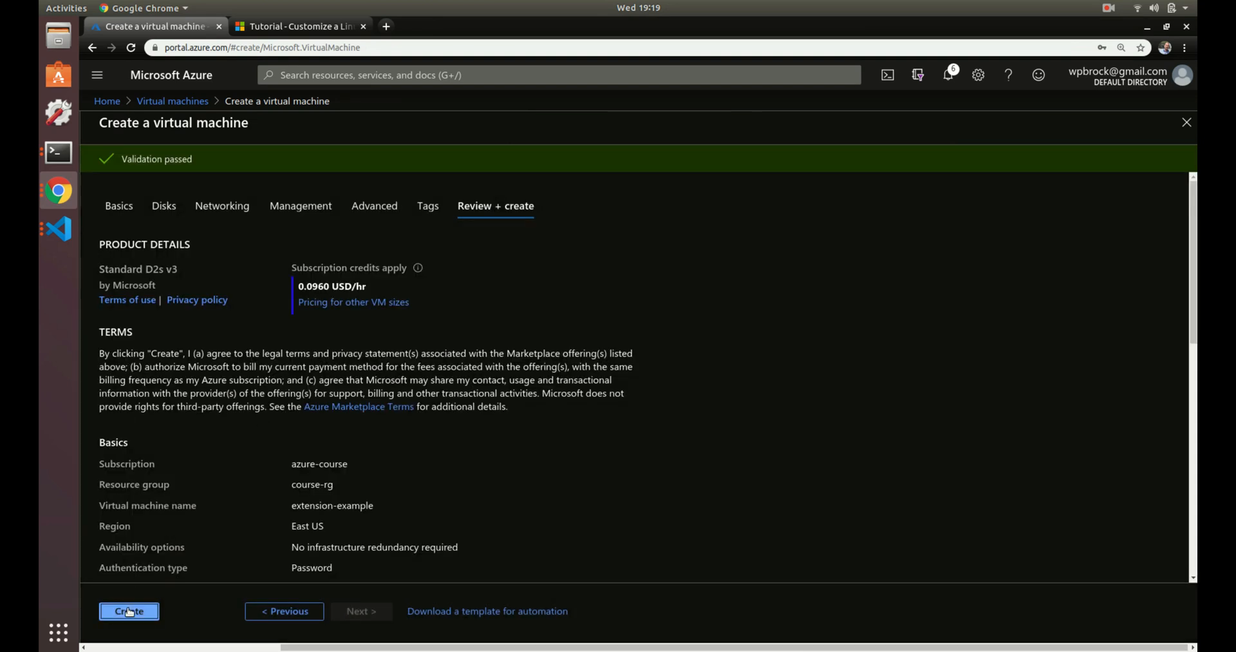
click(128, 610)
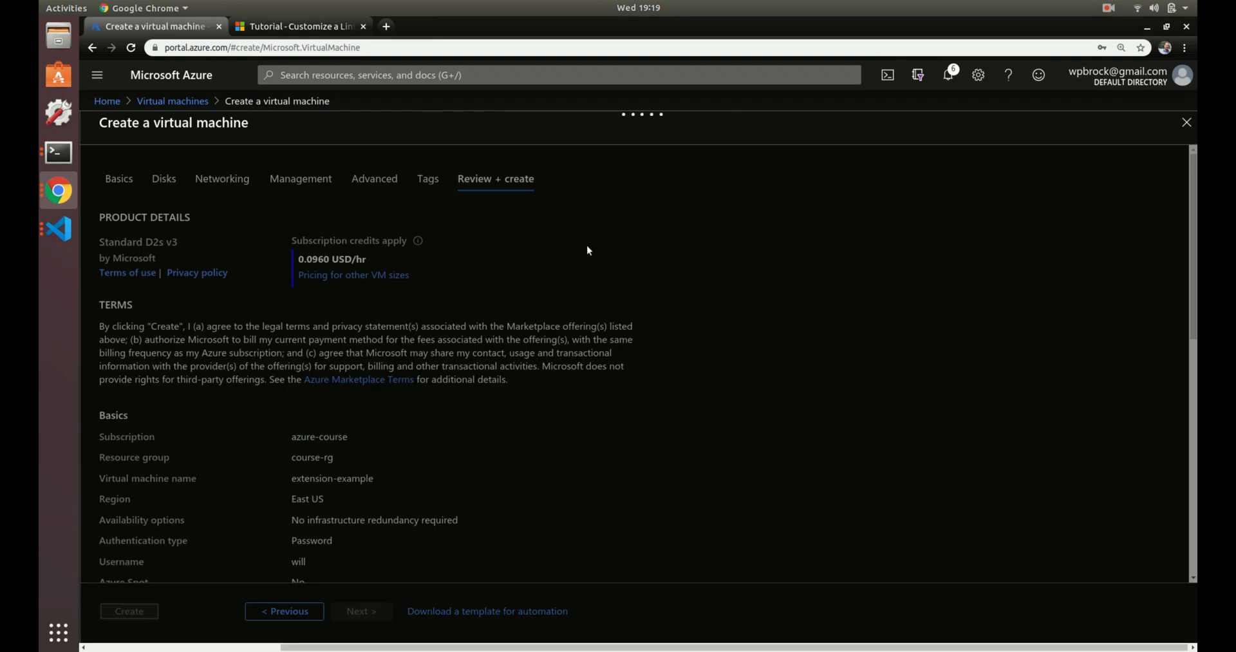
click(129, 610)
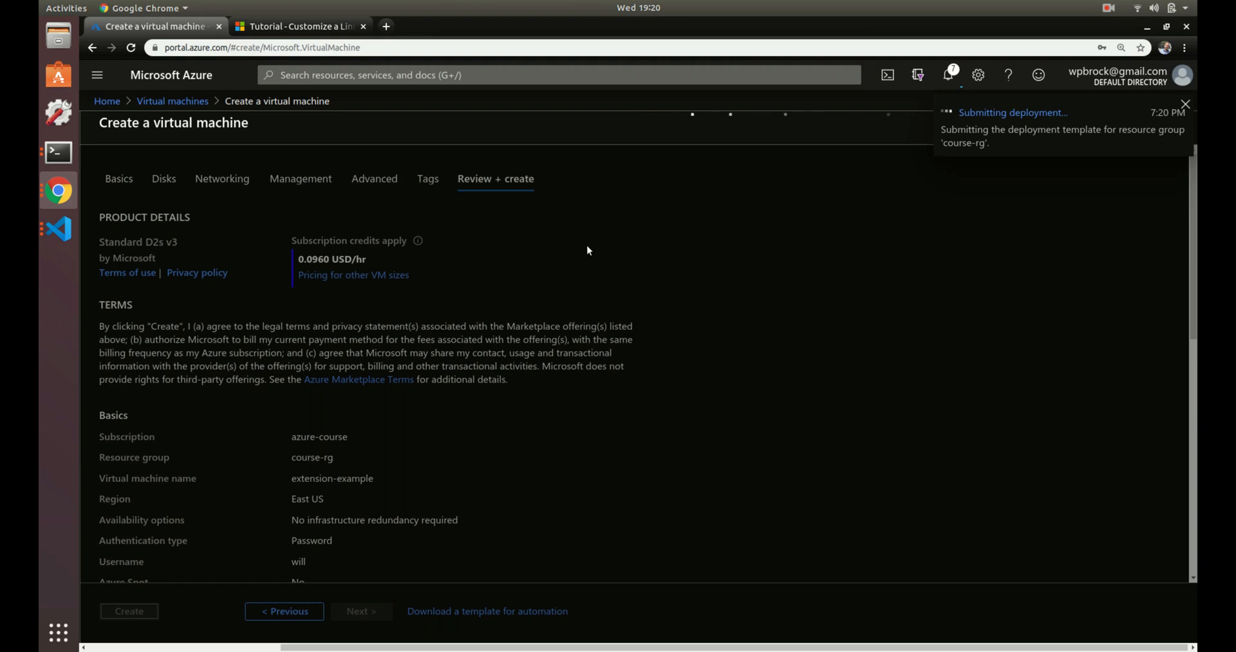
click(129, 610)
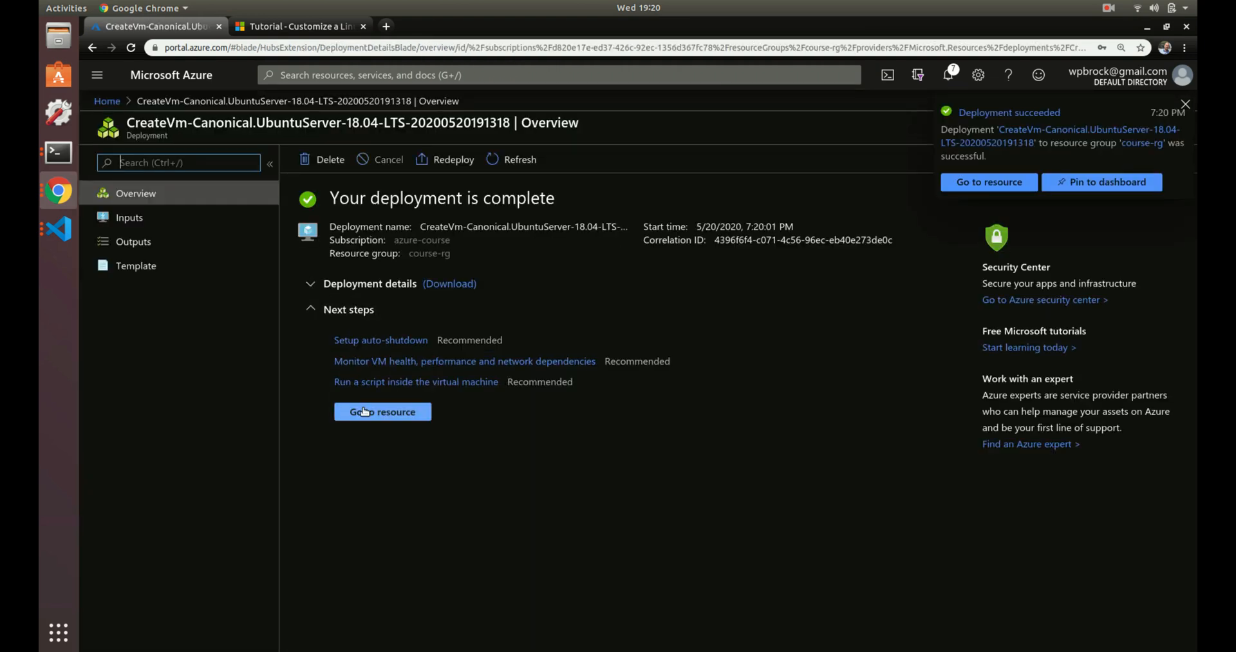
click(382, 411)
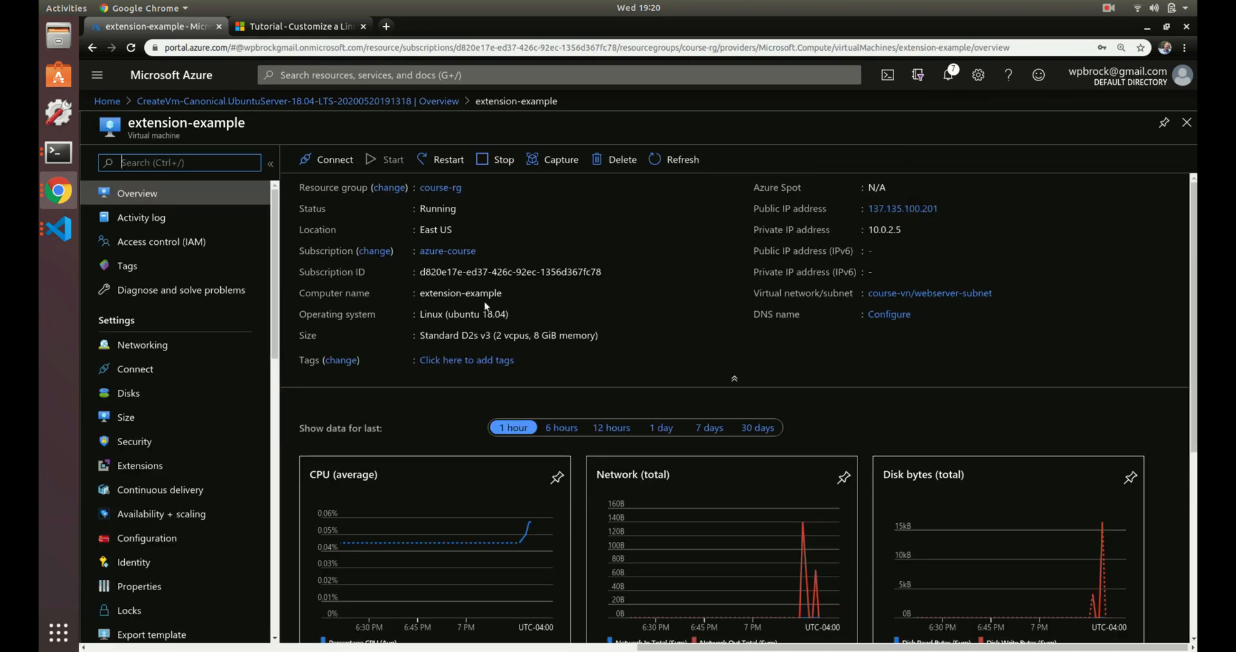
mouse_move(1164, 209)
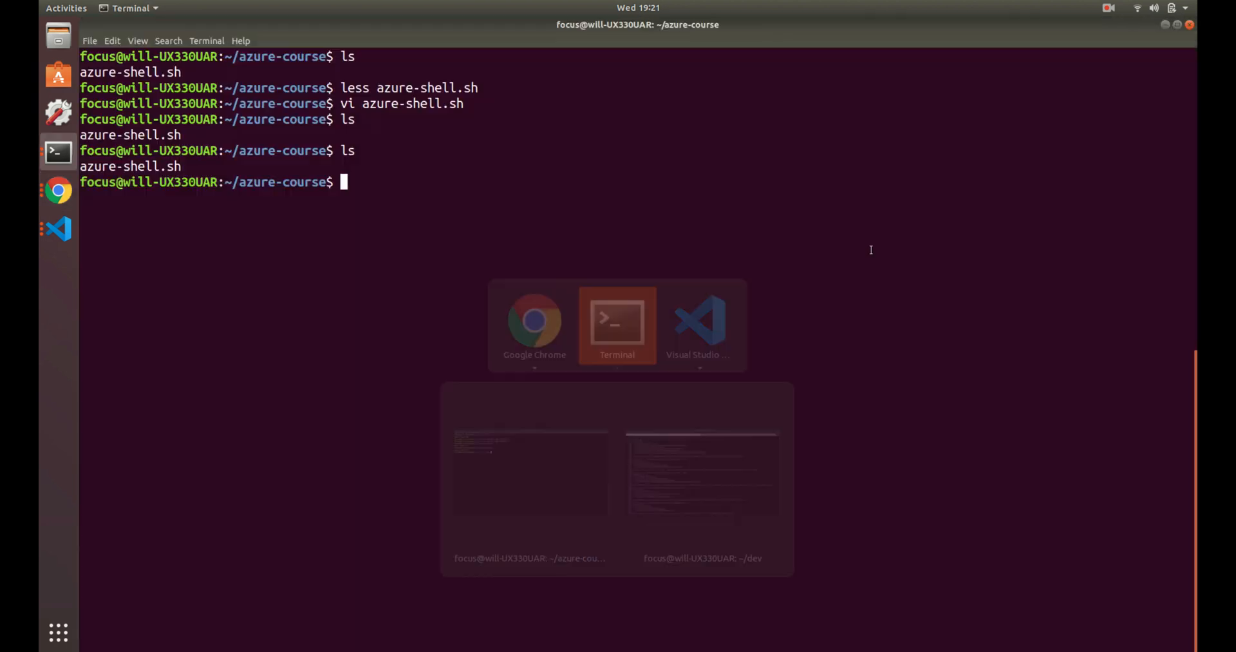
text(ssh)
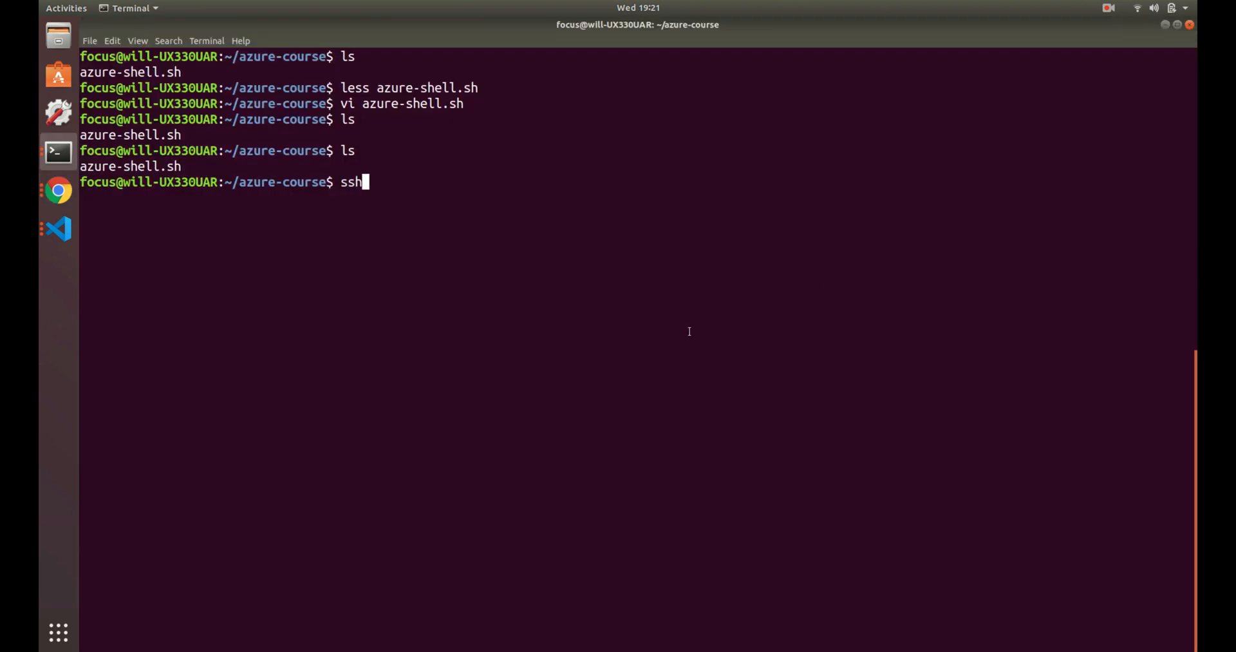
text(will@137.135.100.201)
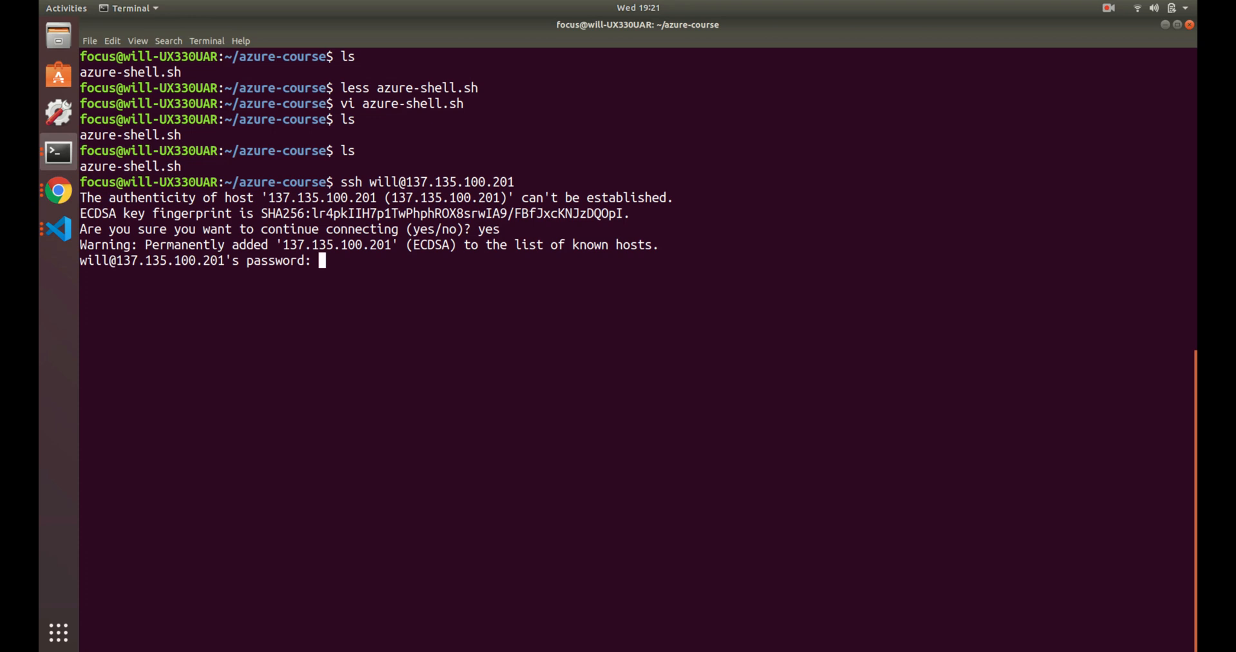
key(Return)
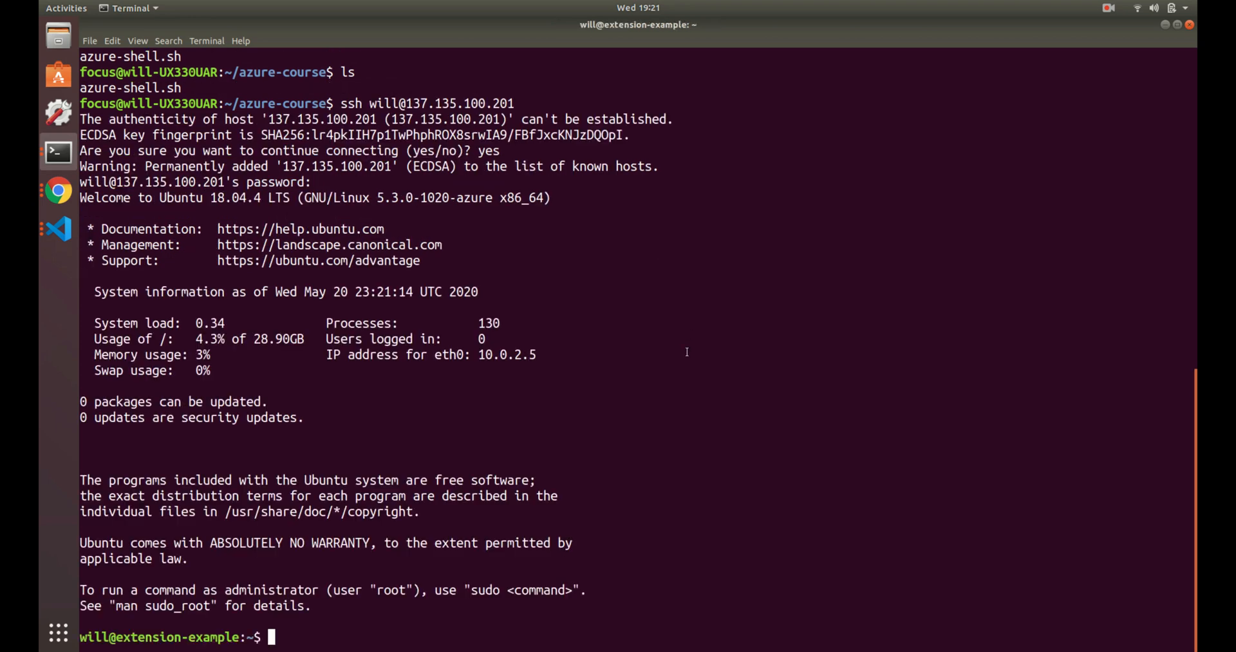
List /var with sudo less and Tab completion, confirm foo.txt exists, then cancel with Ctrl+C
text(sudo /var/)
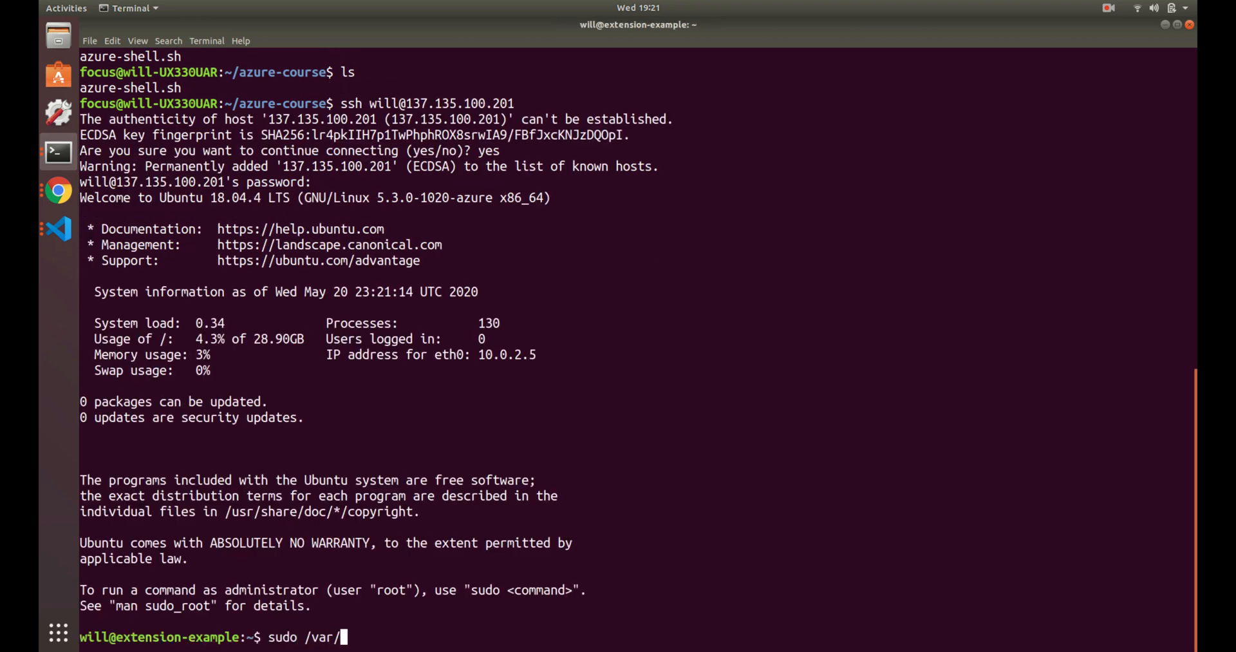
key(Tab)
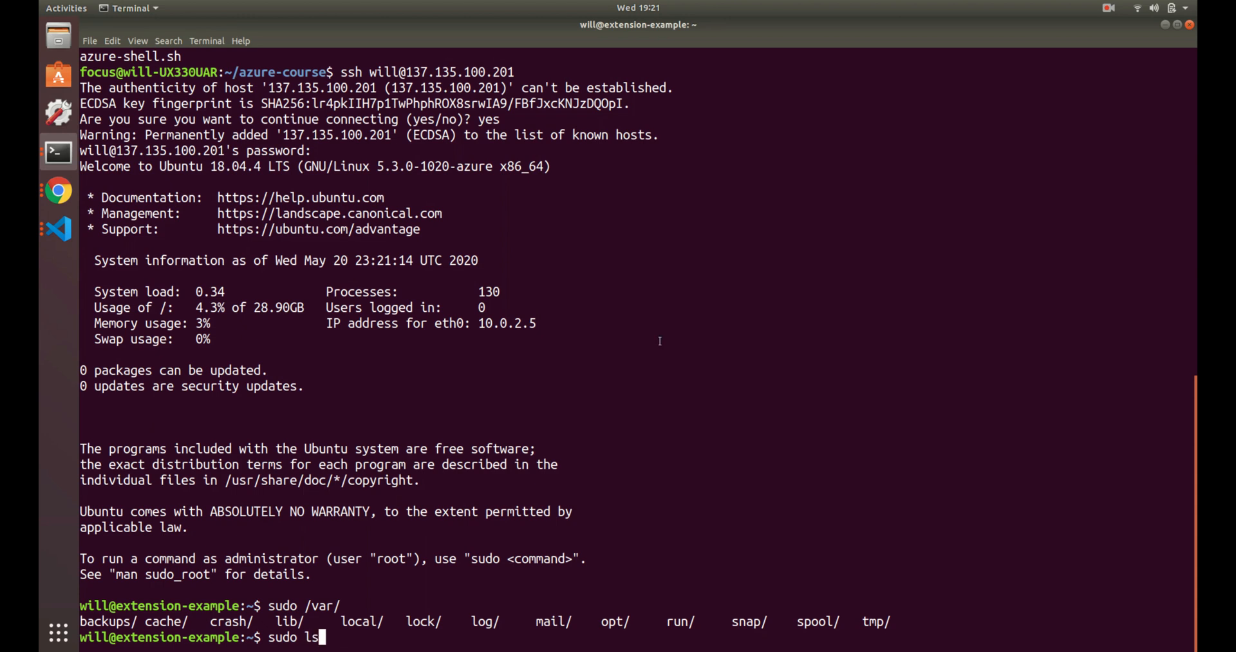
text(ess /var/)
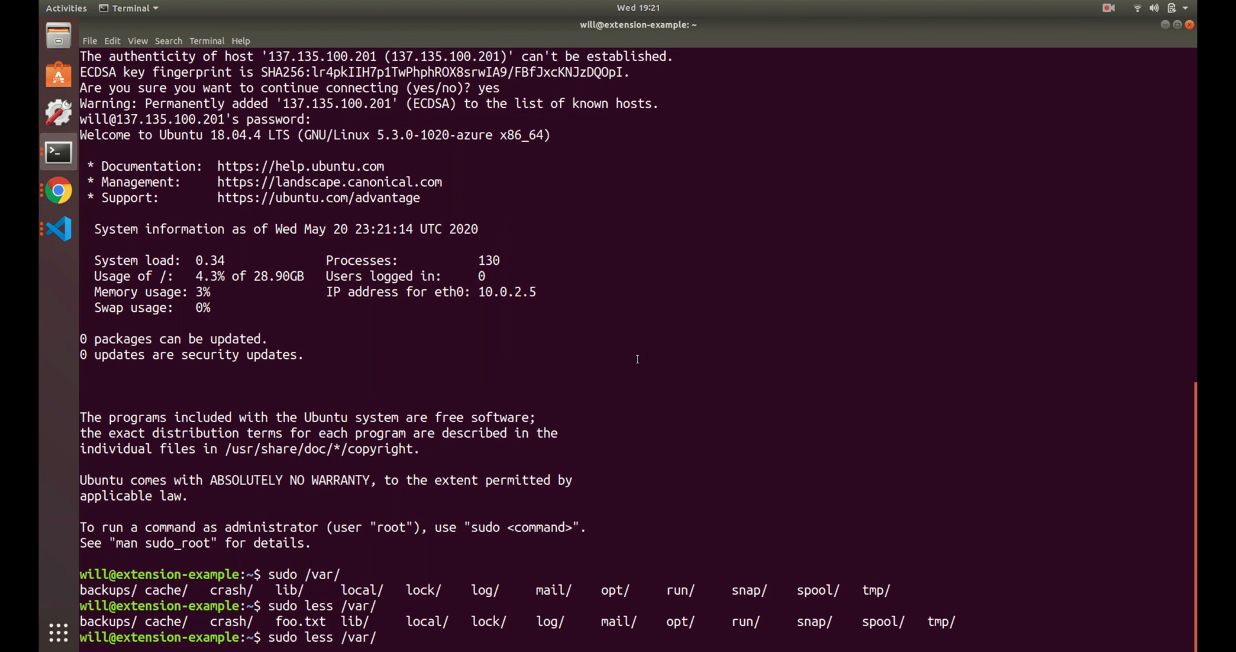
key(ctrl+c)
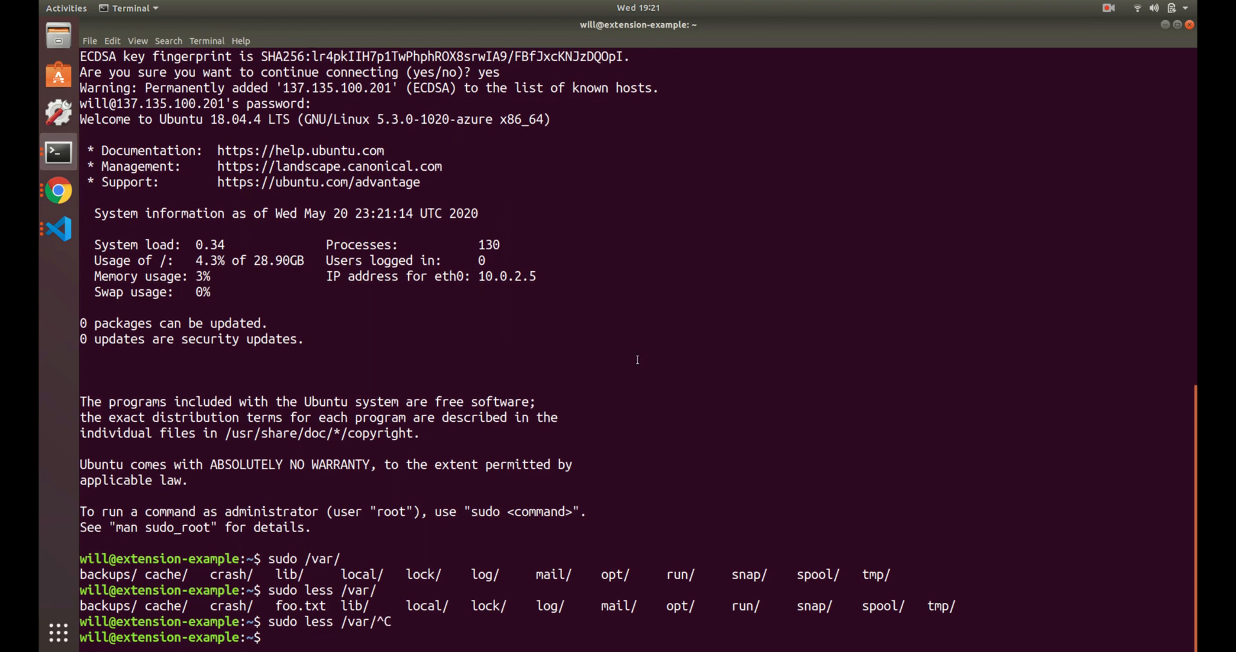